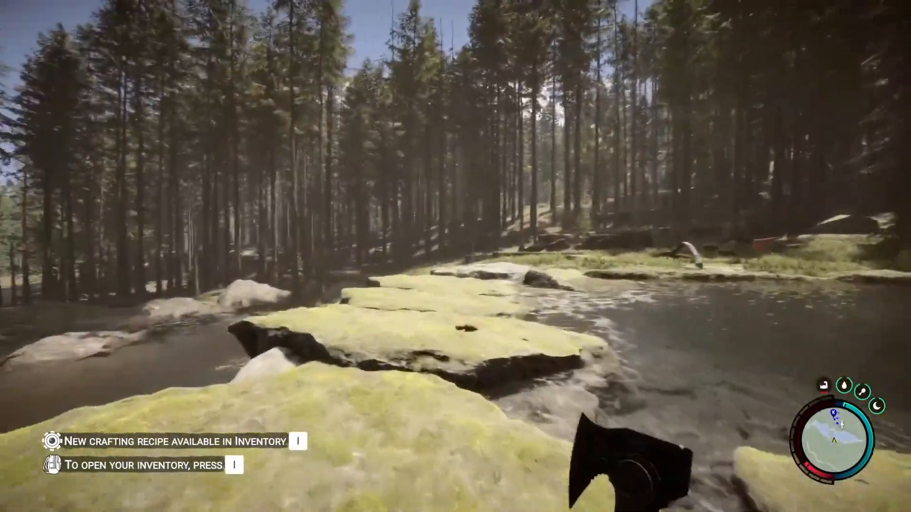
mouse_move(455, 256)
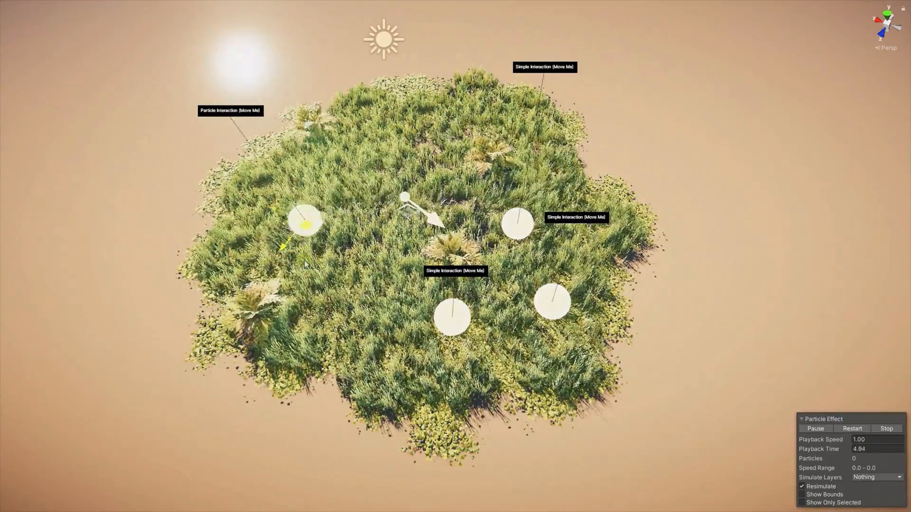
Step: Browse the TVE Hub setup and disable vertex compression for converted meshes
left_click_drag(859, 455, 876, 454)
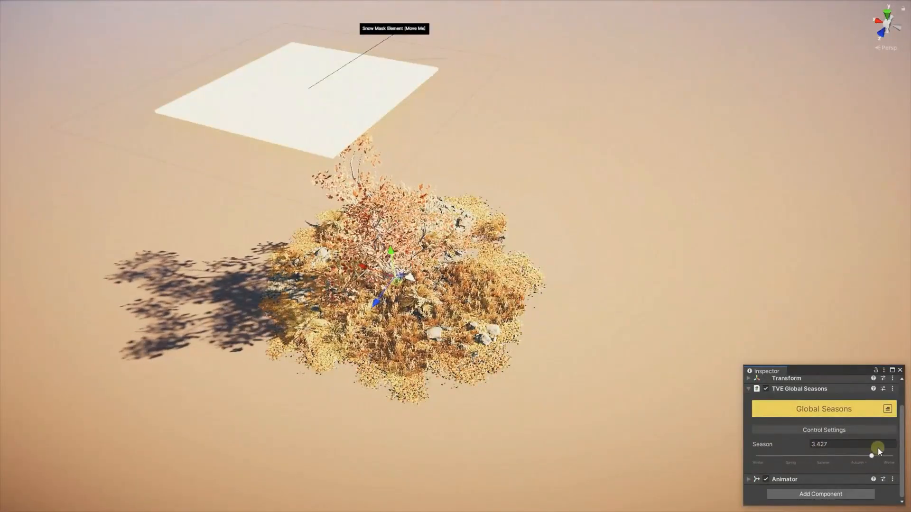
left_click_drag(876, 452, 786, 448)
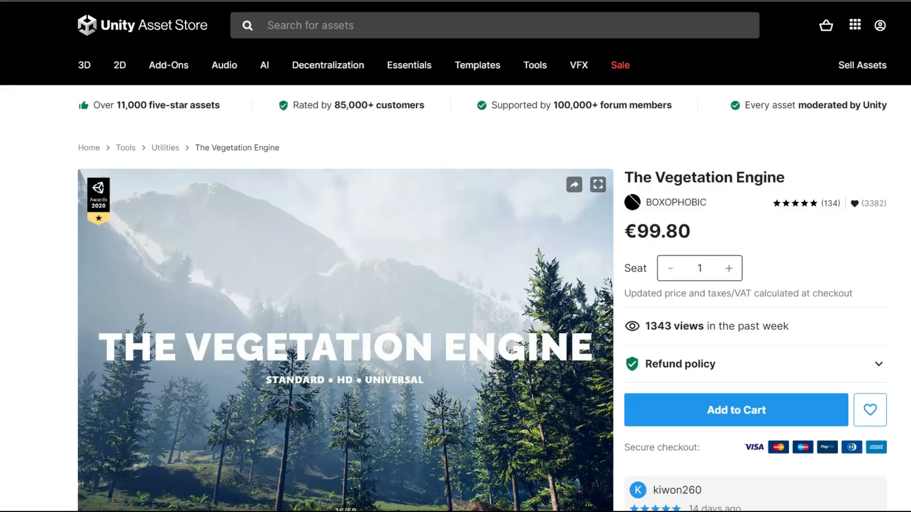
scroll("down", 3)
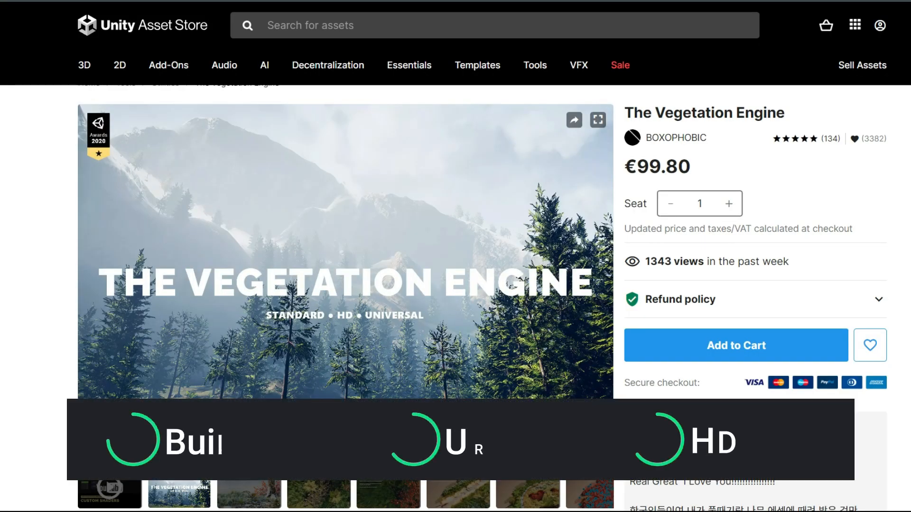
scroll("down", 3)
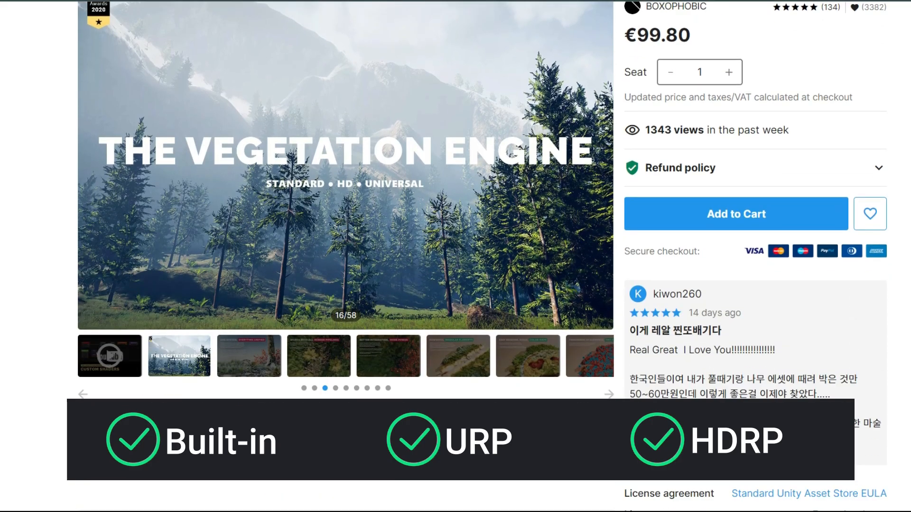
scroll("down", 3)
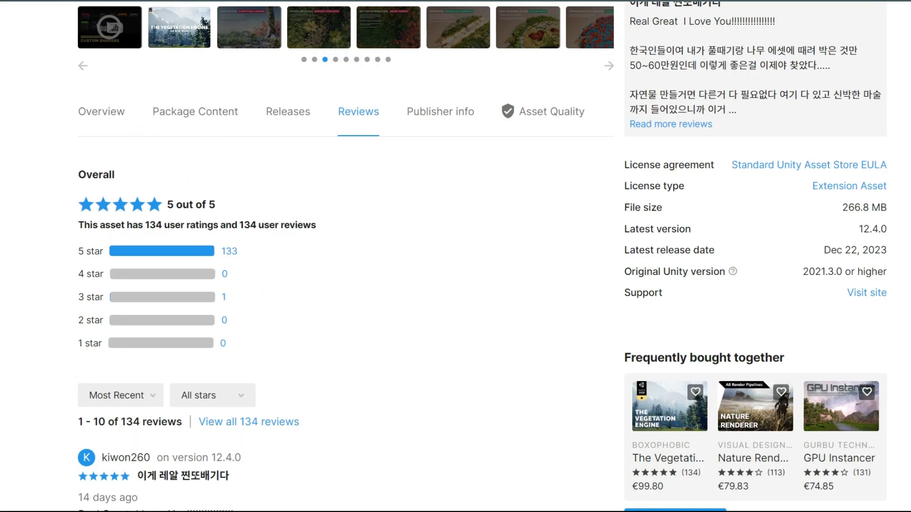
scroll("up", 3)
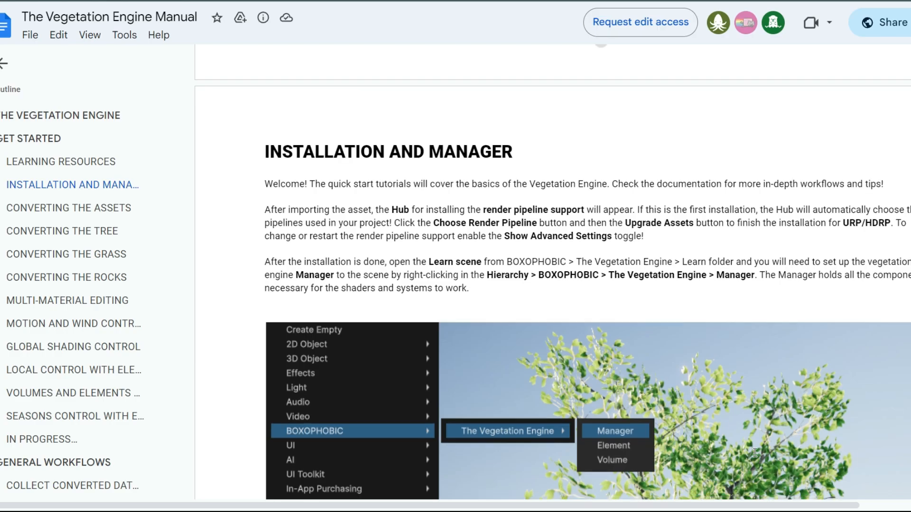
left_click(69, 208)
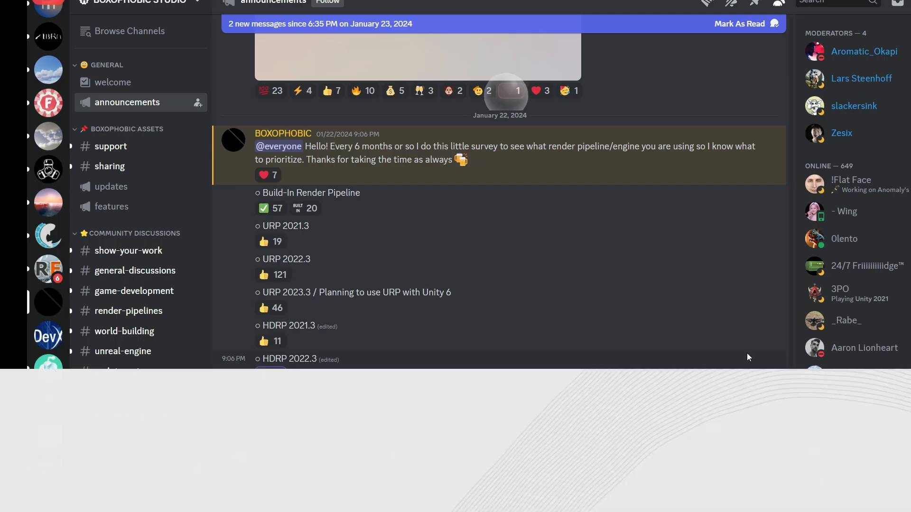
scroll("down", 3)
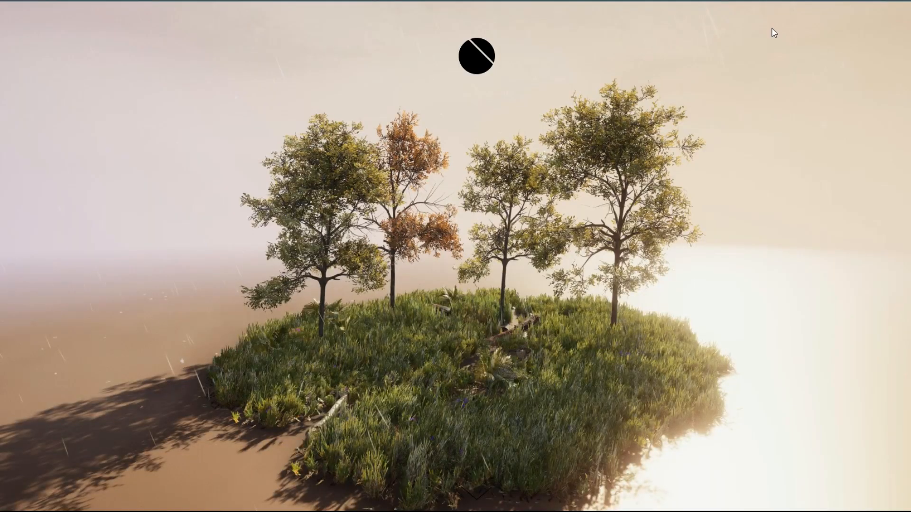
scroll("down", 3)
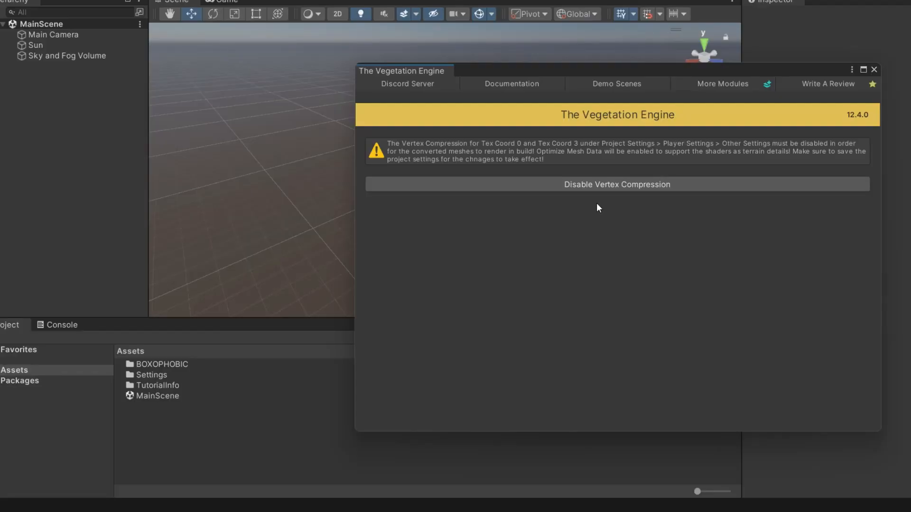
left_click(617, 184)
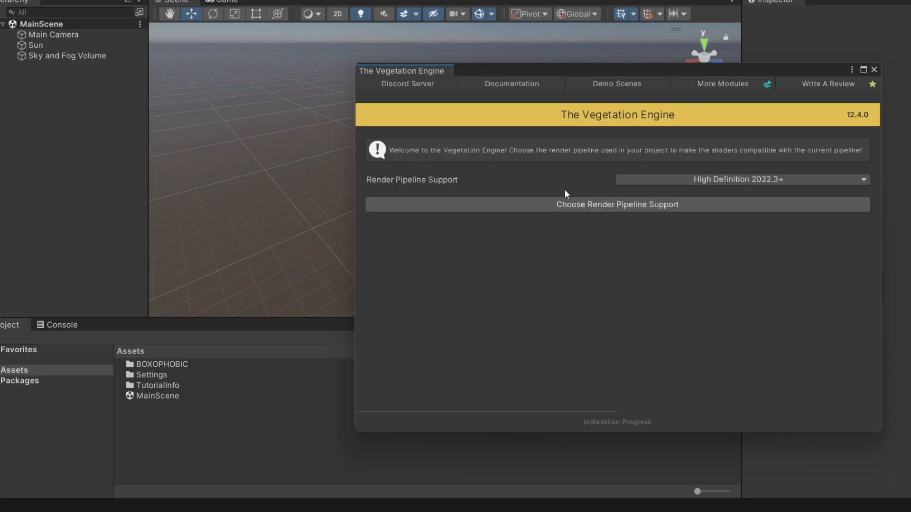
mouse_move(532, 195)
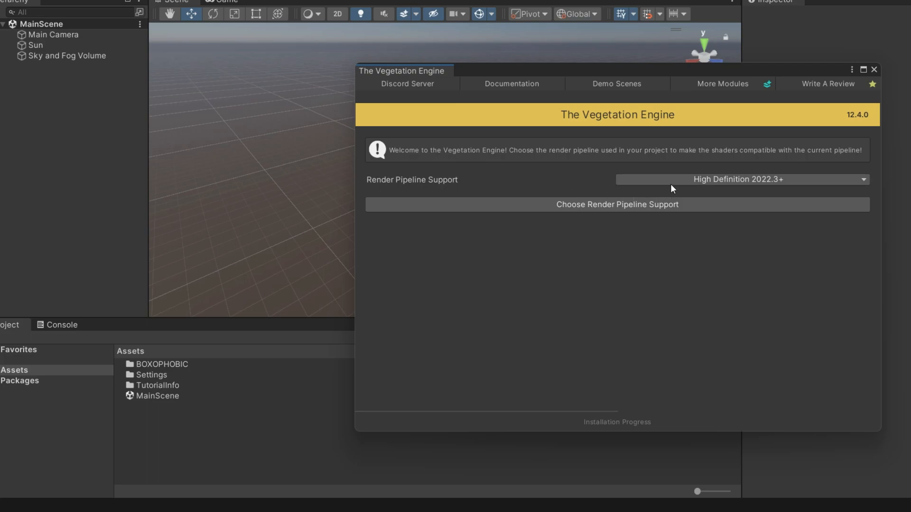
Step: Install render pipeline support for High Definition 2022.3+
left_click(738, 179)
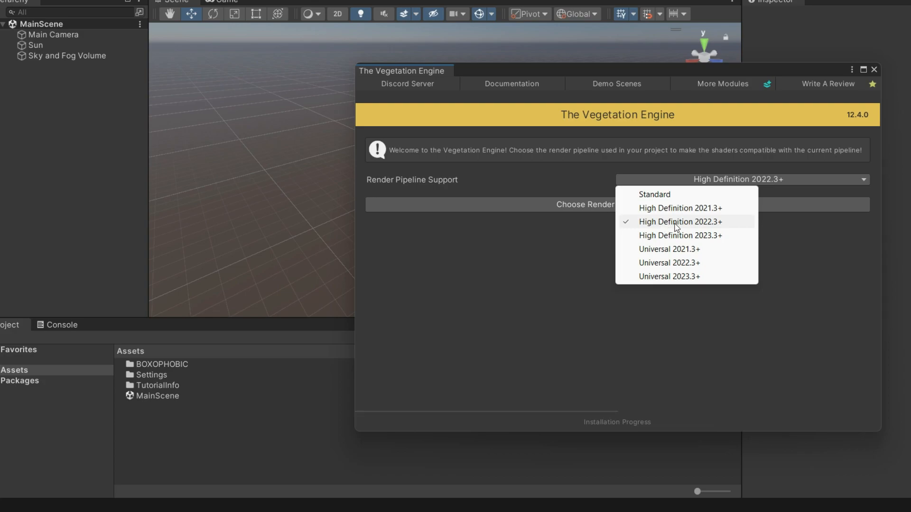
left_click(681, 221)
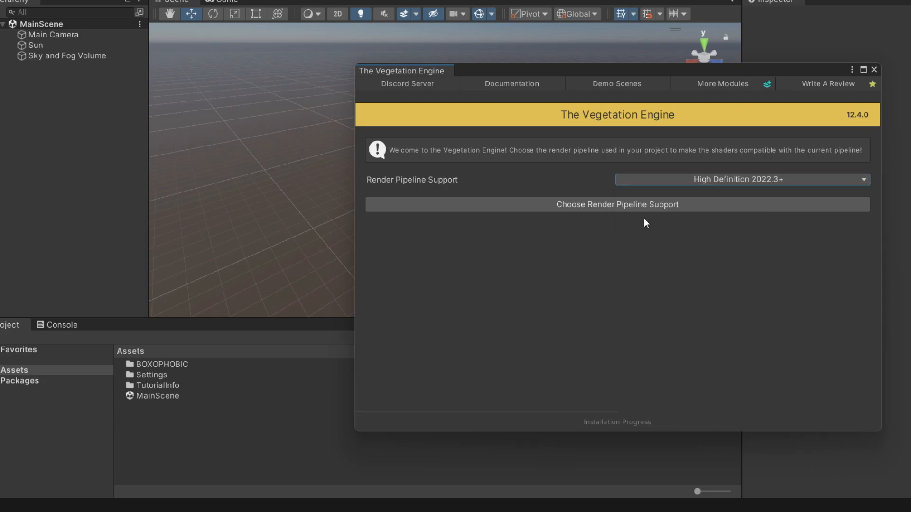
left_click(617, 204)
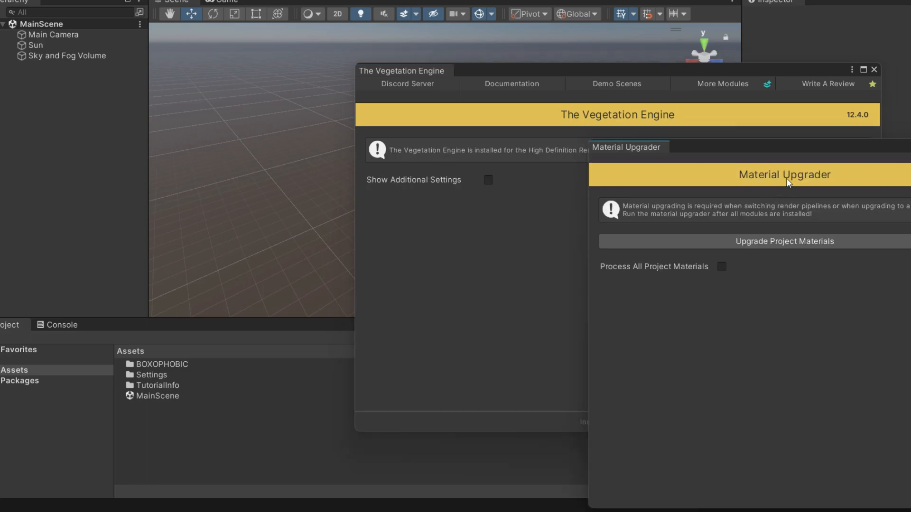
left_click(783, 241)
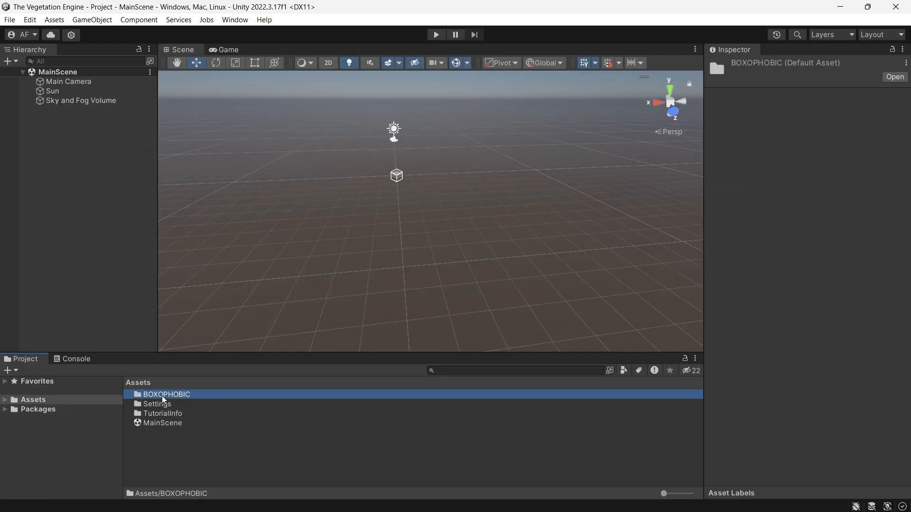
Step: Load the Demo Diorama scene from BOXOPHOBIC > The Vegetation Engine > Demo
double_click(167, 394)
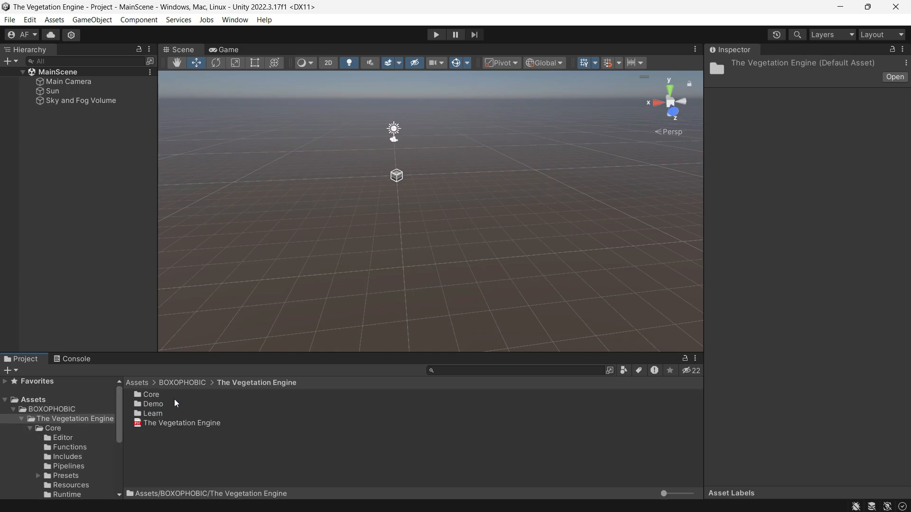
double_click(154, 404)
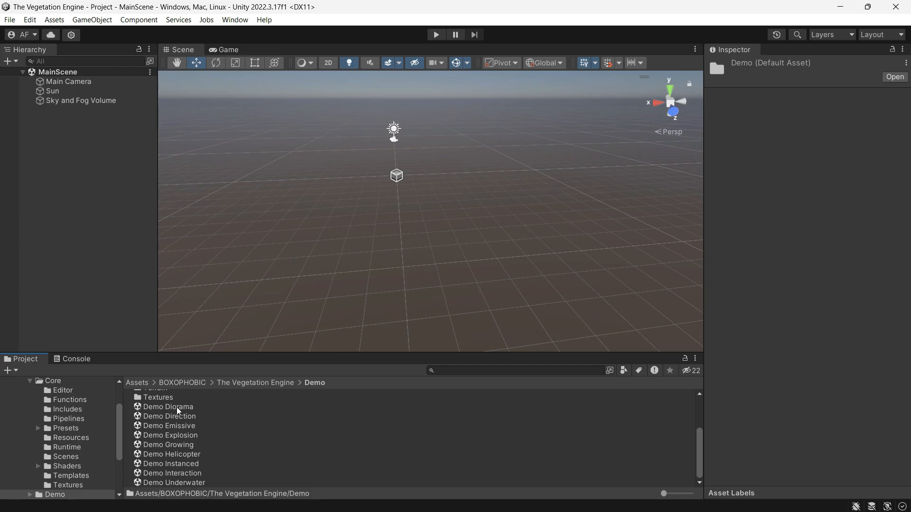
double_click(168, 407)
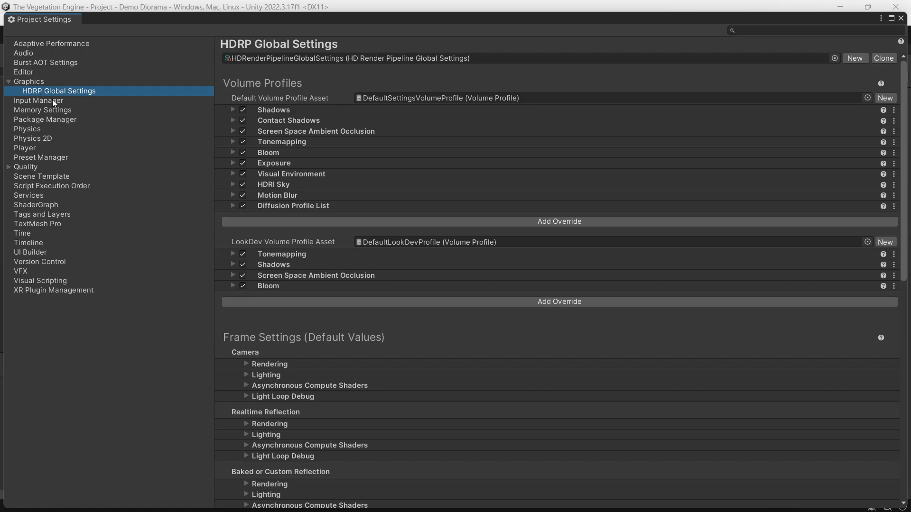
Step: Expand the HDRP Diffusion Profile List to reveal the foliage profile
left_click(232, 206)
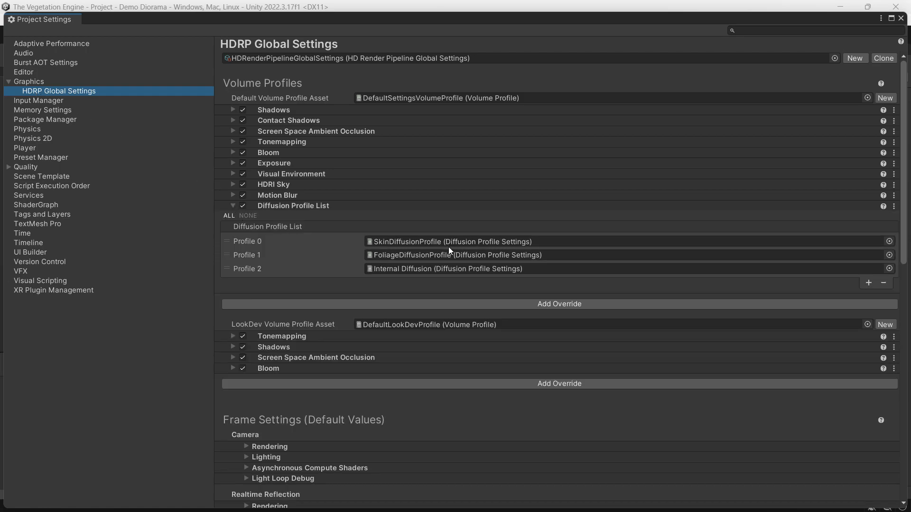
left_click(247, 269)
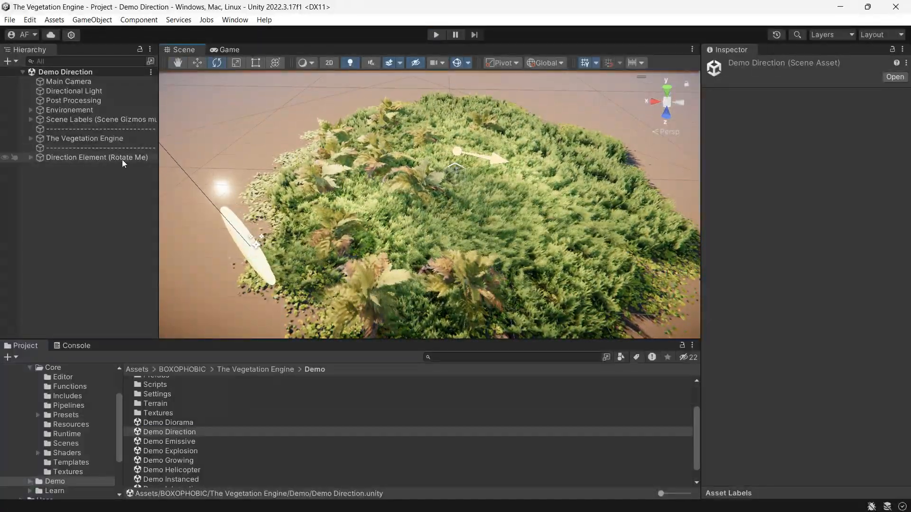
Step: Load the Demo Direction scene, then the emissive night scene with glowing blue plants
left_click(97, 157)
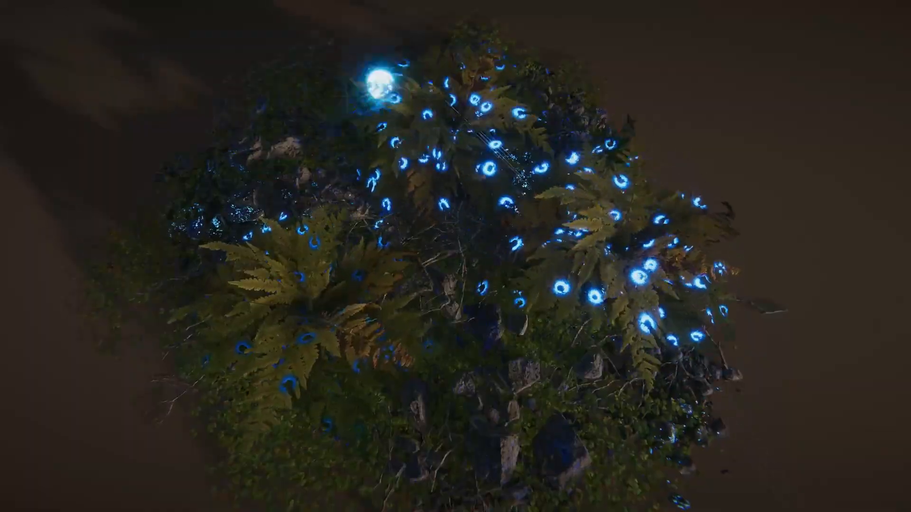
left_click(852, 428)
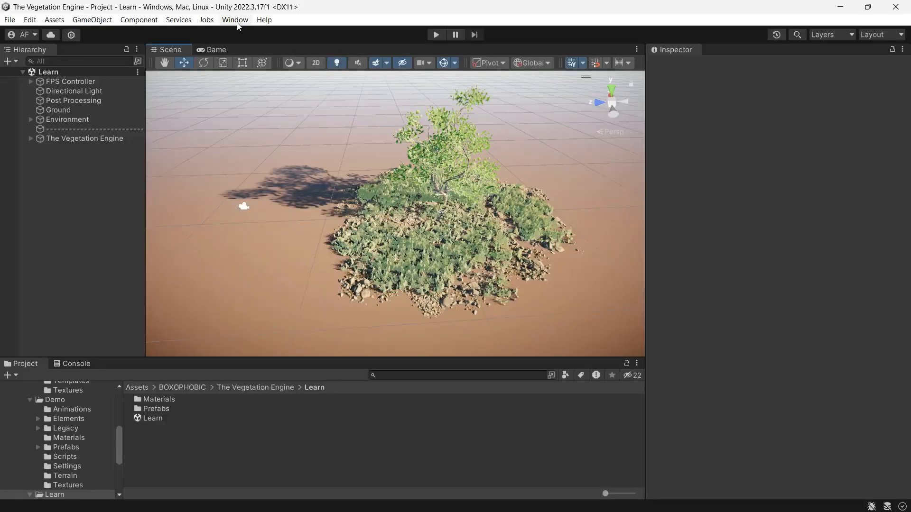
Step: Review the Shader Manager's Render Engine Support options, then remove The Vegetation Engine object
left_click(234, 19)
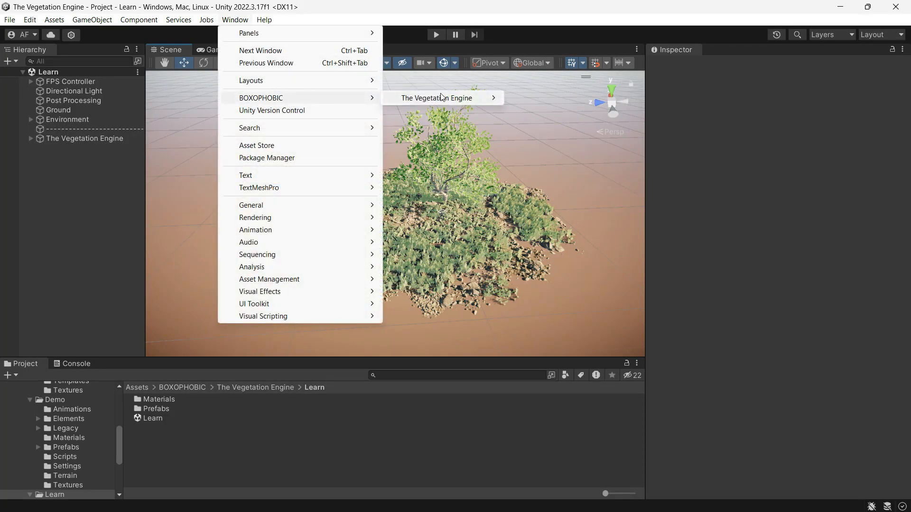
mouse_move(438, 98)
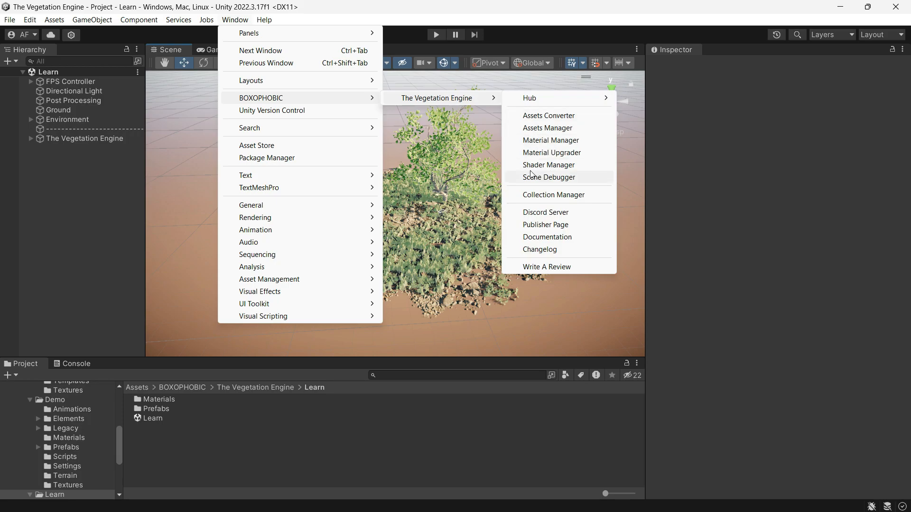
left_click(549, 165)
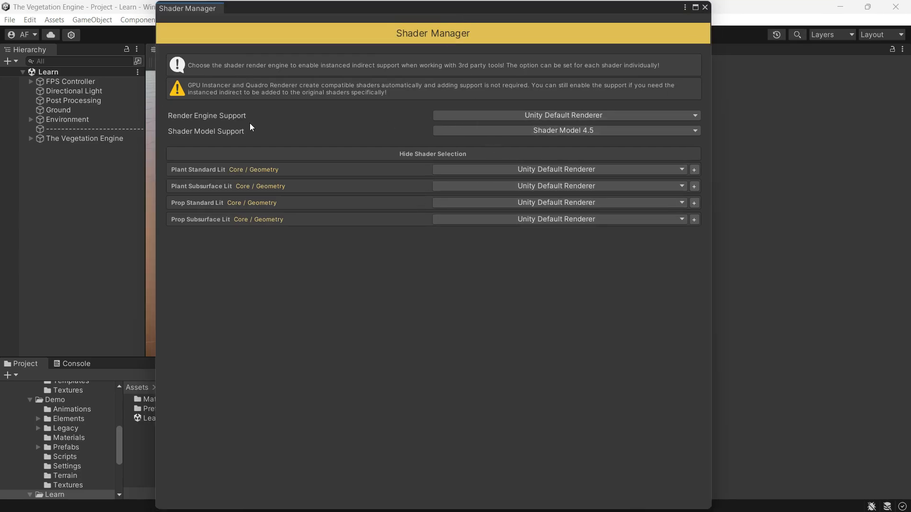
left_click(563, 114)
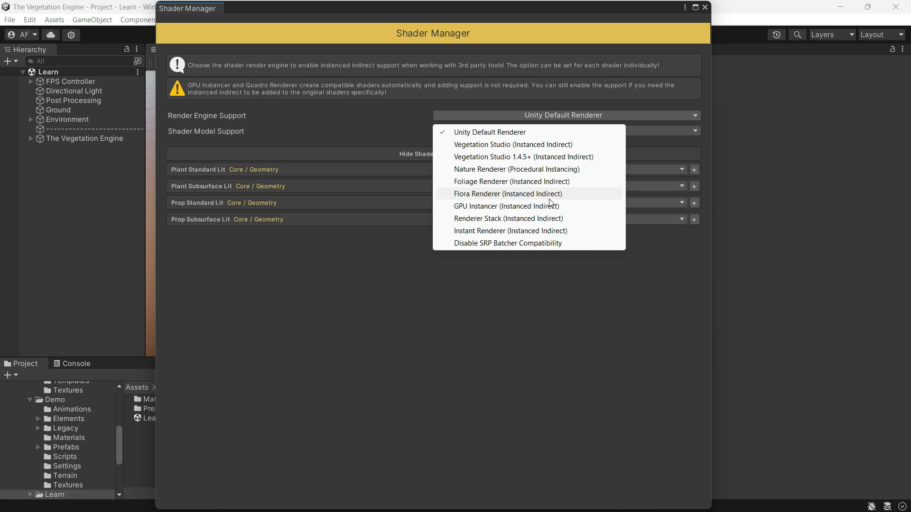
left_click(490, 132)
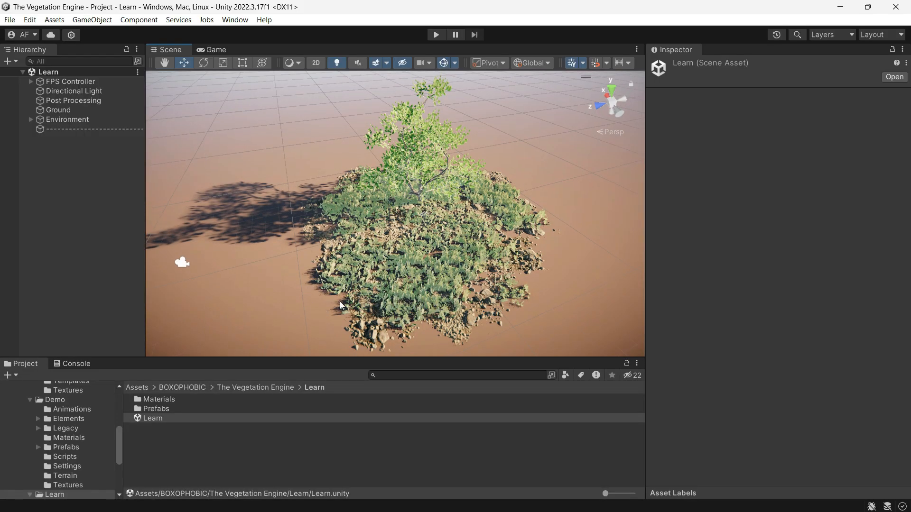
mouse_move(211, 244)
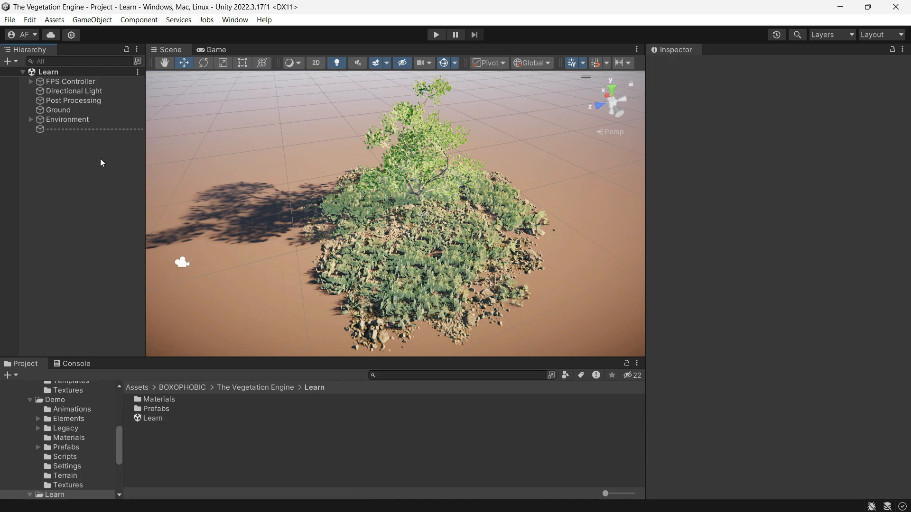
Step: Add The Vegetation Engine manager to the Hierarchy and inspect its Global Motion and Details objects
right_click(101, 162)
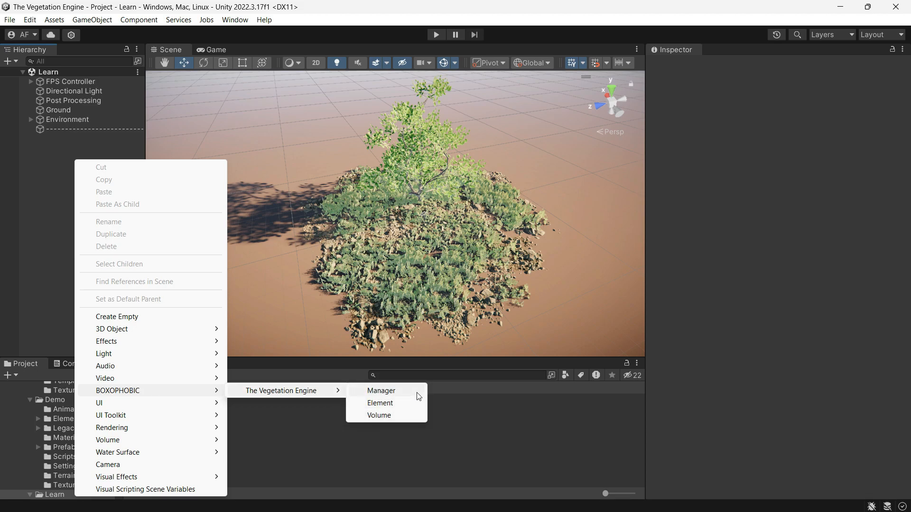
left_click(380, 390)
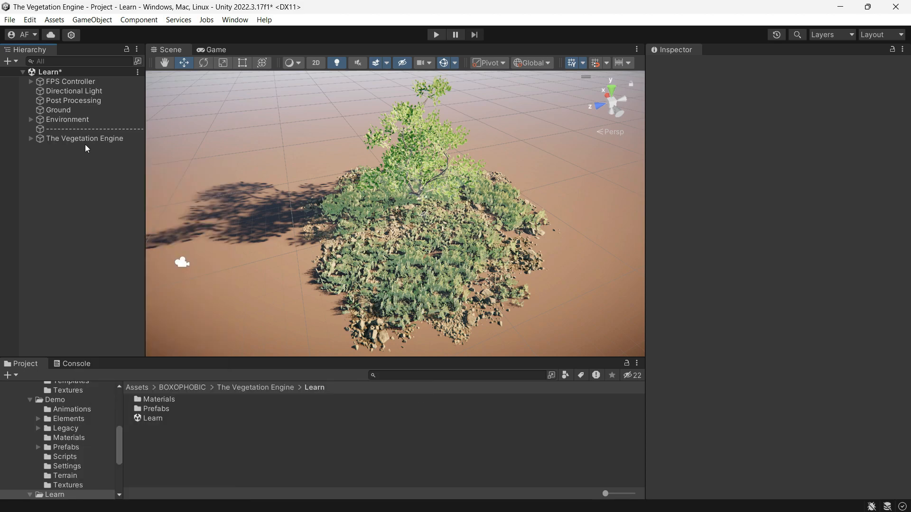
left_click(85, 138)
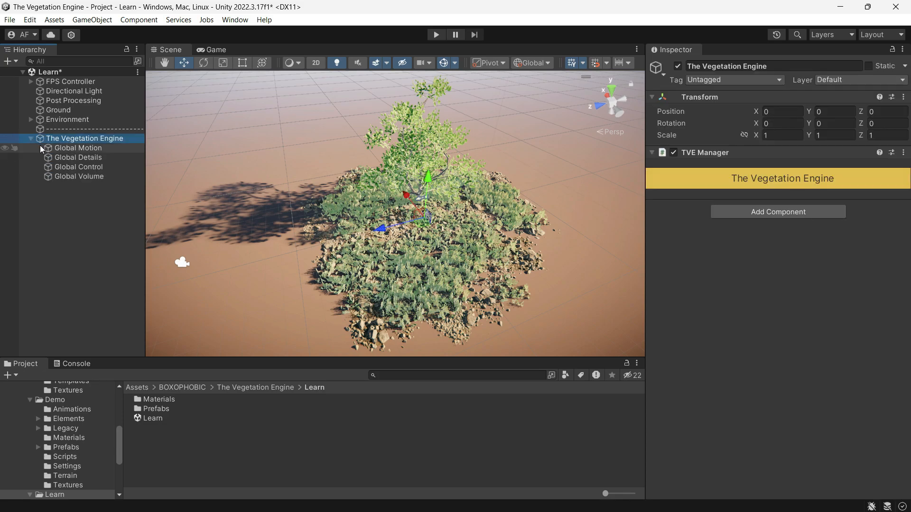
left_click(78, 148)
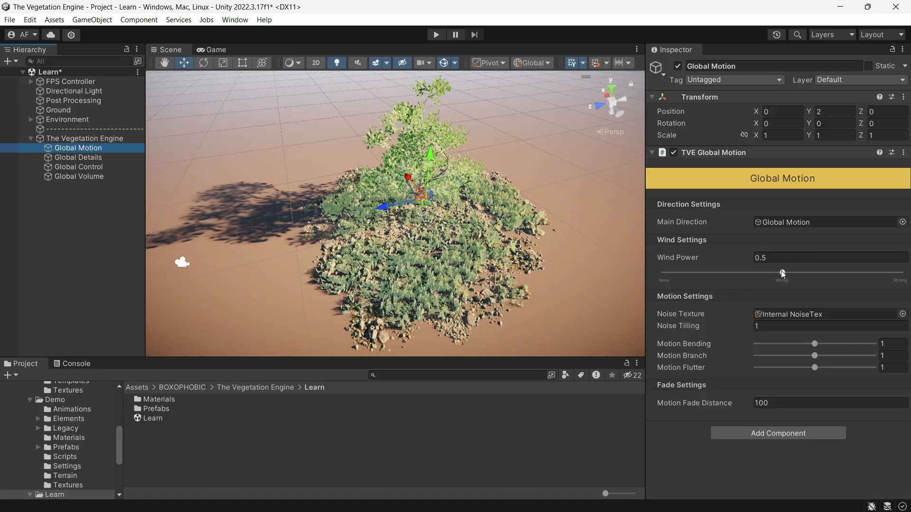
left_click(77, 156)
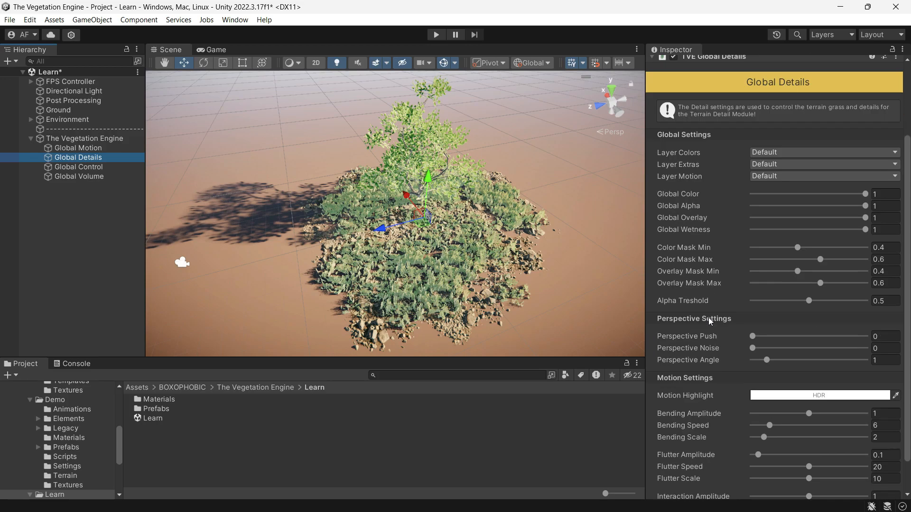
Step: Test the Global Control season slider toward autumn, reset it to 2, and inspect Volume
left_click(78, 167)
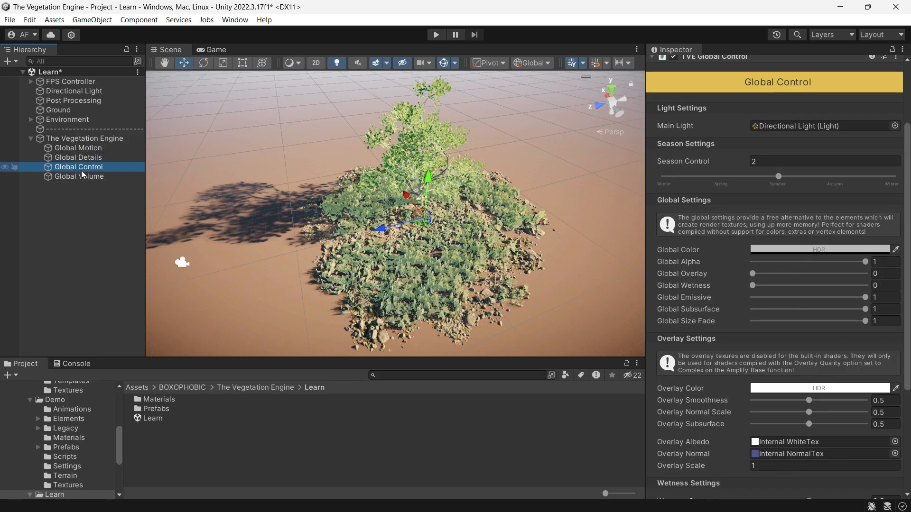
left_click_drag(778, 177, 741, 176)
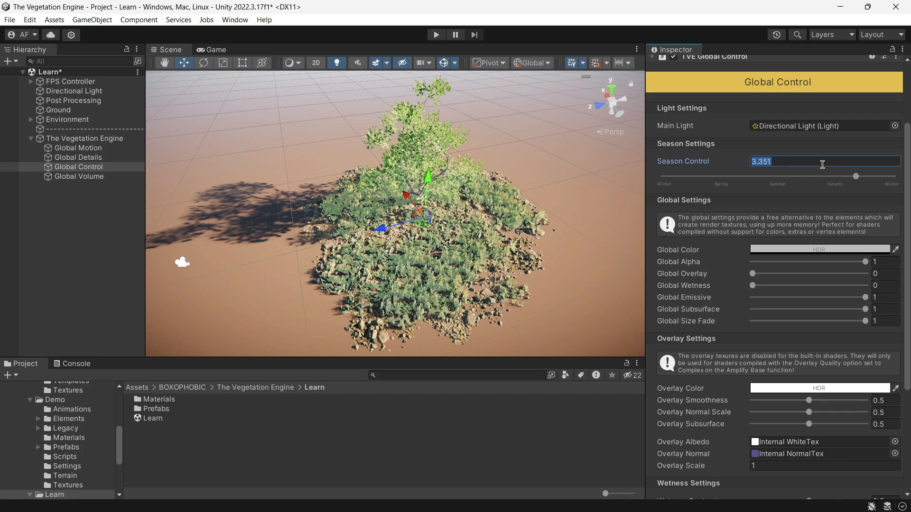
type("2")
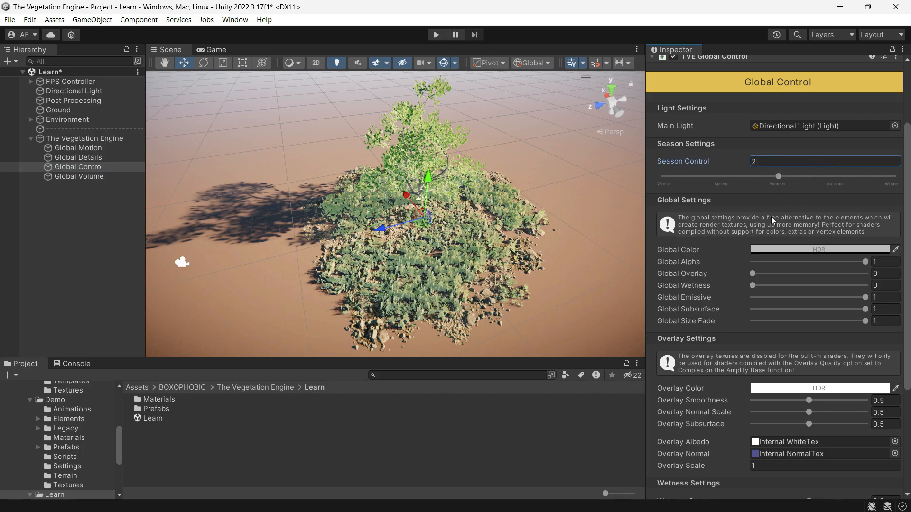
scroll("down", 3)
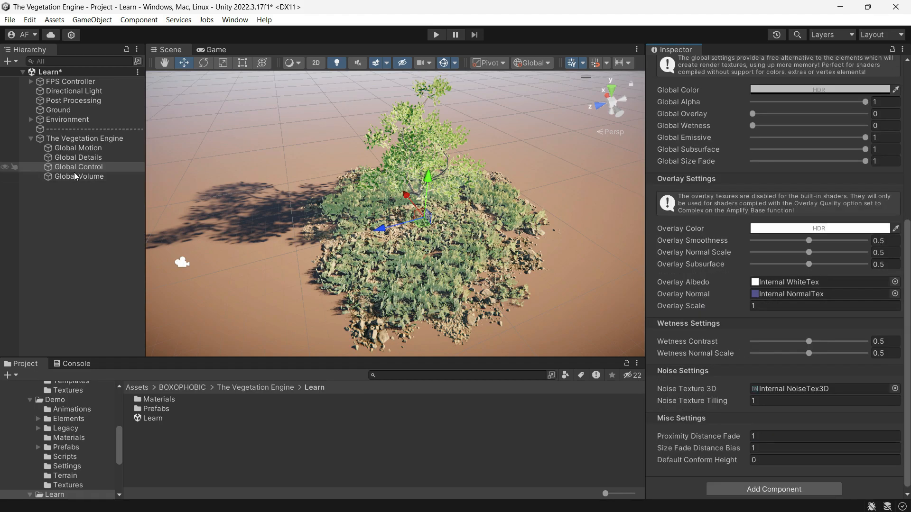
left_click(78, 176)
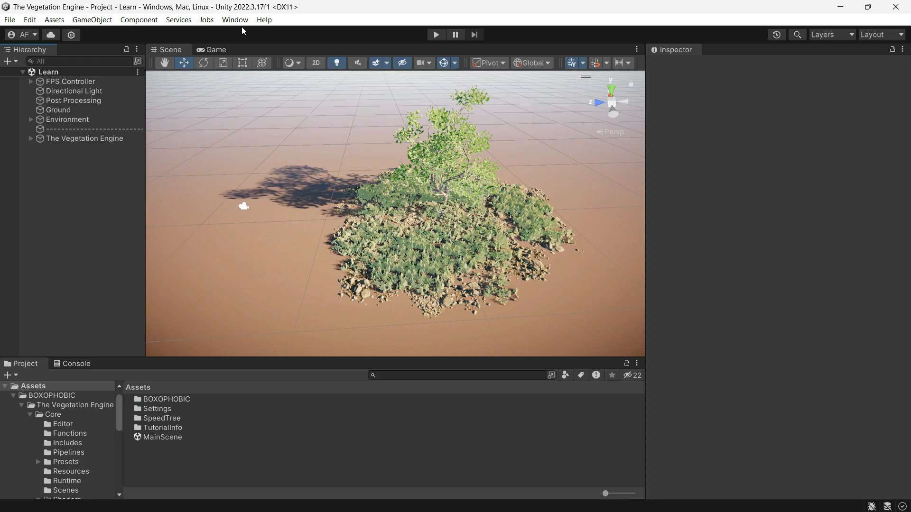
mouse_move(139, 257)
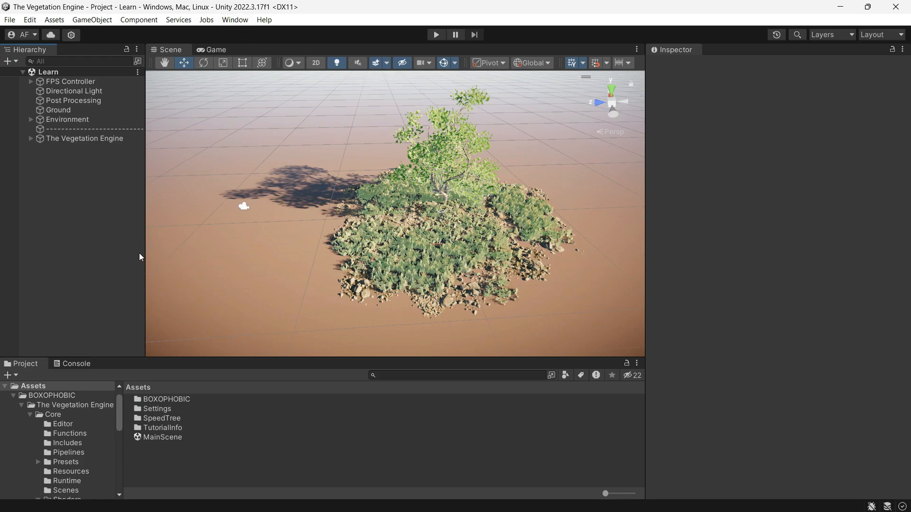
Step: Launch the Assets Converter from Window > BOXOPHOBIC > The Vegetation Engine
left_click(234, 19)
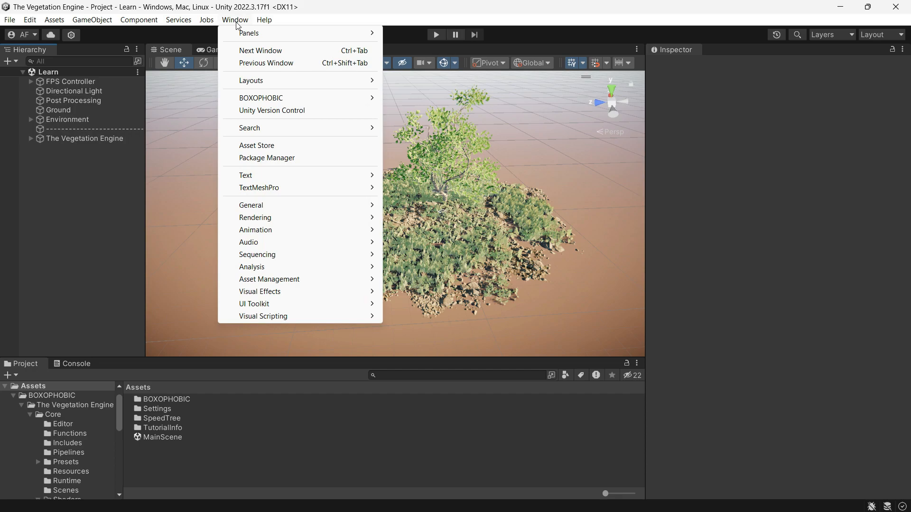
mouse_move(260, 98)
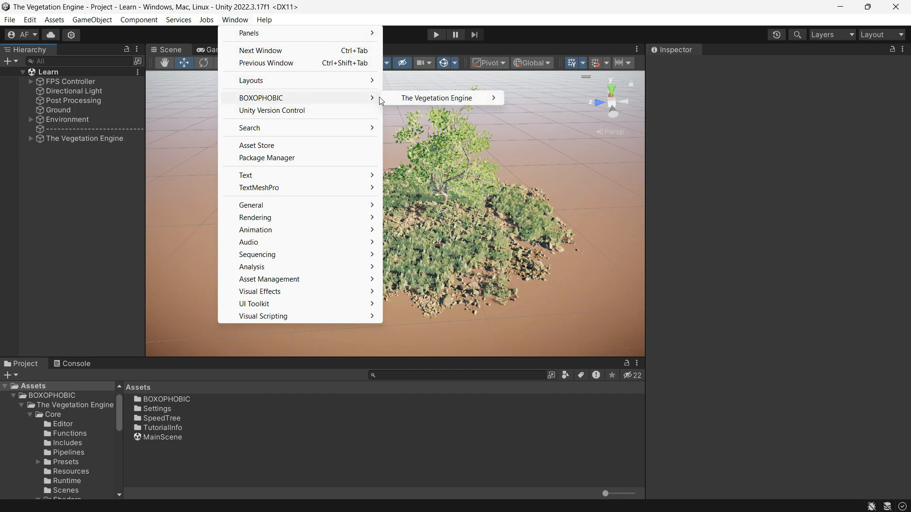
mouse_move(435, 98)
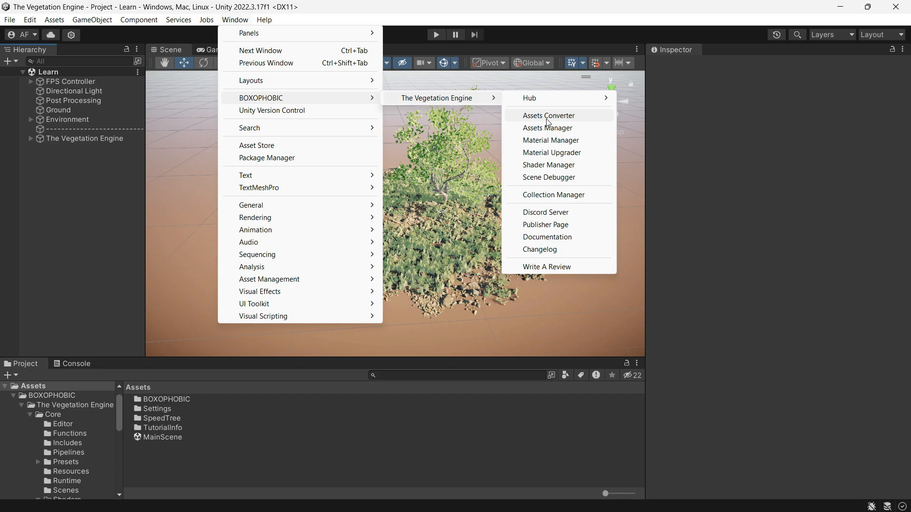
left_click(547, 116)
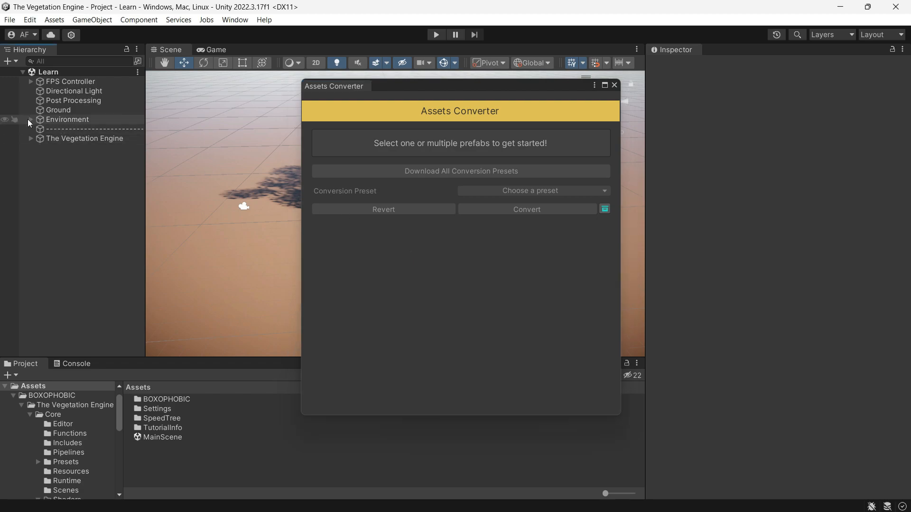
Step: Select Tree (Made with TreeIt) under Environment > Grass and Trees for conversion
left_click(30, 120)
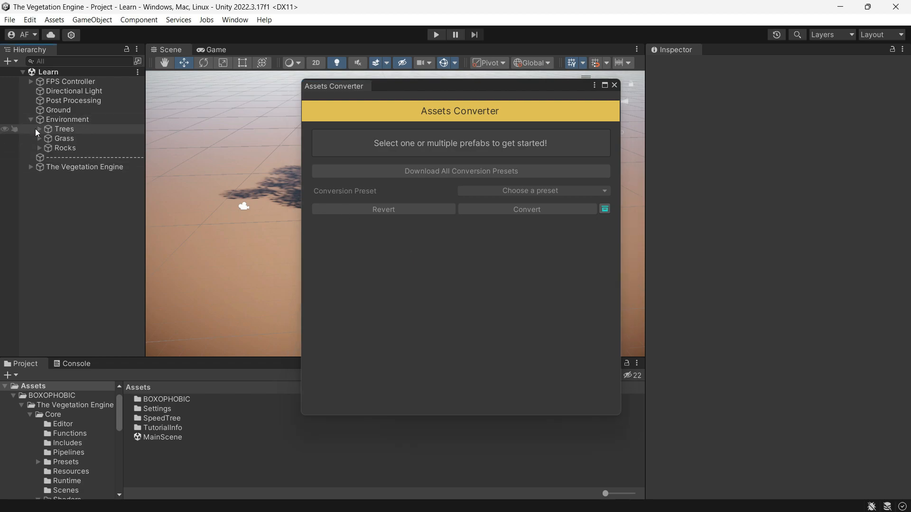
left_click(39, 139)
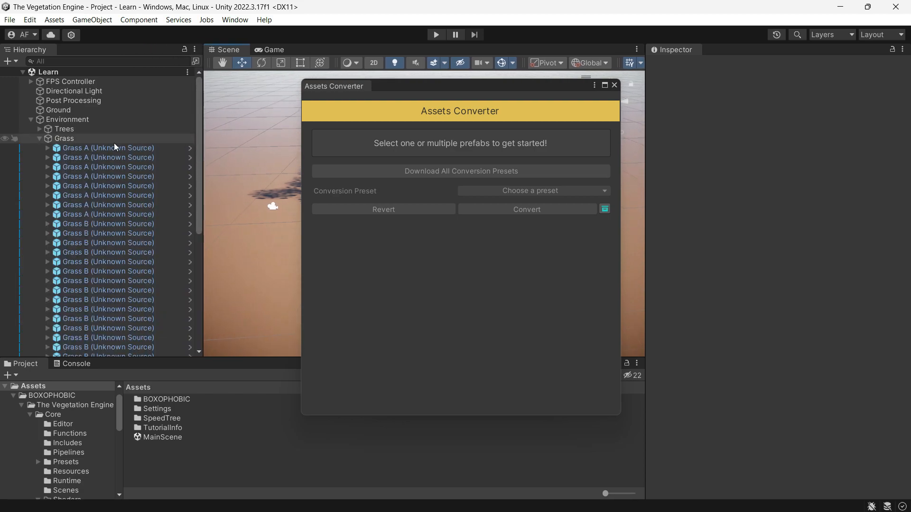
left_click(40, 128)
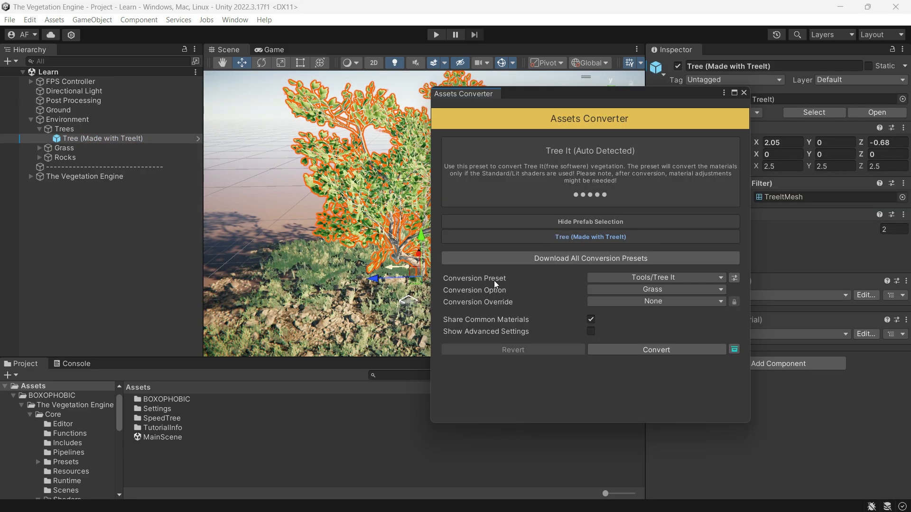
Step: Set Conversion Option to Vegetation and mark saved meshes as readable via the ReadWrite override
left_click(656, 278)
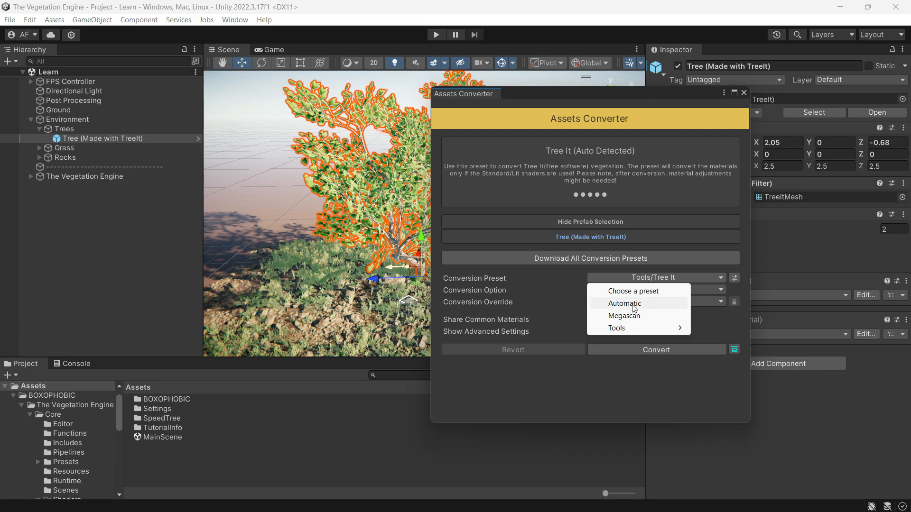
mouse_move(628, 330)
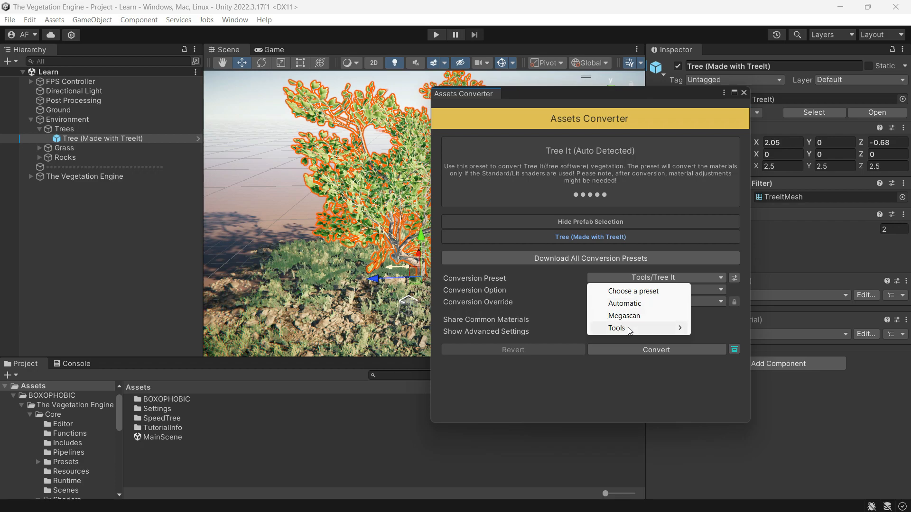
mouse_move(617, 327)
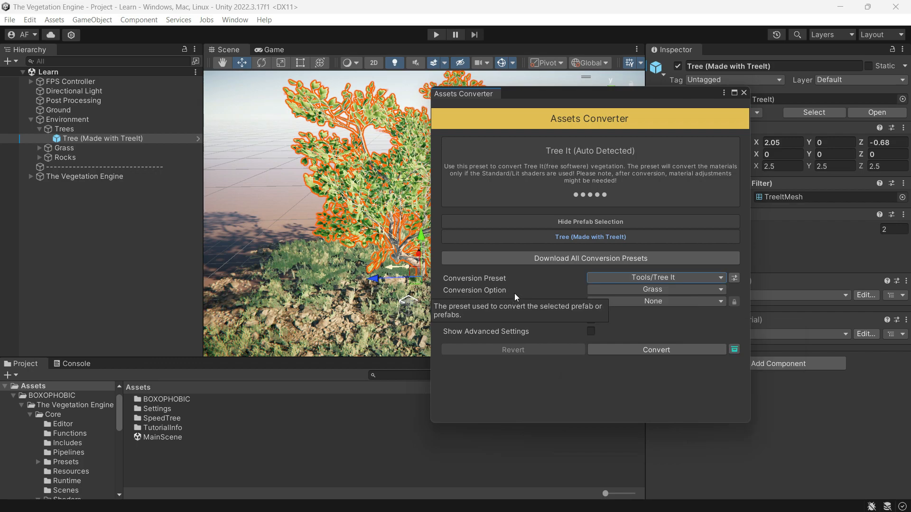
left_click(656, 290)
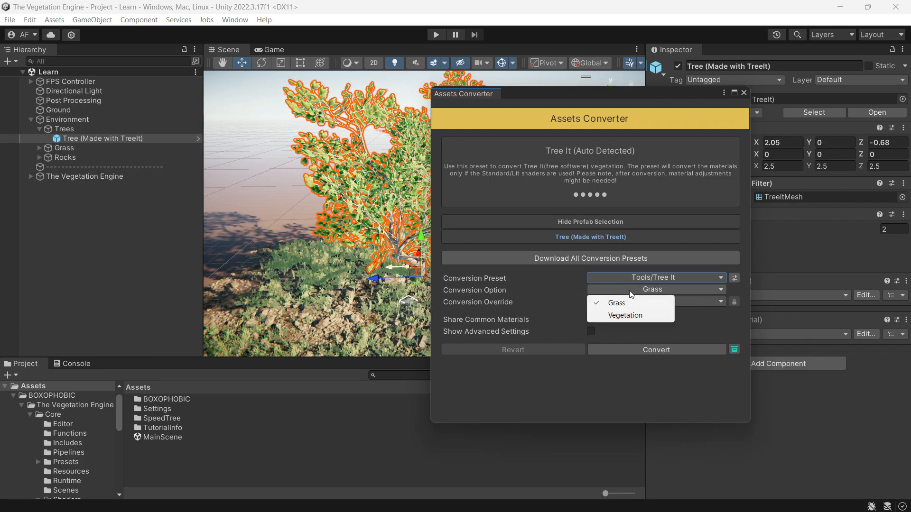
left_click(625, 315)
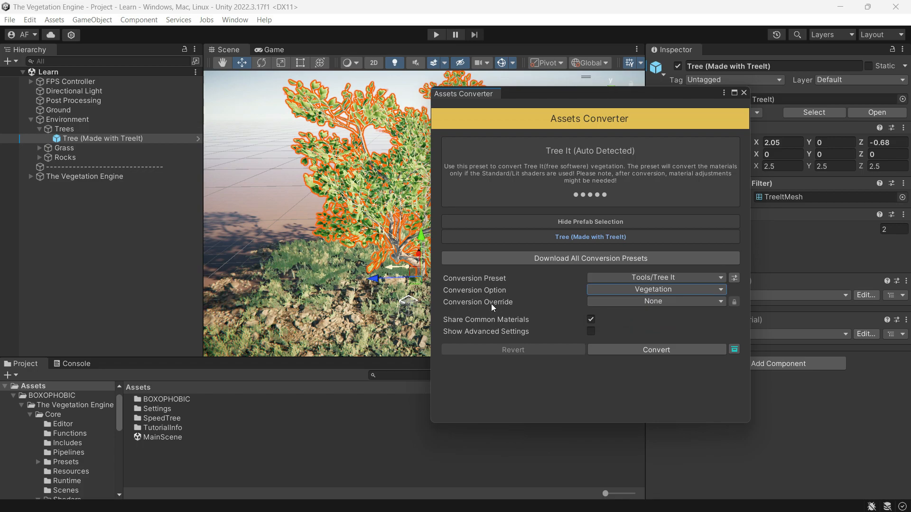
left_click(653, 302)
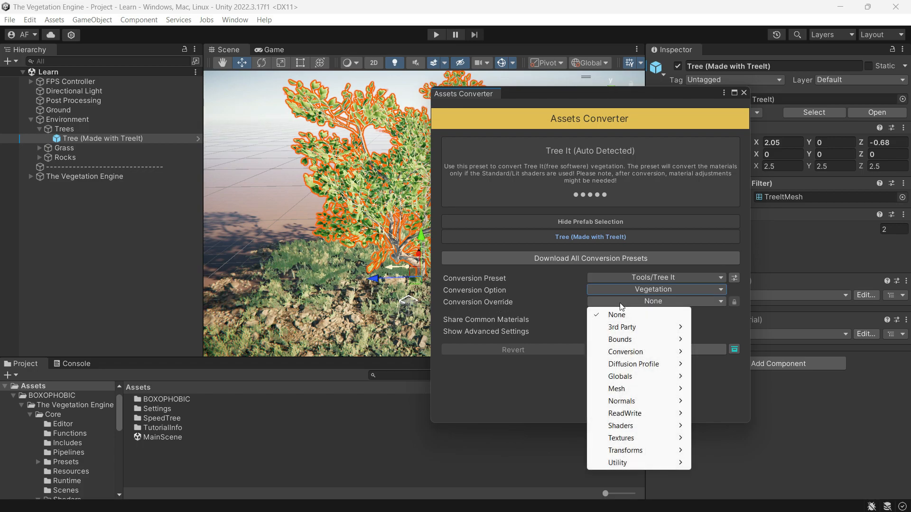
mouse_move(625, 413)
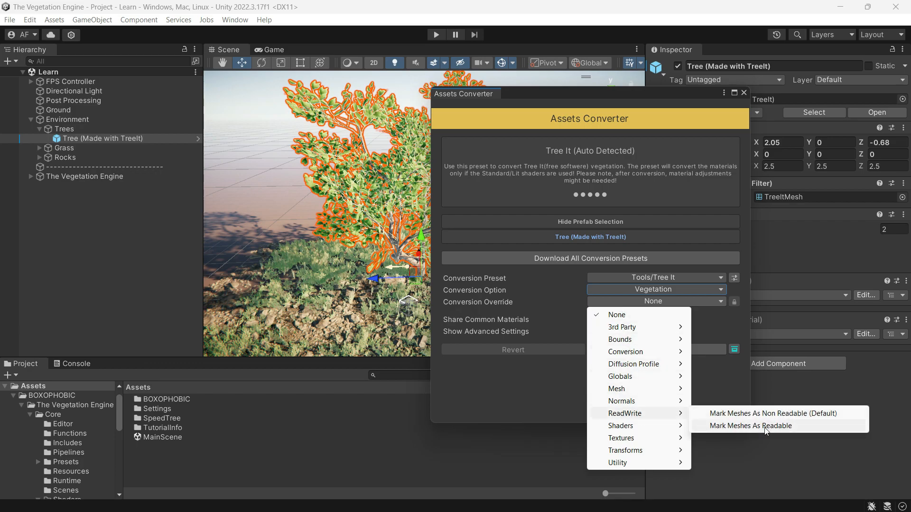
left_click(752, 426)
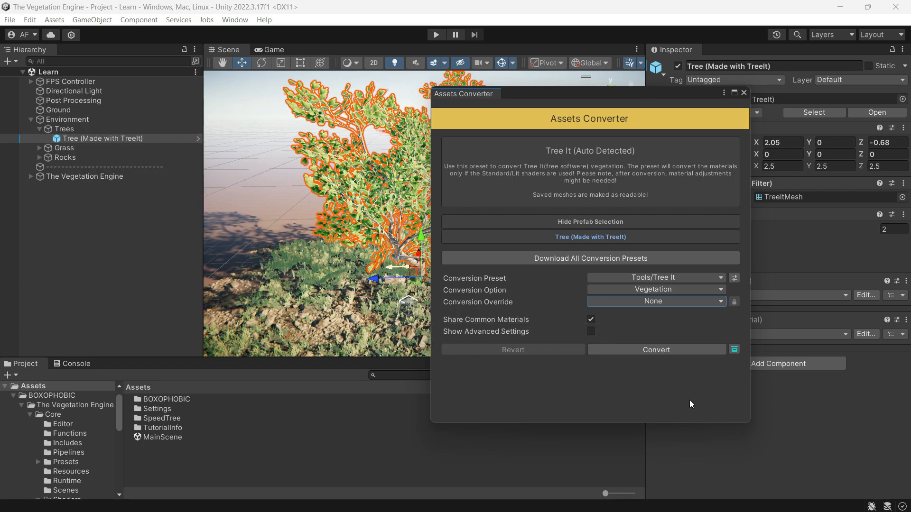
mouse_move(697, 368)
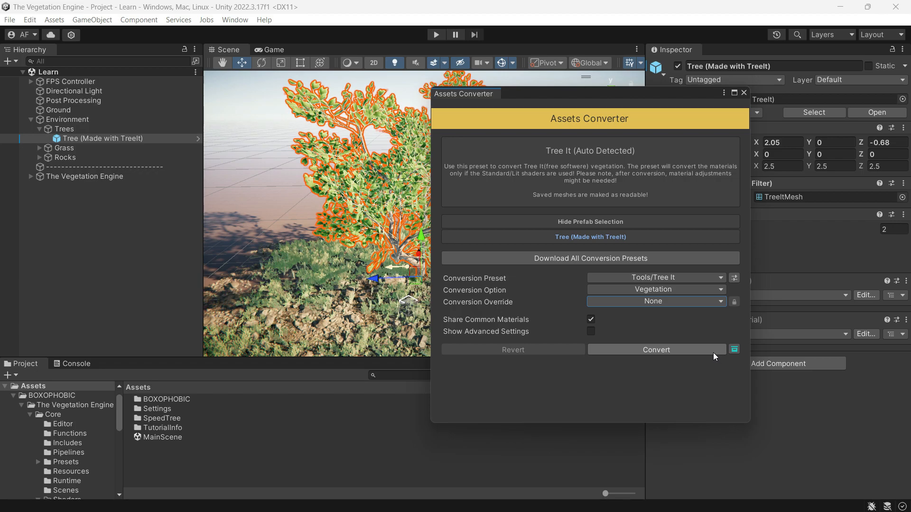
Step: Convert the TreeIt tree into a TVE prefab in the Learn Prefabs folder
left_click(655, 349)
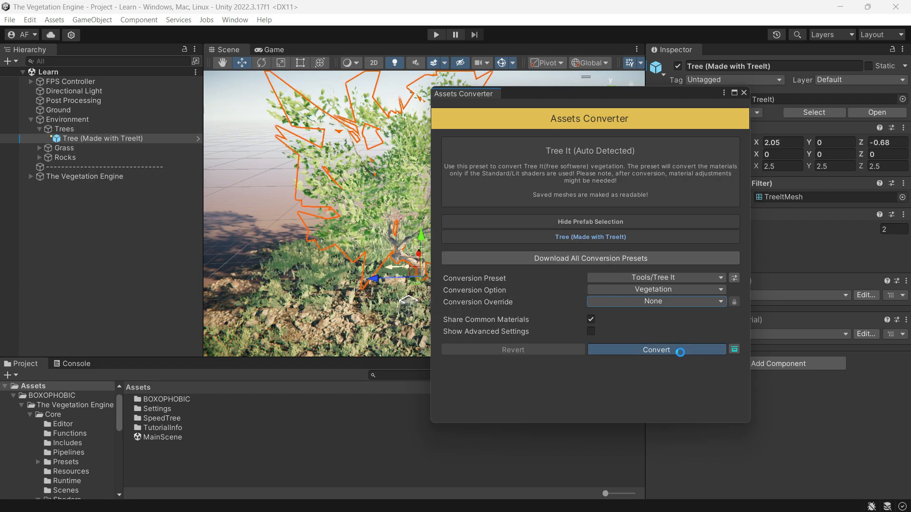
left_click(655, 349)
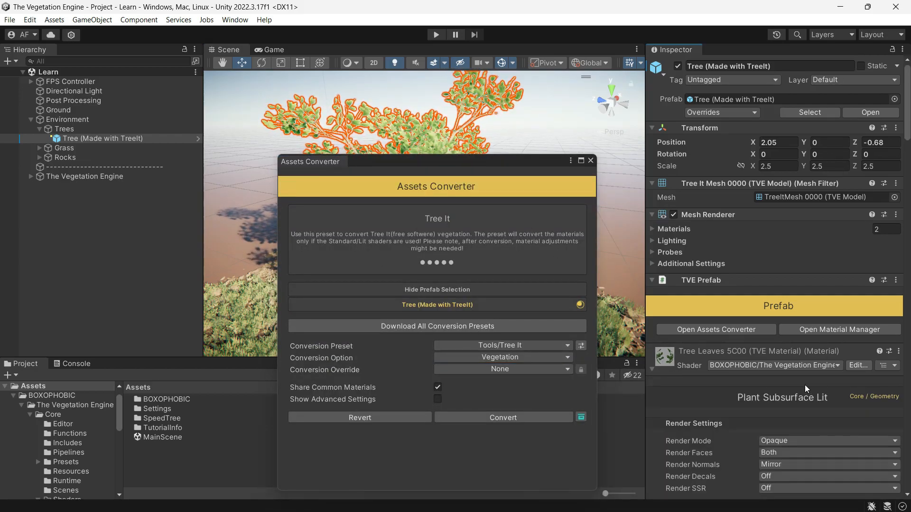
scroll("down", 3)
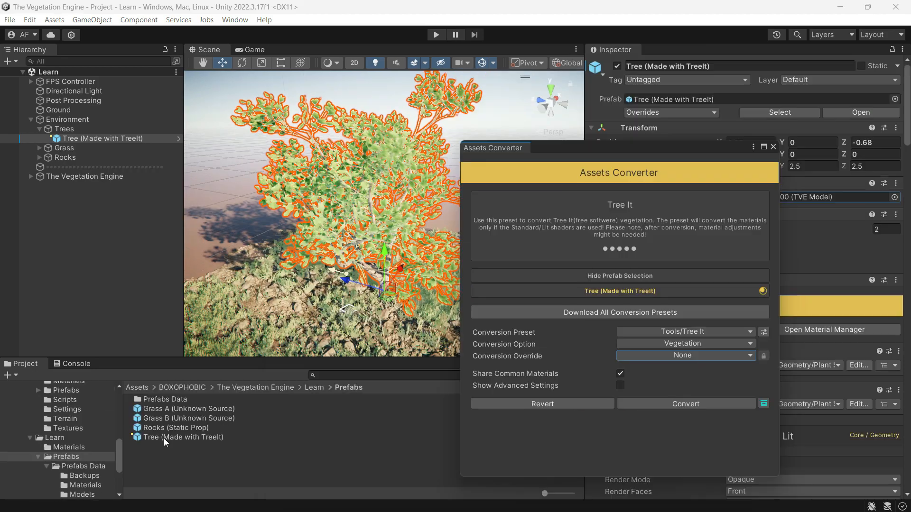
left_click(183, 436)
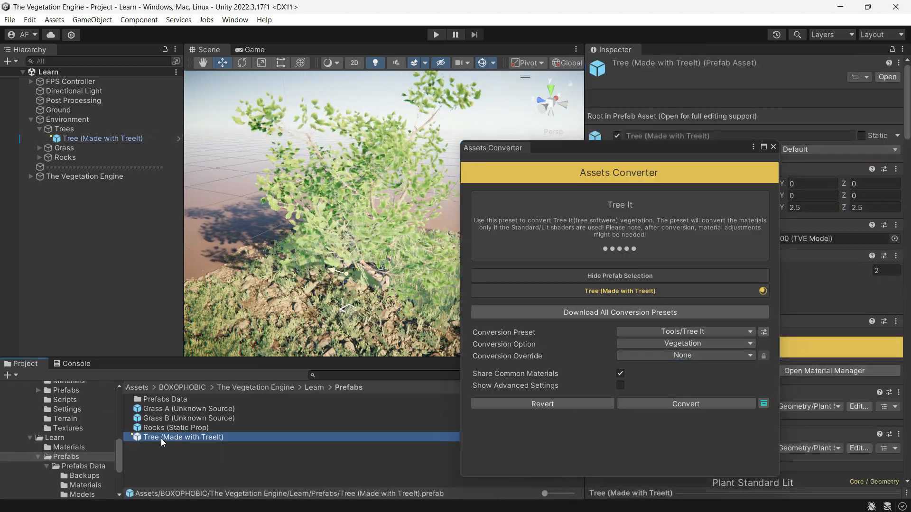
left_click(165, 400)
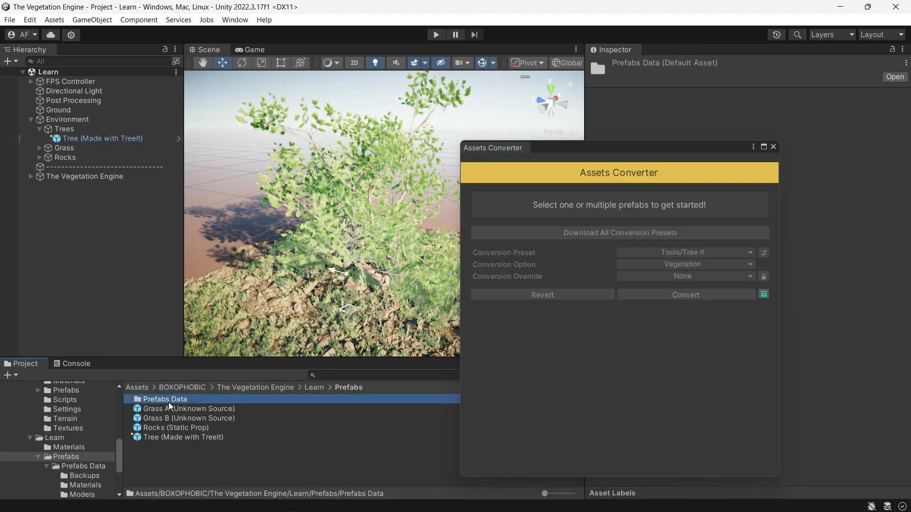
double_click(164, 400)
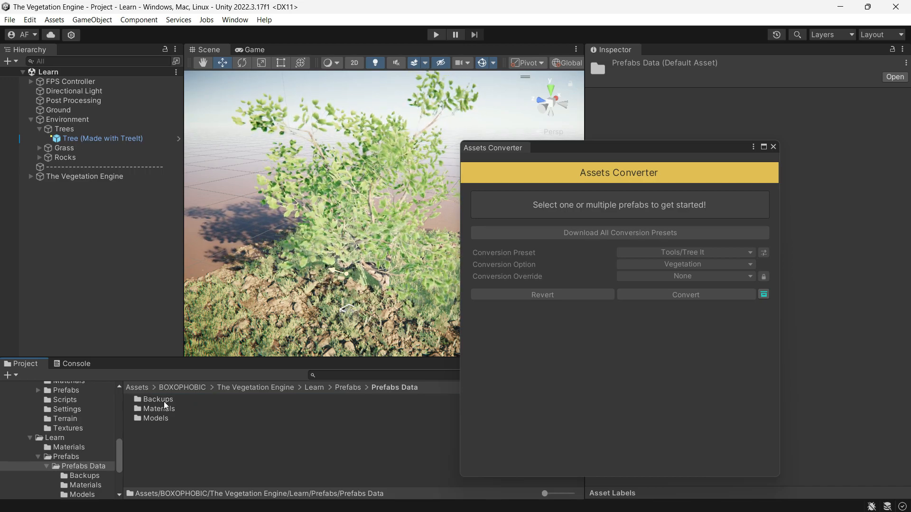
double_click(159, 399)
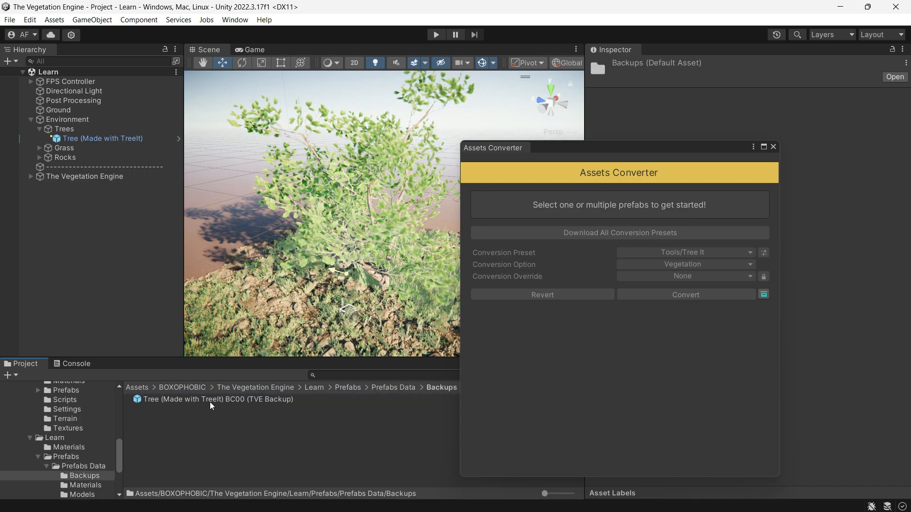
left_click(87, 485)
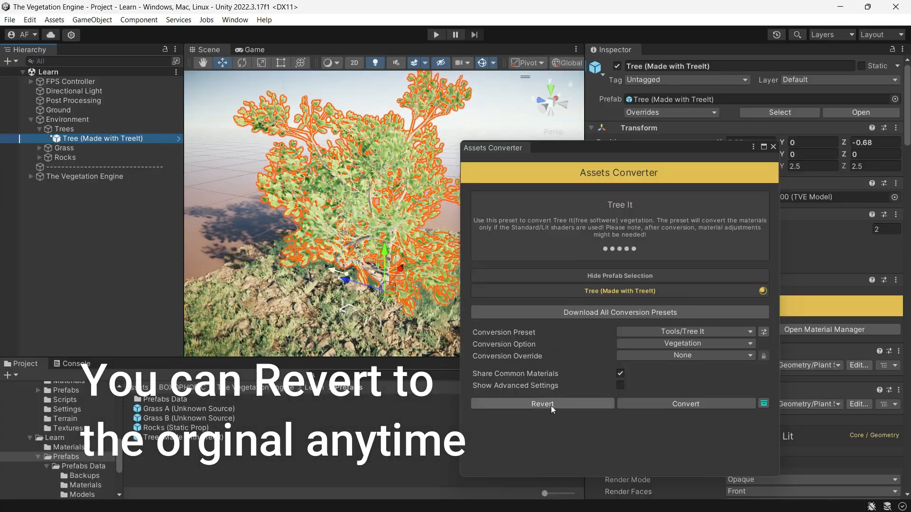
Step: Reopen the Assets Converter with the selected Grass A and Grass B prefabs loaded
left_click(542, 405)
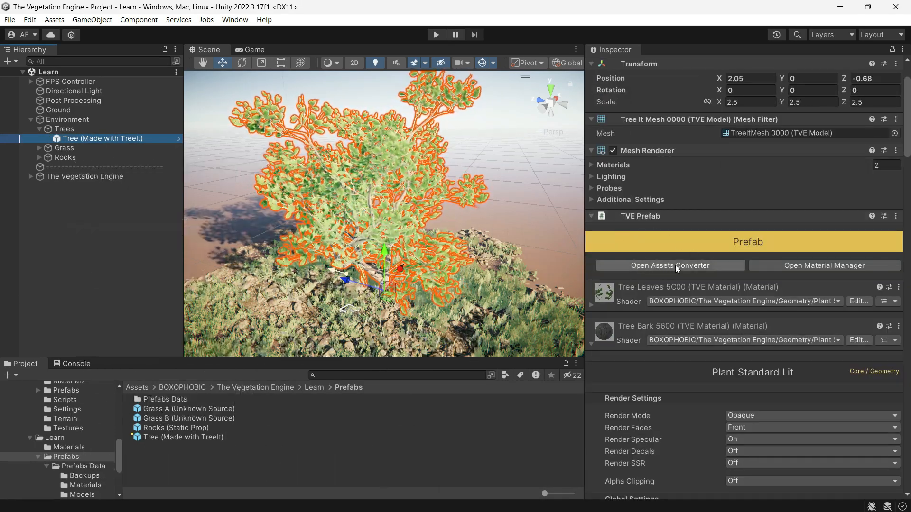
left_click(669, 265)
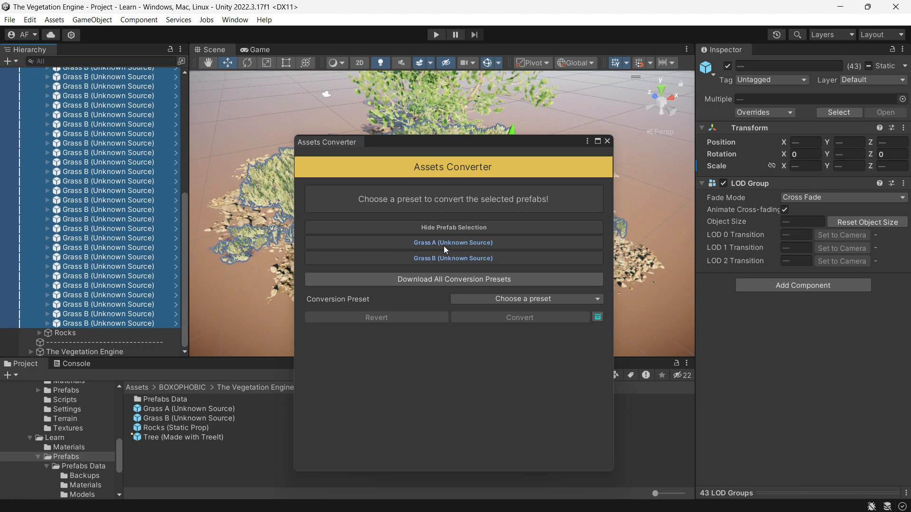
Step: Convert the grass prefabs with the Automatic preset, Grass option and Share Common Materials on
left_click(525, 298)
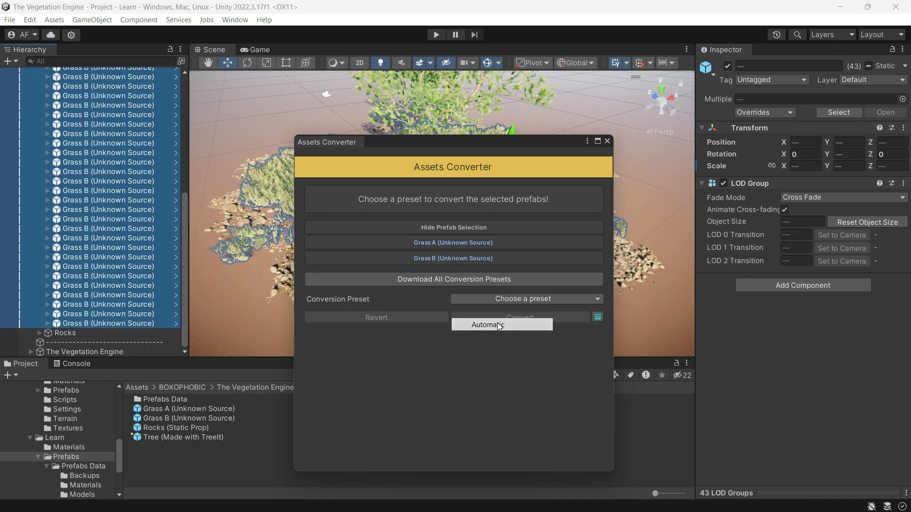
left_click(487, 325)
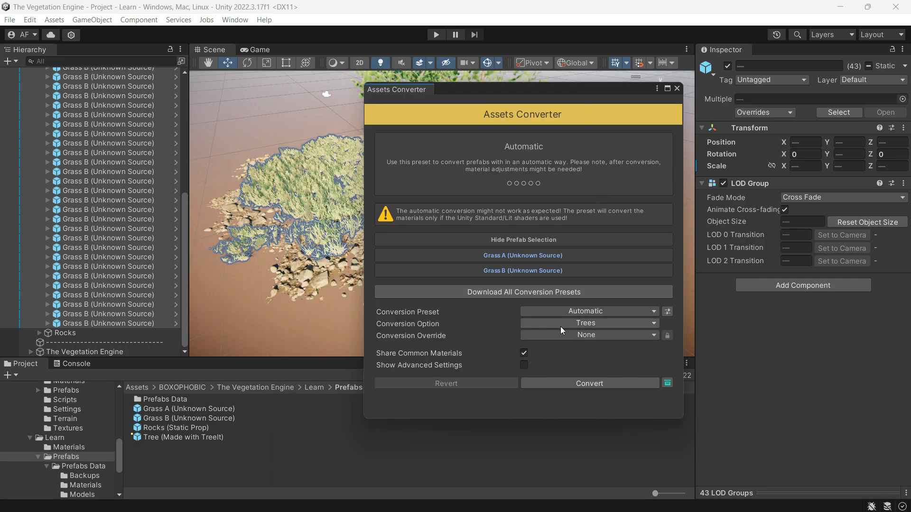
left_click(588, 324)
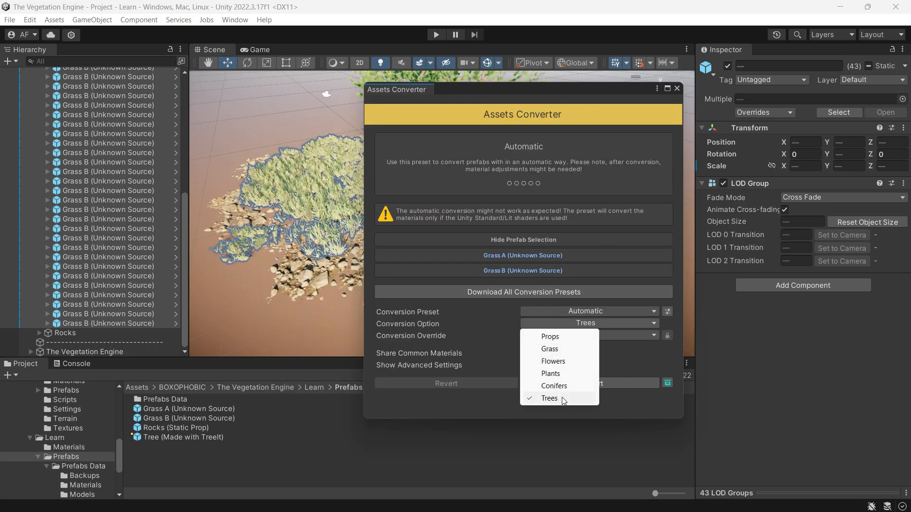
left_click(549, 349)
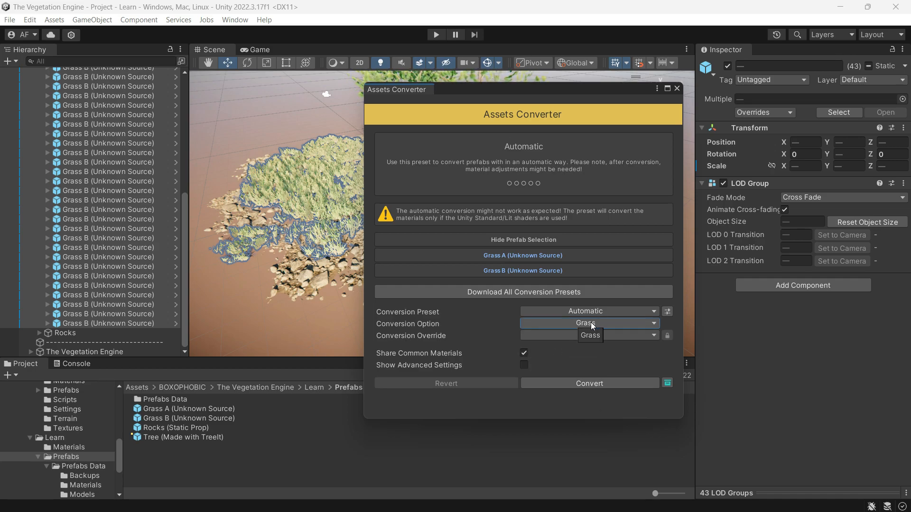
left_click(587, 335)
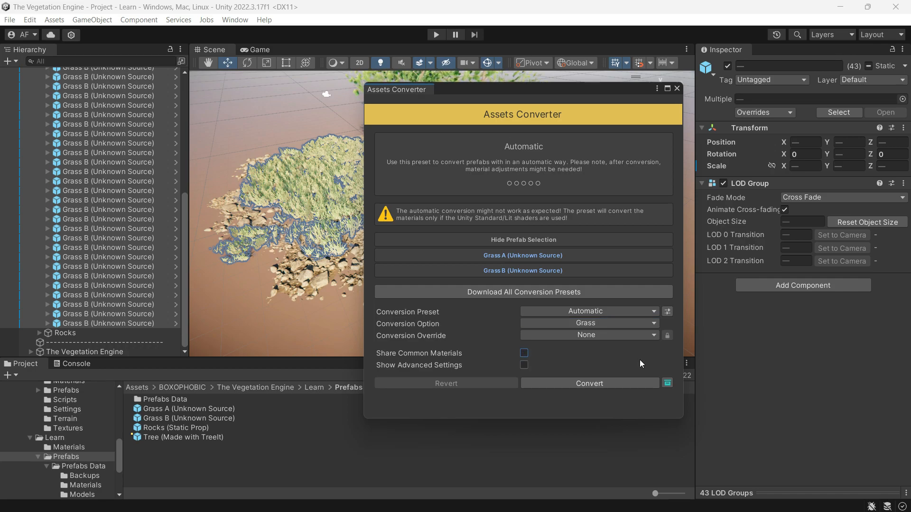
left_click(523, 353)
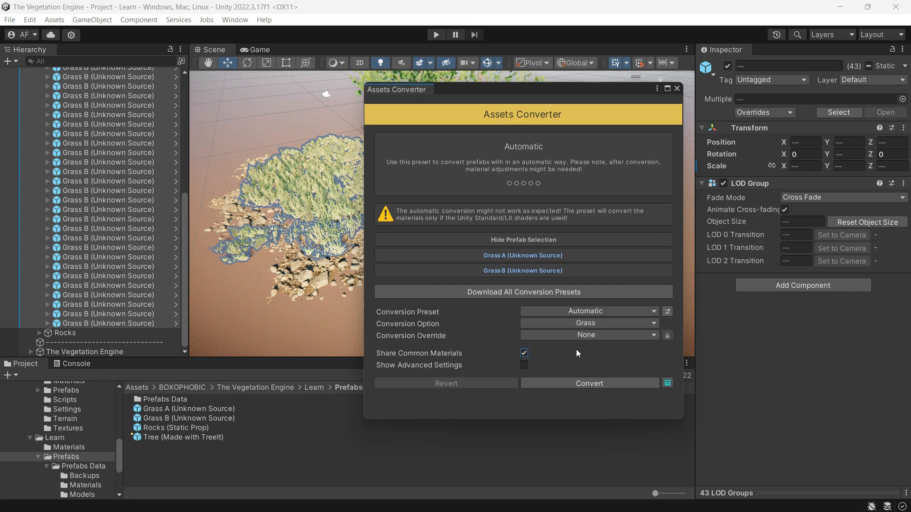
left_click(589, 382)
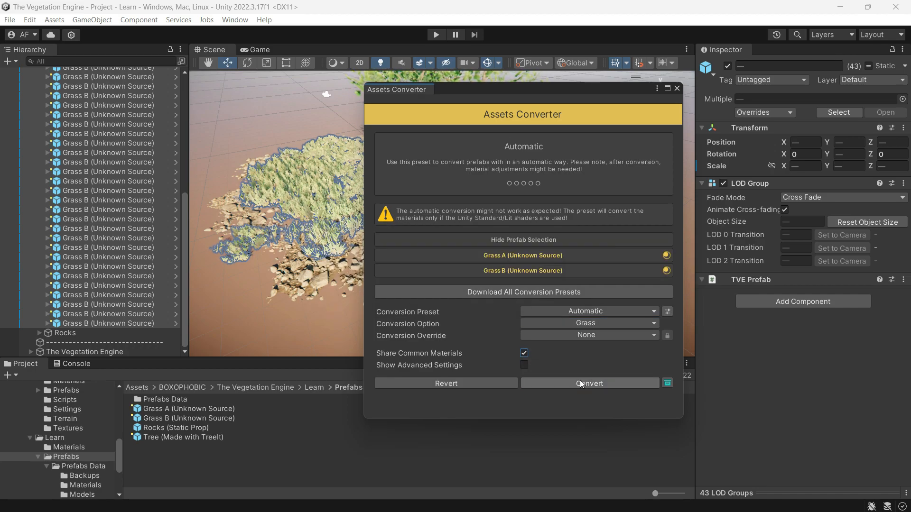
left_click(588, 383)
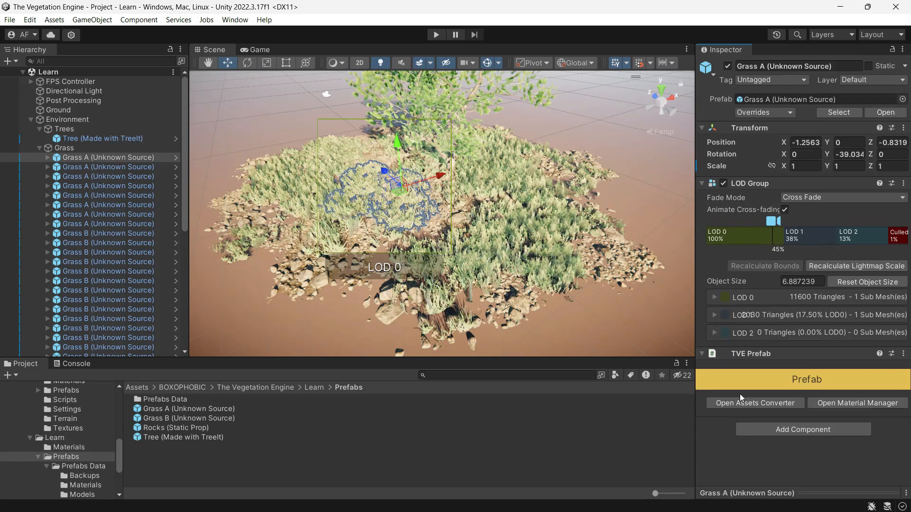
Step: Select the Rocks objects in the Hierarchy and bring them into the Assets Converter
left_click(93, 167)
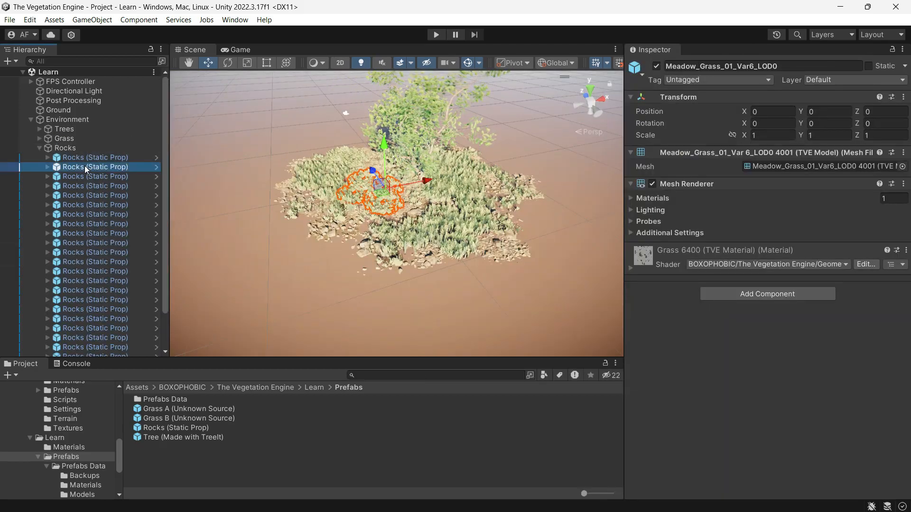
left_click(93, 158)
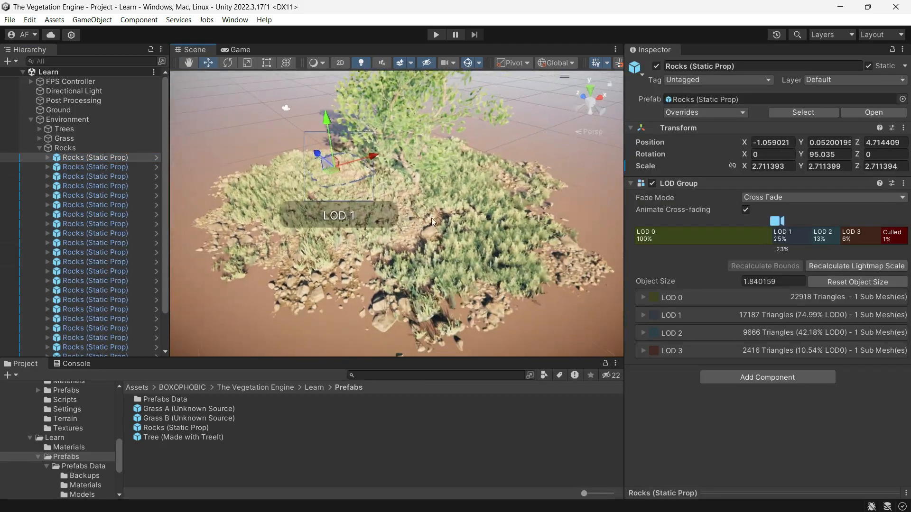
left_click(234, 19)
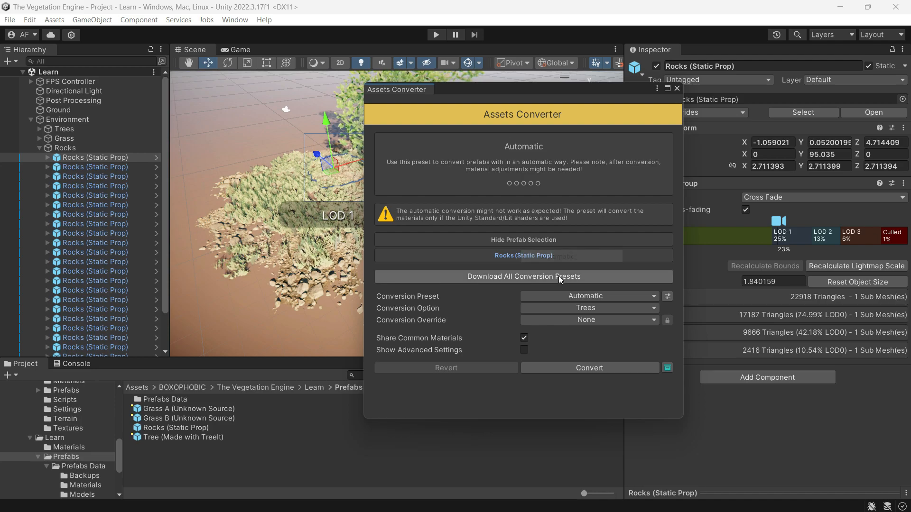
Step: Convert the rocks with the Automatic preset and the Props conversion option
left_click(586, 307)
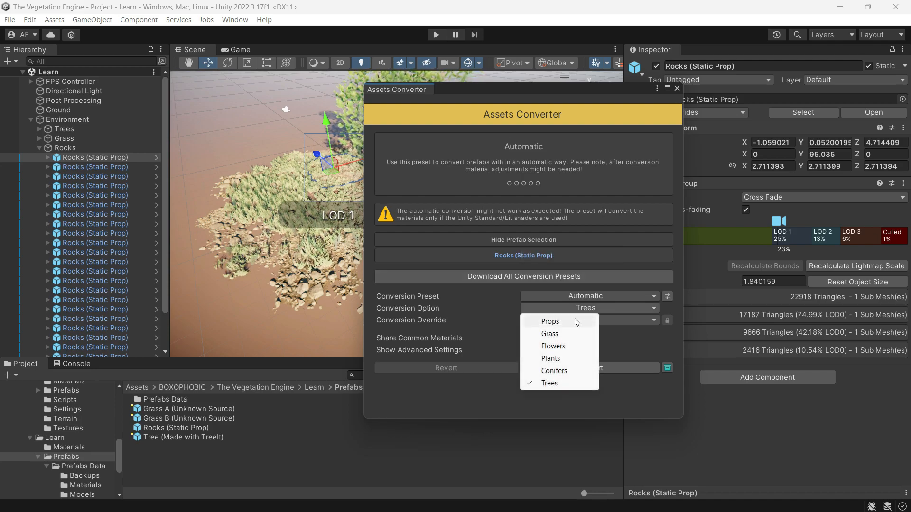
left_click(549, 322)
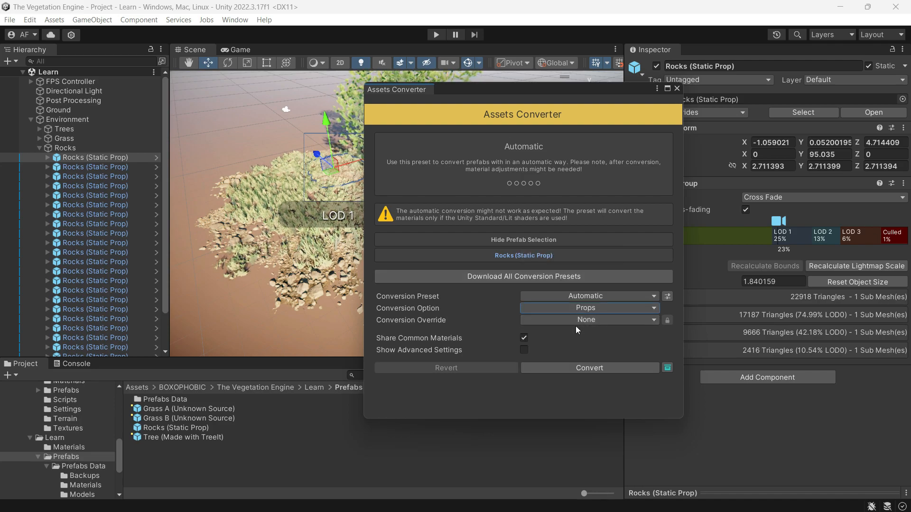
left_click(588, 368)
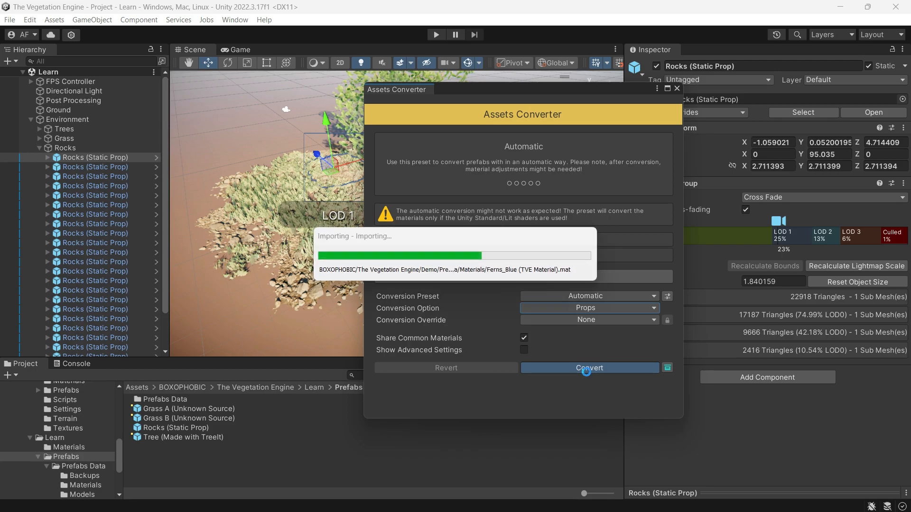
left_click(588, 368)
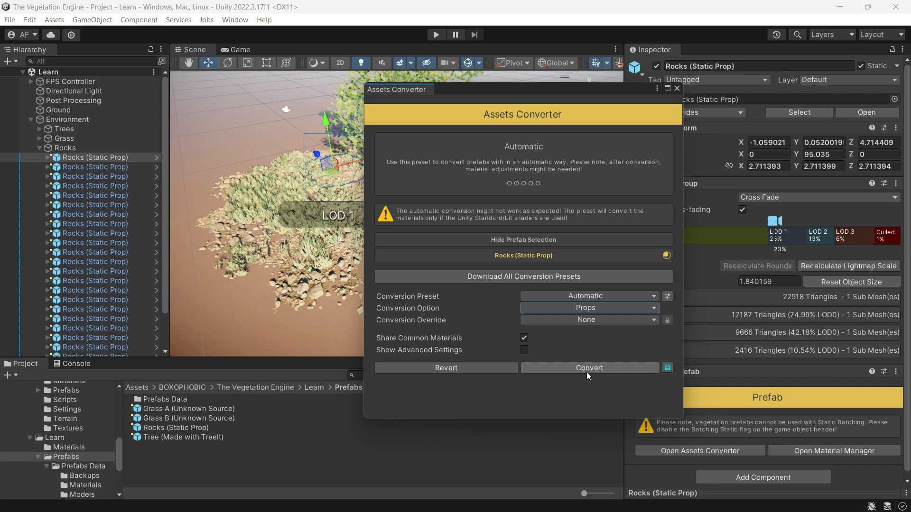
left_click(589, 369)
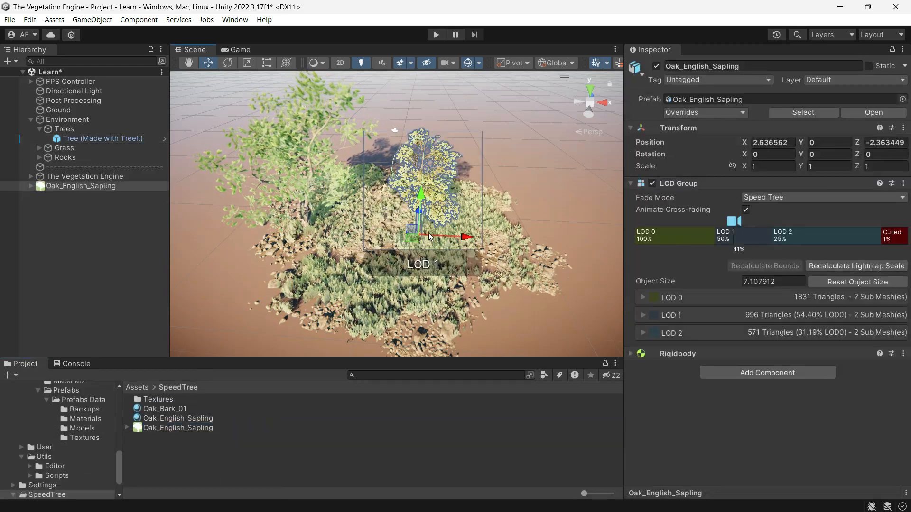
Step: Scale the Oak_English_Sapling to 3 on every axis and save it as a prefab in SpeedTree
type("3")
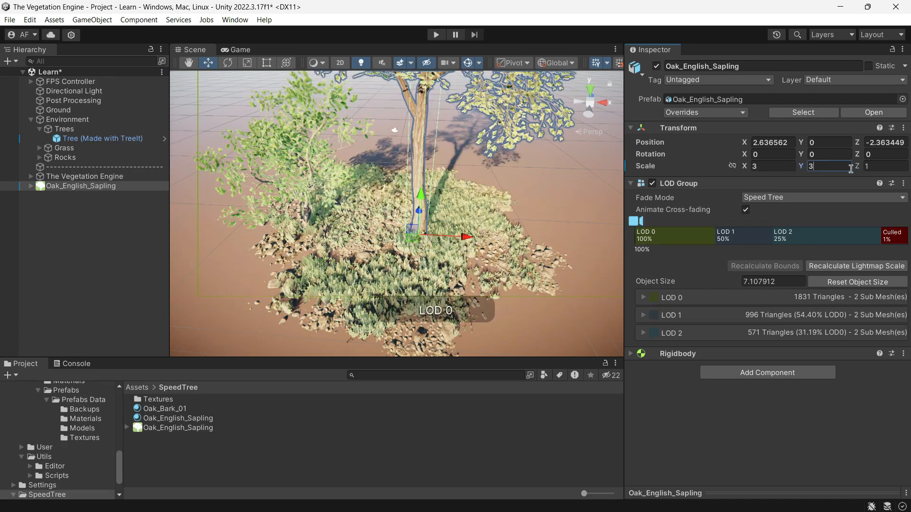
type("3")
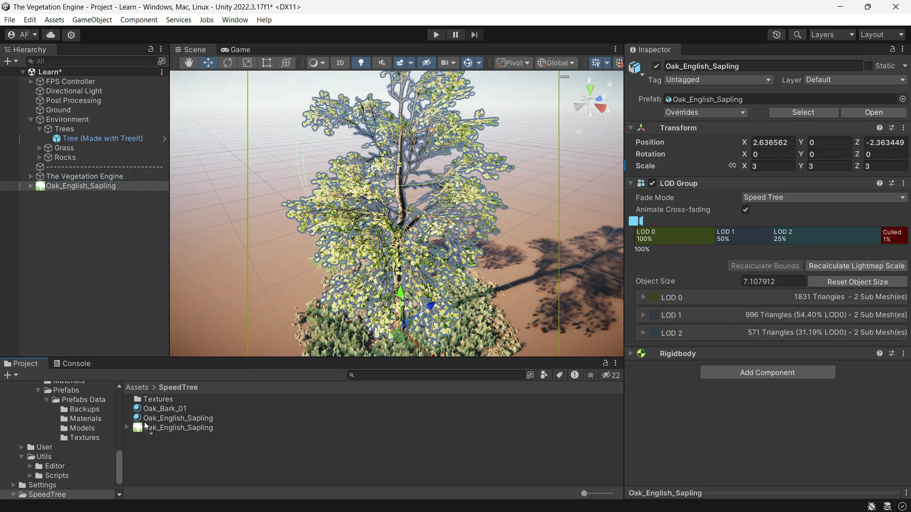
left_click(177, 428)
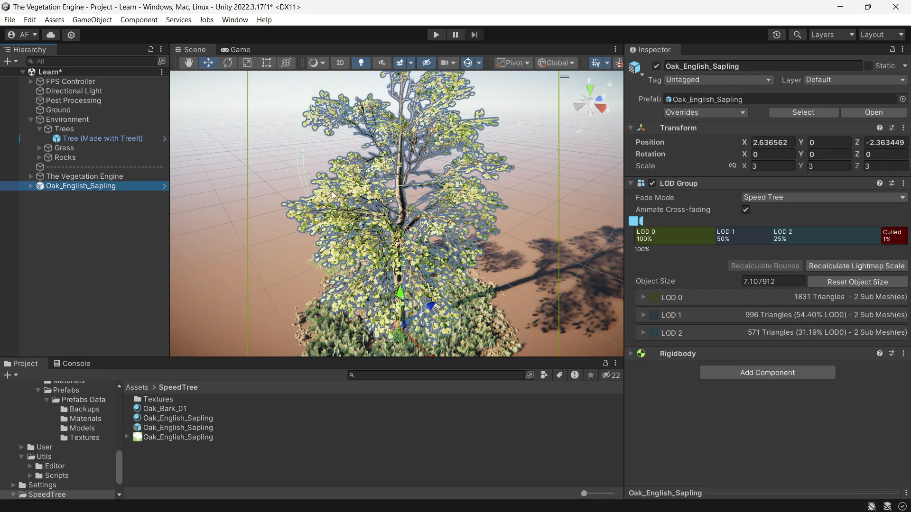
left_click(235, 19)
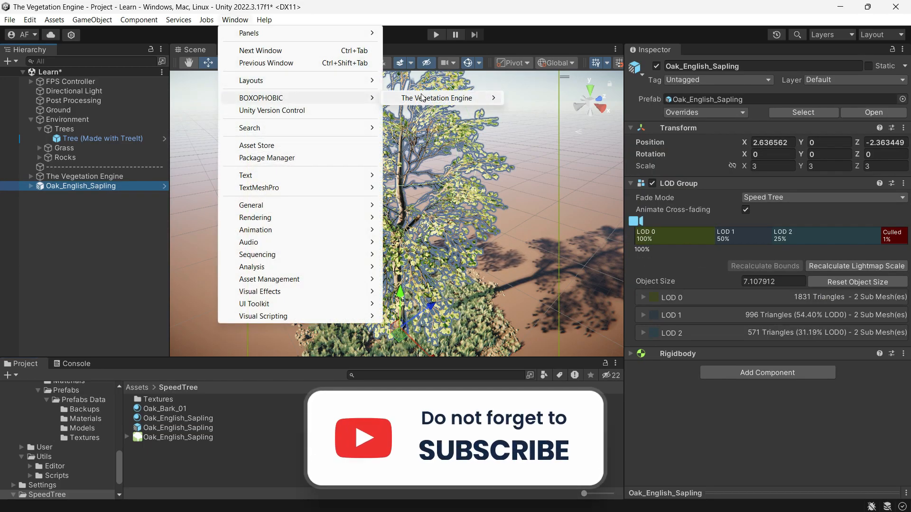
Step: Convert the Oak_English_Sapling prefab with the SpeedTree 8 preset as Vegetation
left_click(435, 98)
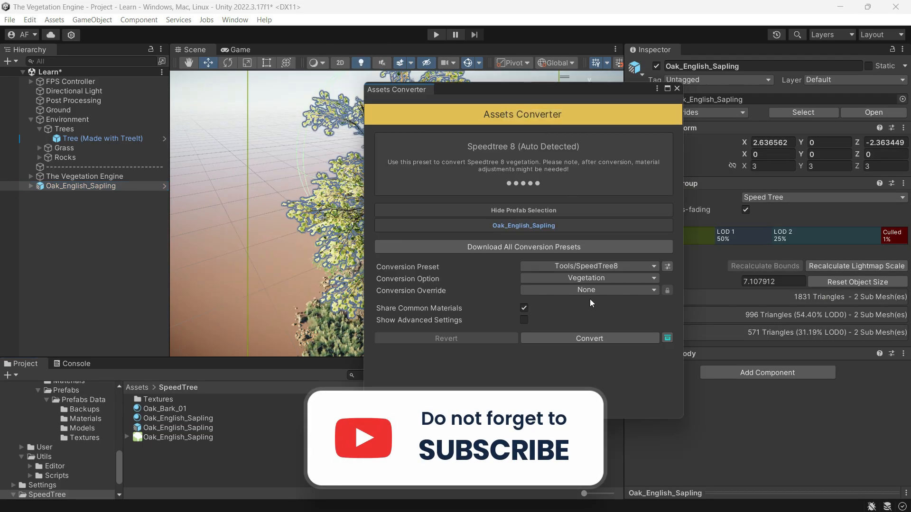
left_click(587, 265)
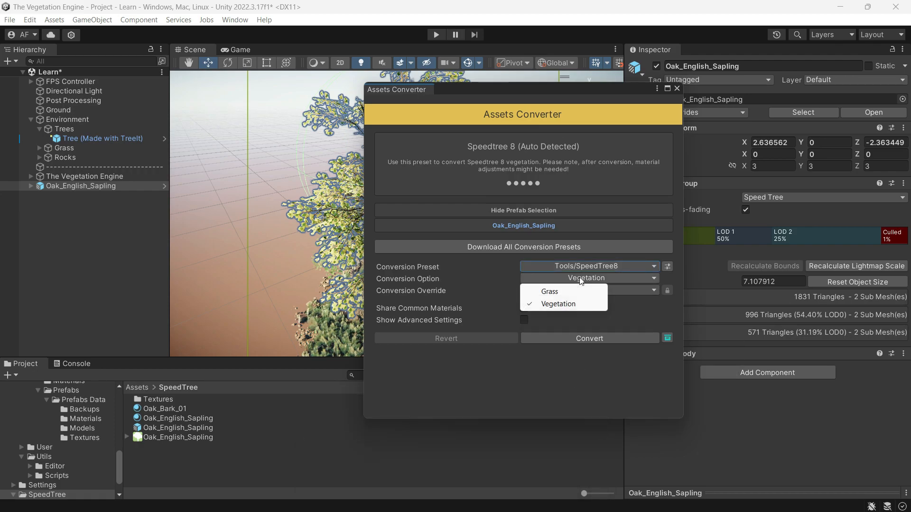
left_click(588, 290)
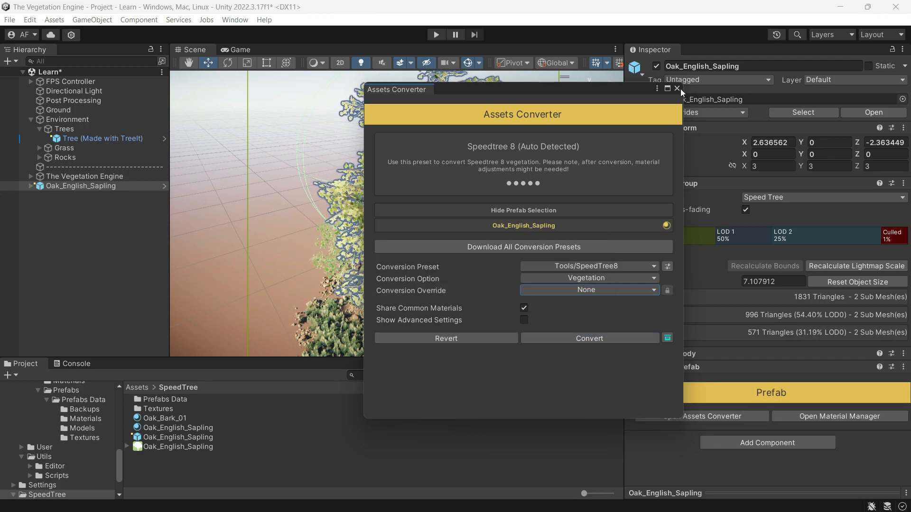
left_click(675, 89)
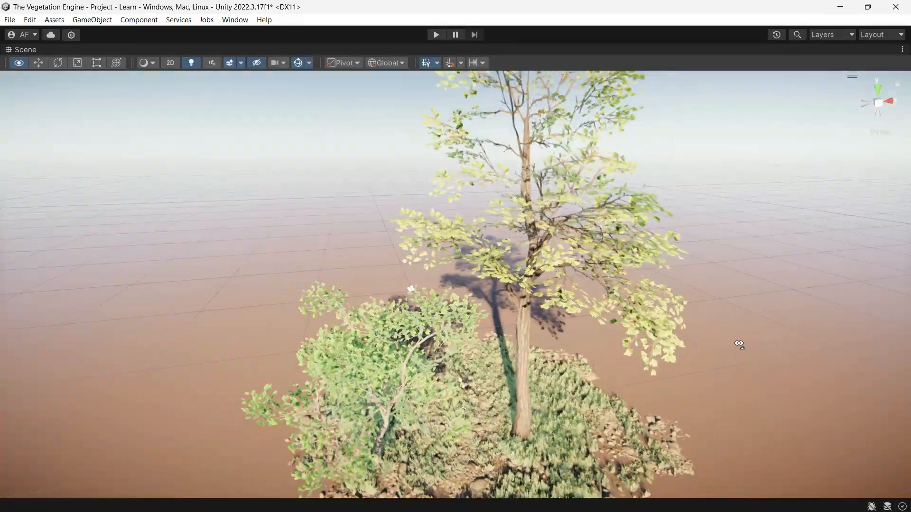
Step: Review the sapling's LOD0 foliage material, nudging Motion Bending up and back to 0.2, then select the sapling prefab
scroll("down", 3)
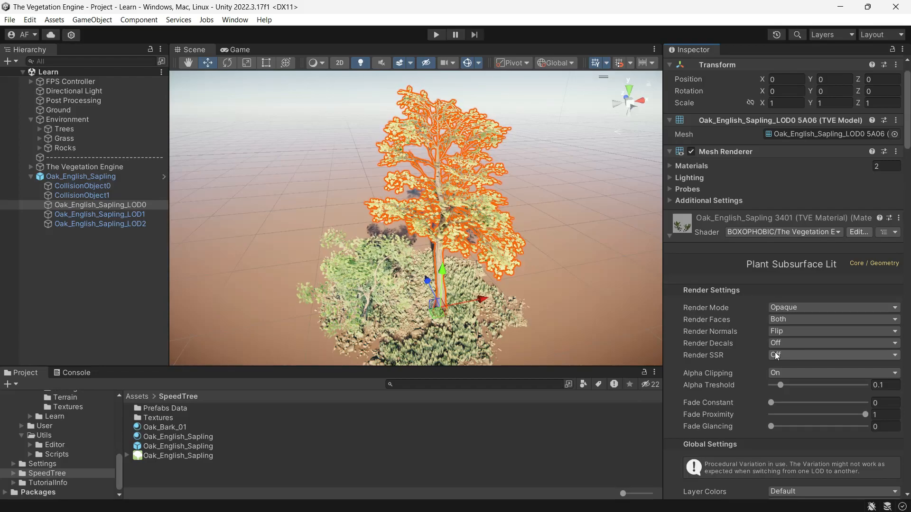
scroll("down", 3)
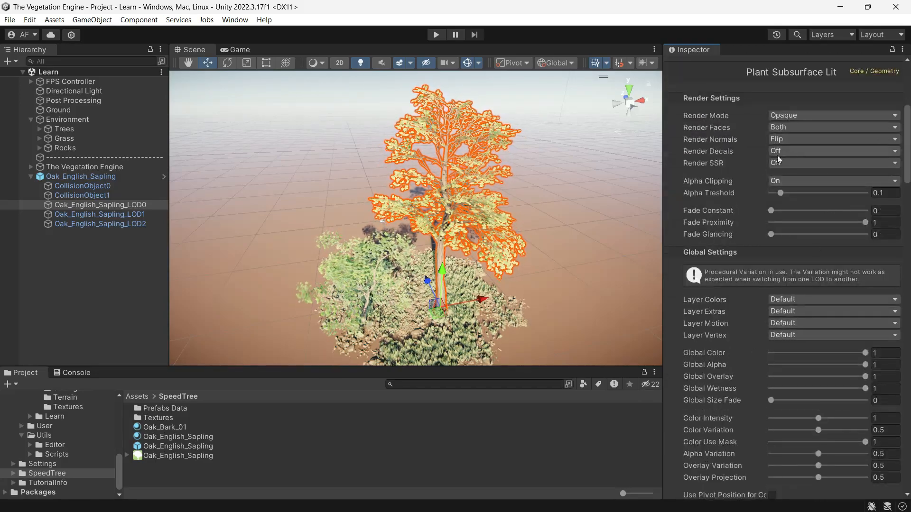
scroll("down", 3)
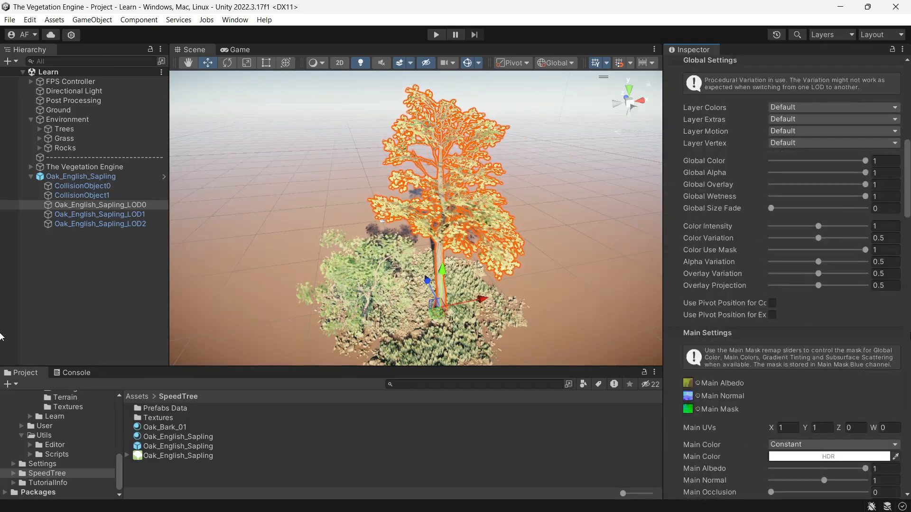
scroll("down", 3)
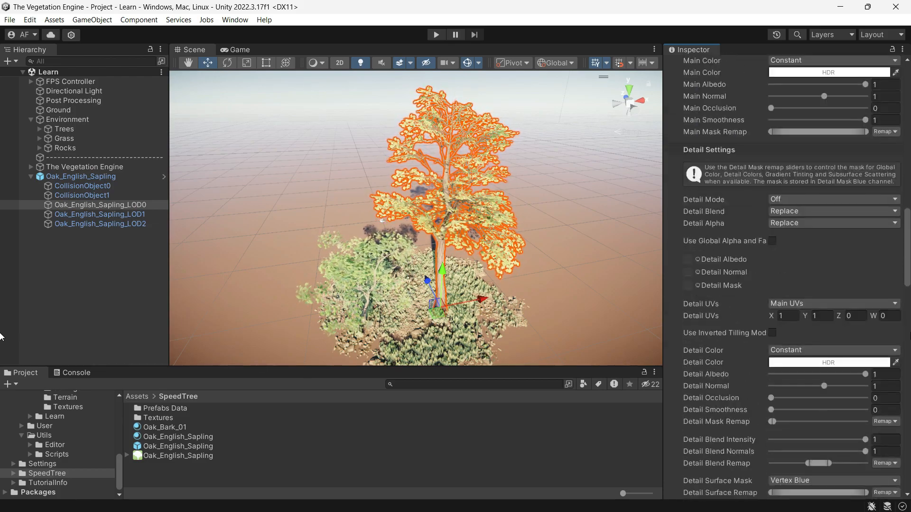
scroll("down", 3)
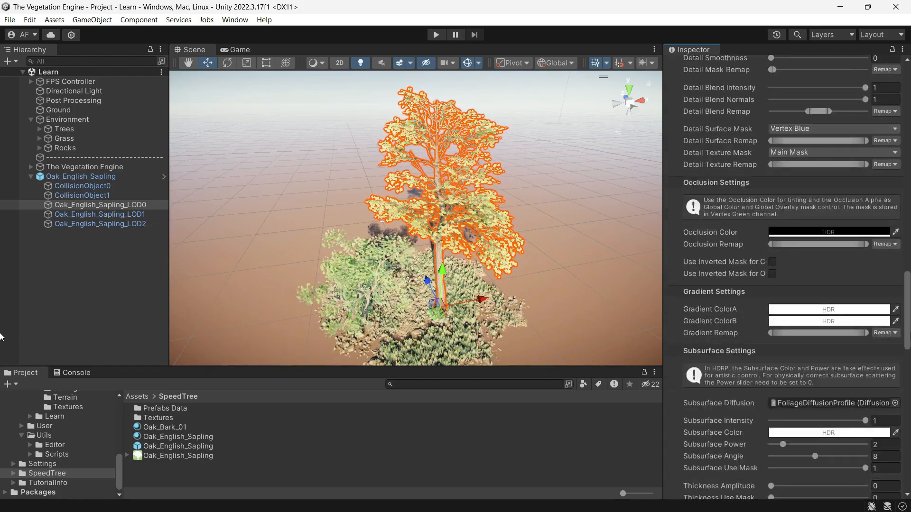
scroll("down", 3)
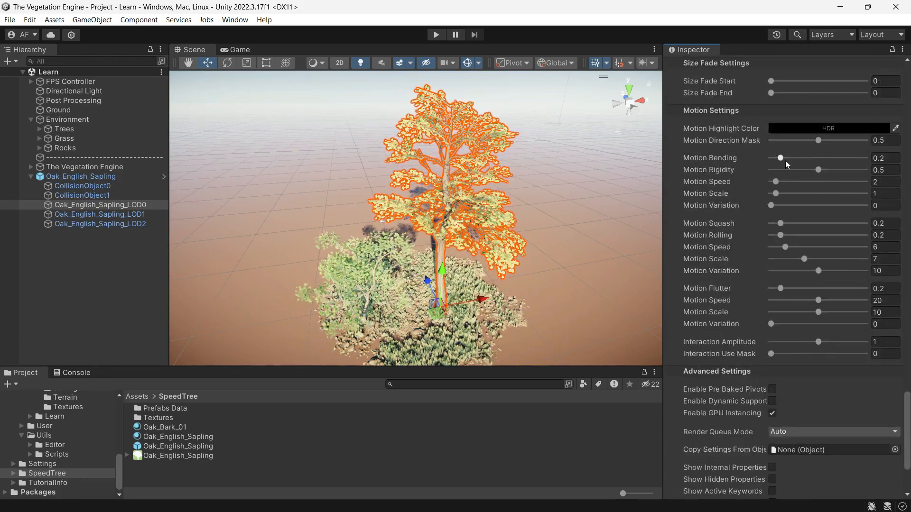
left_click_drag(780, 158, 804, 157)
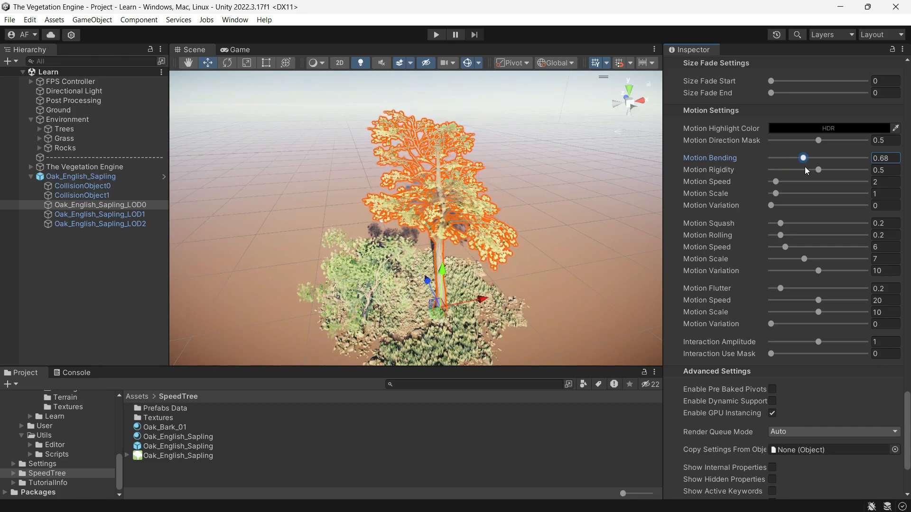
left_click_drag(804, 158, 780, 157)
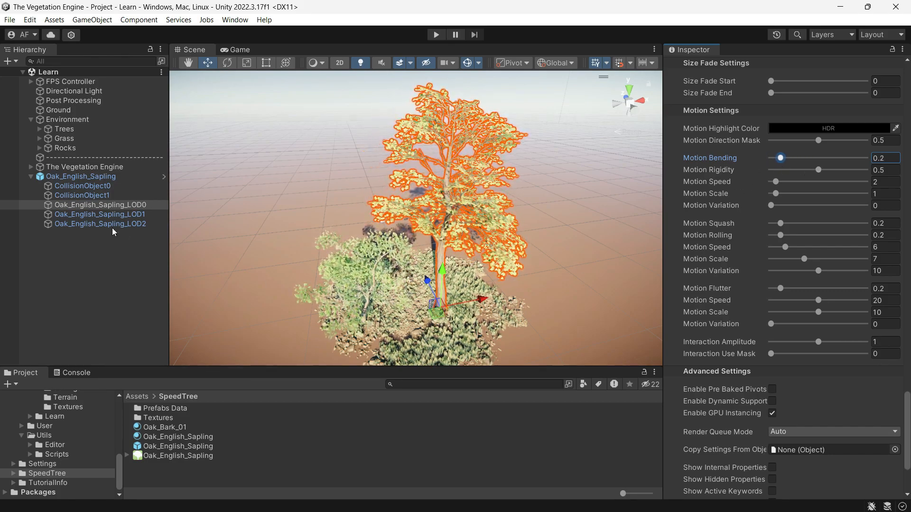
left_click(81, 176)
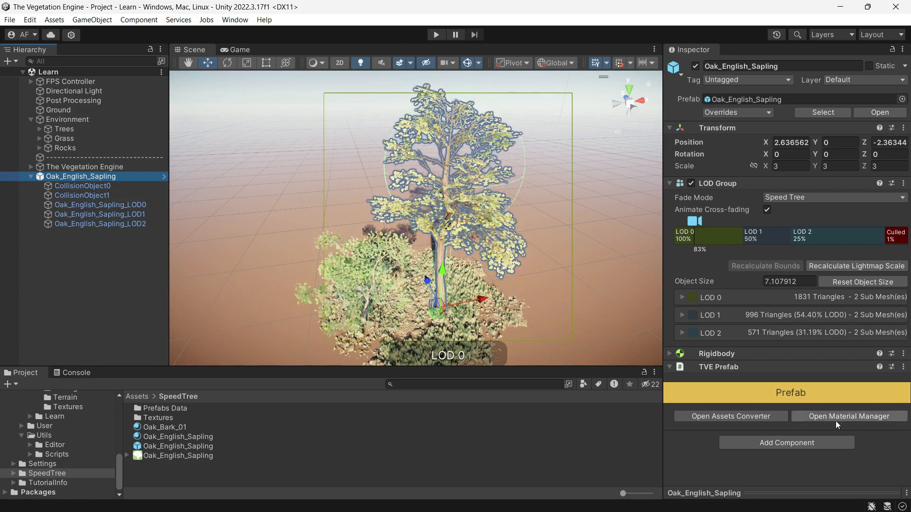
Step: In the Material Manager, raise the shared bending for bark and leaf materials and return it to 0.2
left_click(848, 415)
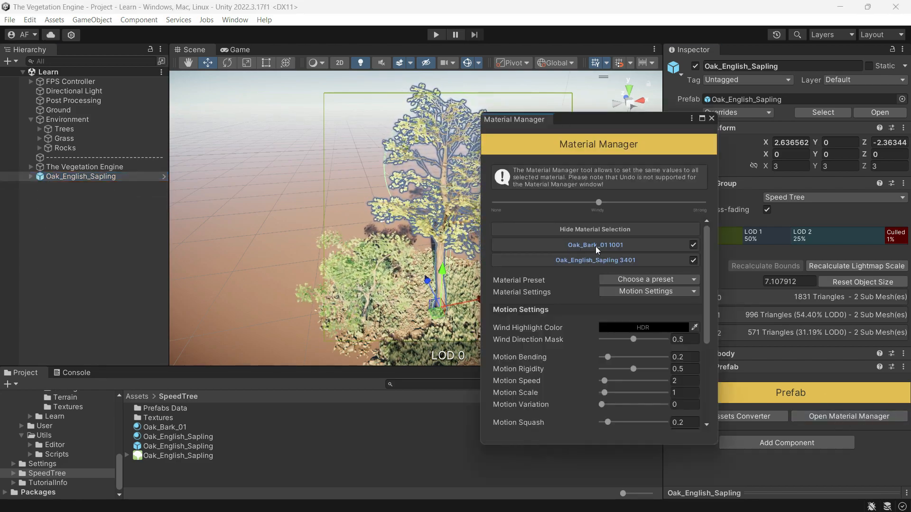
left_click(594, 260)
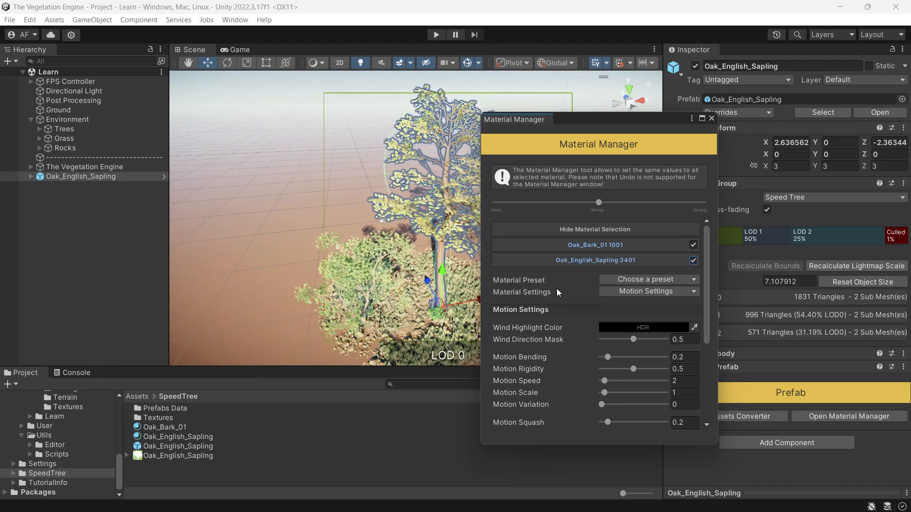
left_click(648, 279)
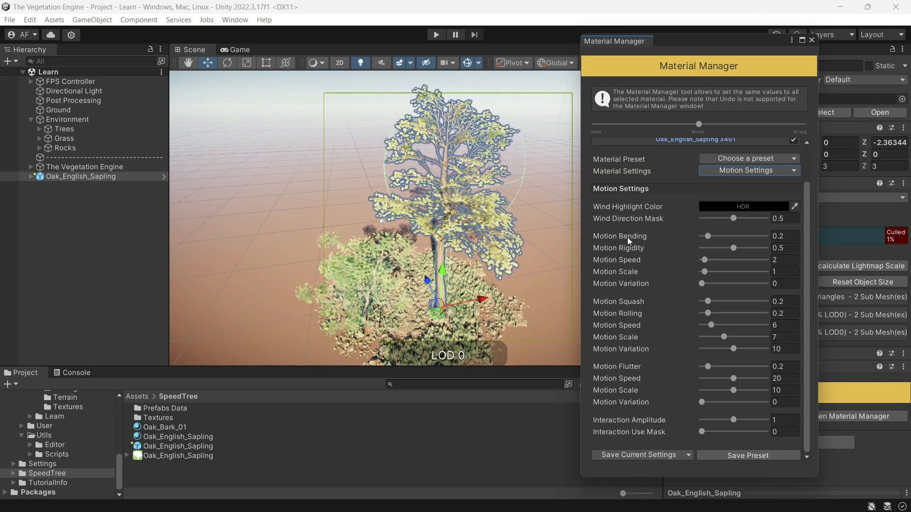
left_click_drag(708, 235, 733, 235)
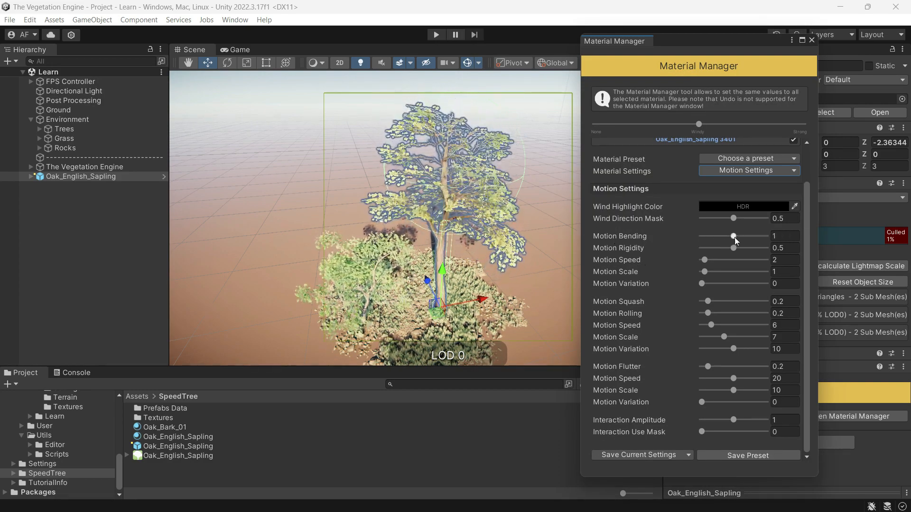
left_click_drag(734, 236, 715, 236)
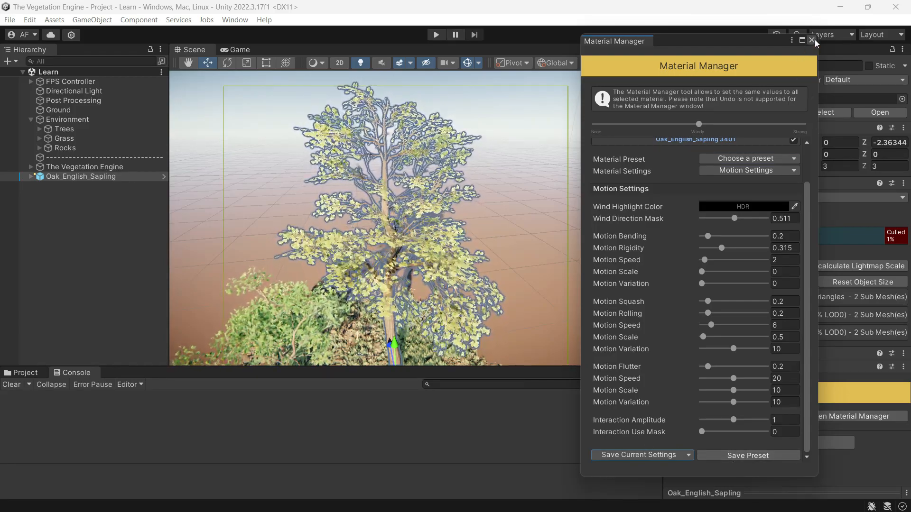
left_click(812, 40)
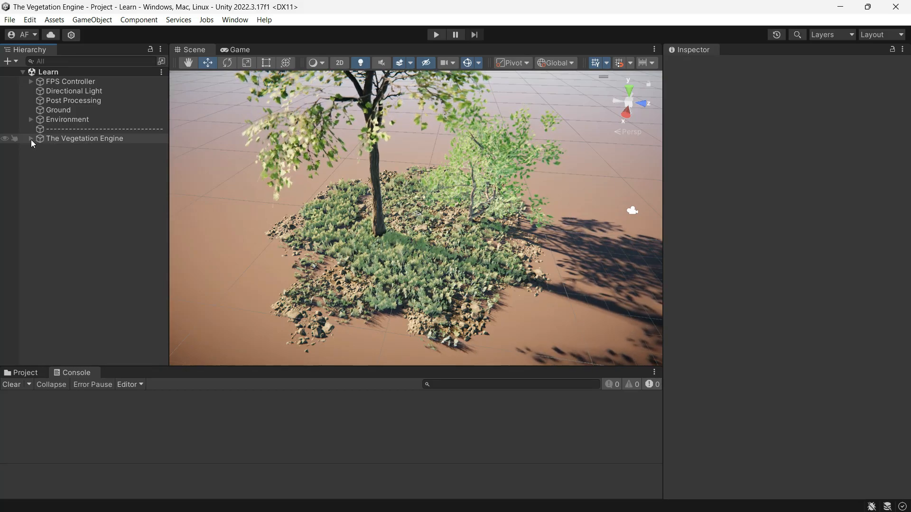
Step: Select The Vegetation Engine's Global Control object in the Hierarchy
left_click(30, 138)
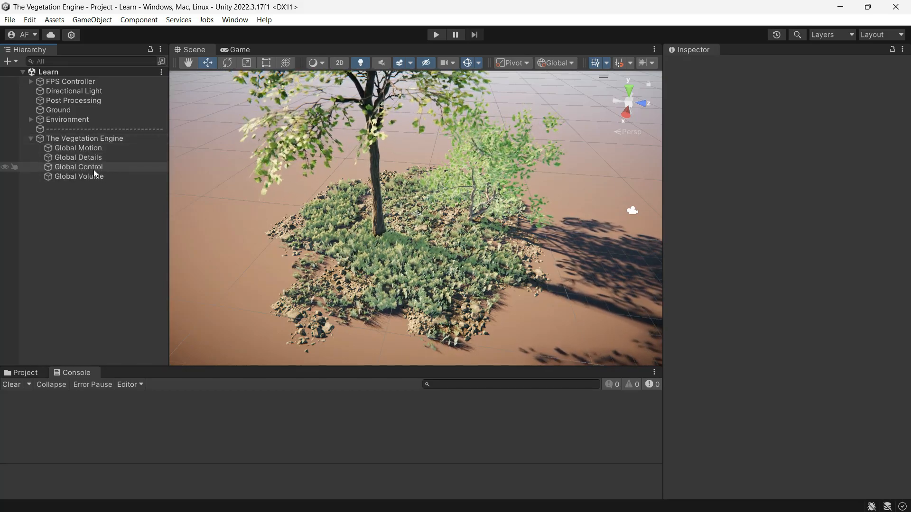
left_click(78, 167)
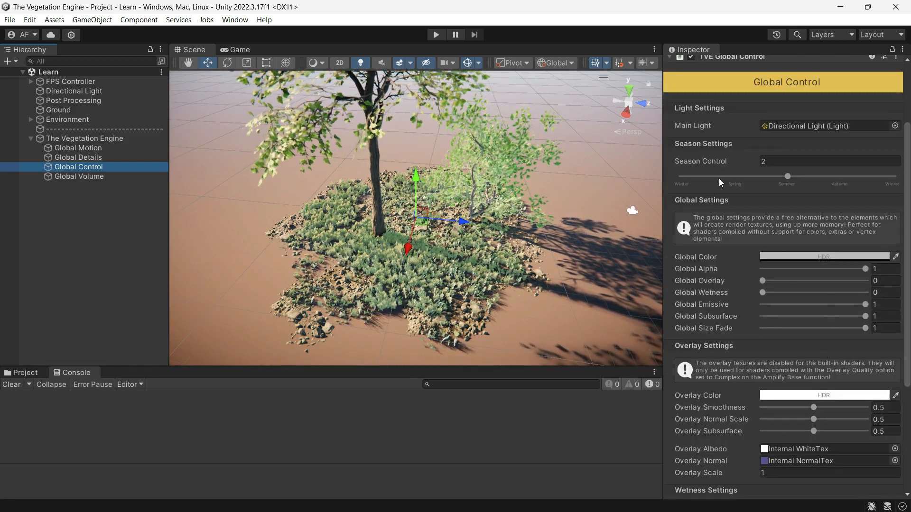
mouse_move(694, 257)
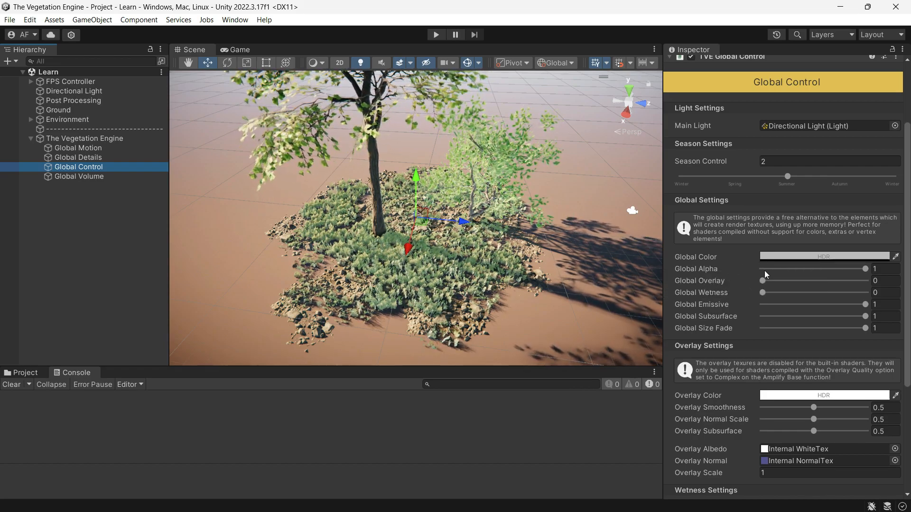
Step: Test Global Alpha near zero and Global Overlay from light to heavy snow, then reset the sliders
left_click_drag(864, 268, 768, 269)
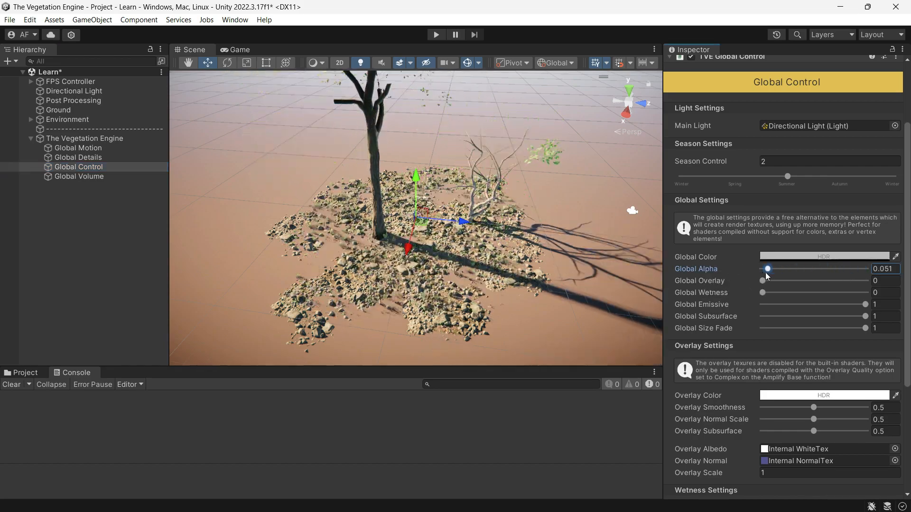
left_click_drag(763, 281, 778, 281)
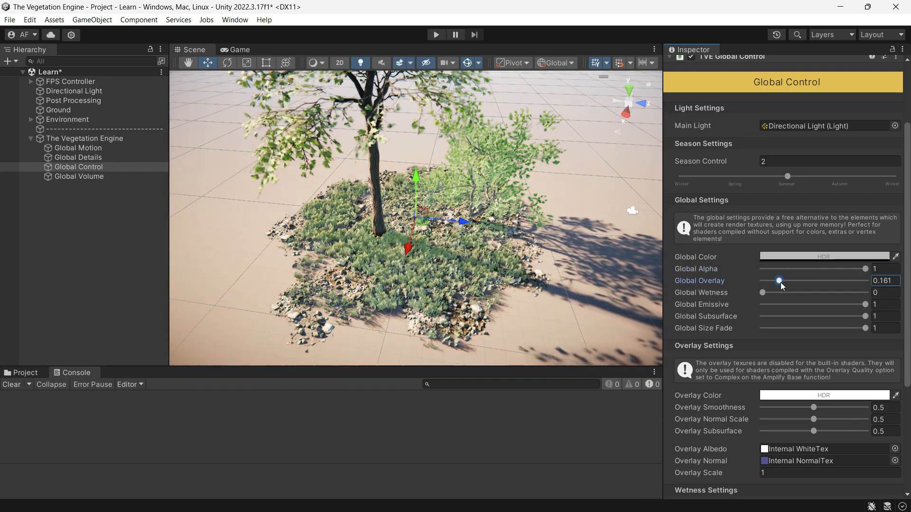
left_click_drag(779, 280, 832, 281)
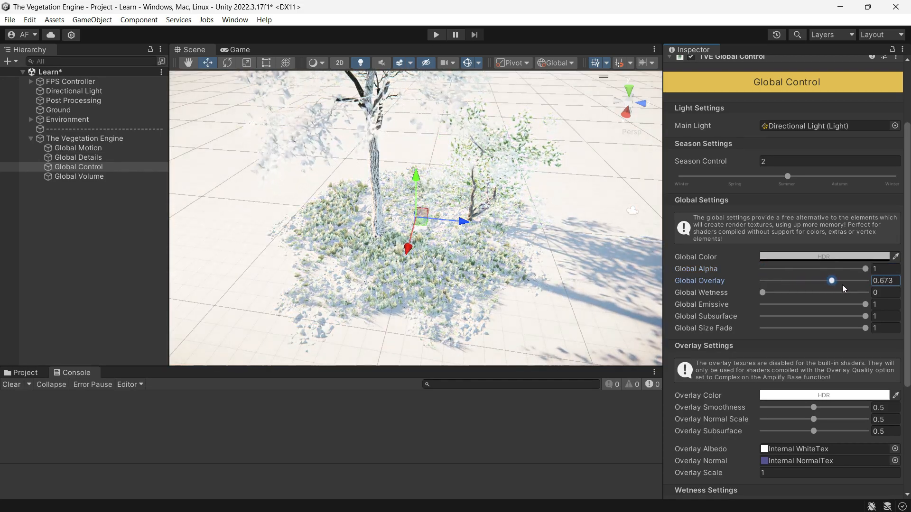
left_click_drag(831, 281, 762, 281)
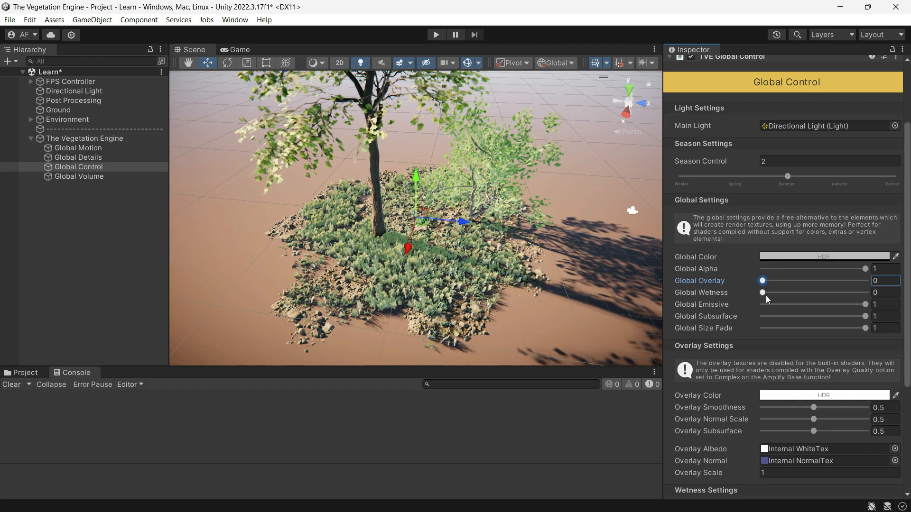
left_click_drag(762, 293, 866, 293)
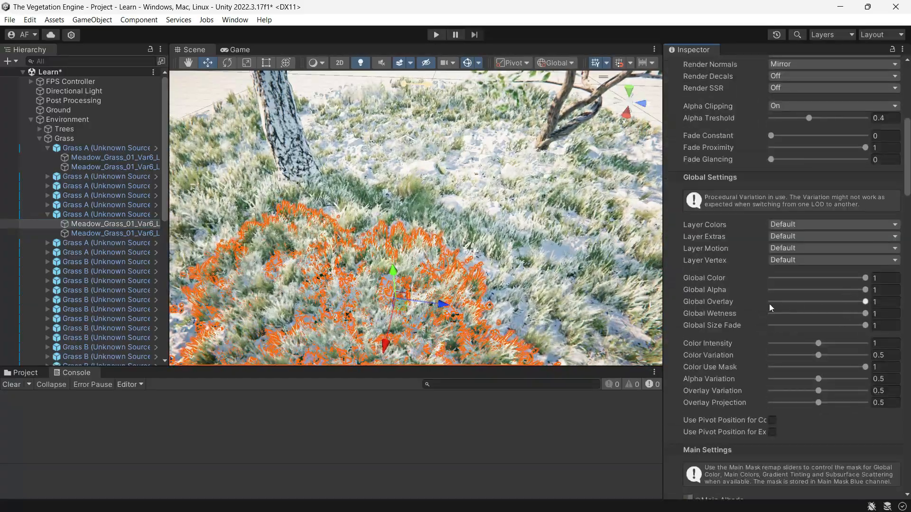
Step: Lower the Grass A material's Global Overlay from 1 so it picks up less snow, then readjust it
left_click_drag(865, 301, 804, 301)
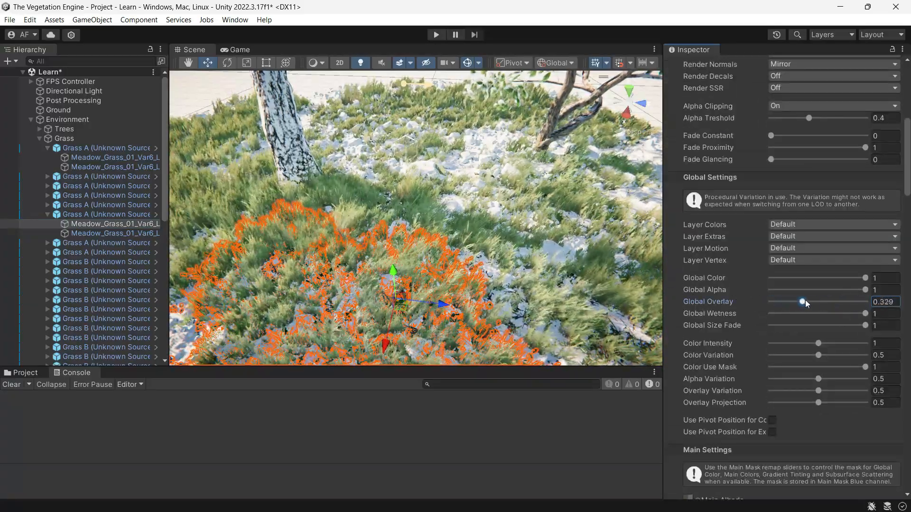
left_click_drag(804, 301, 864, 302)
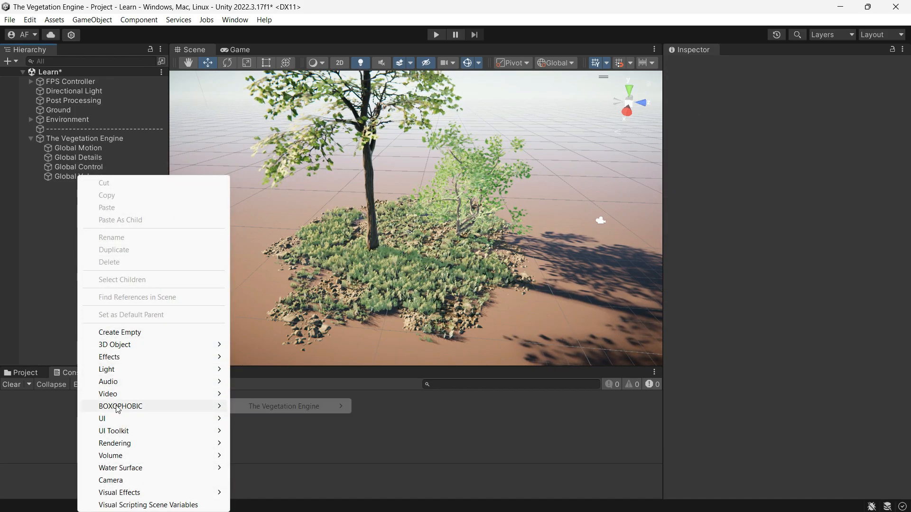
mouse_move(284, 406)
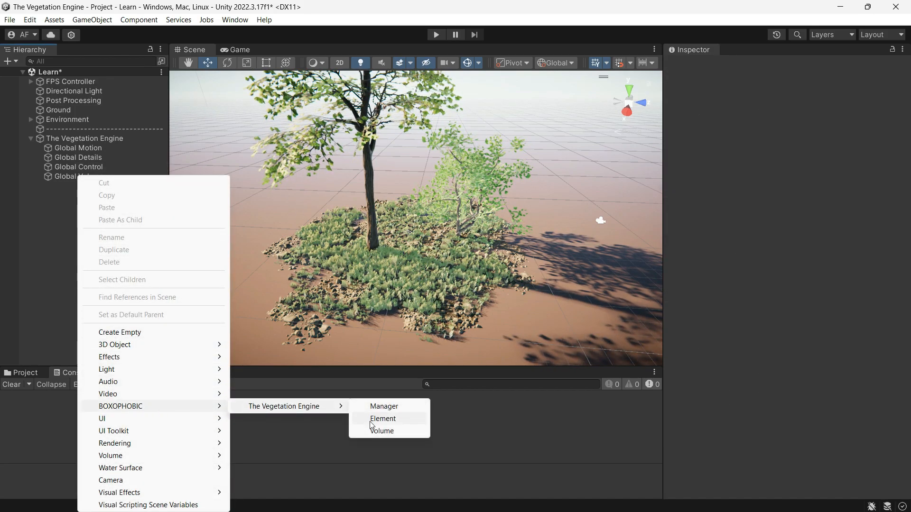
Step: Add a Colors Tint element to the scene and change its HDR tint from red to yellow
left_click(383, 419)
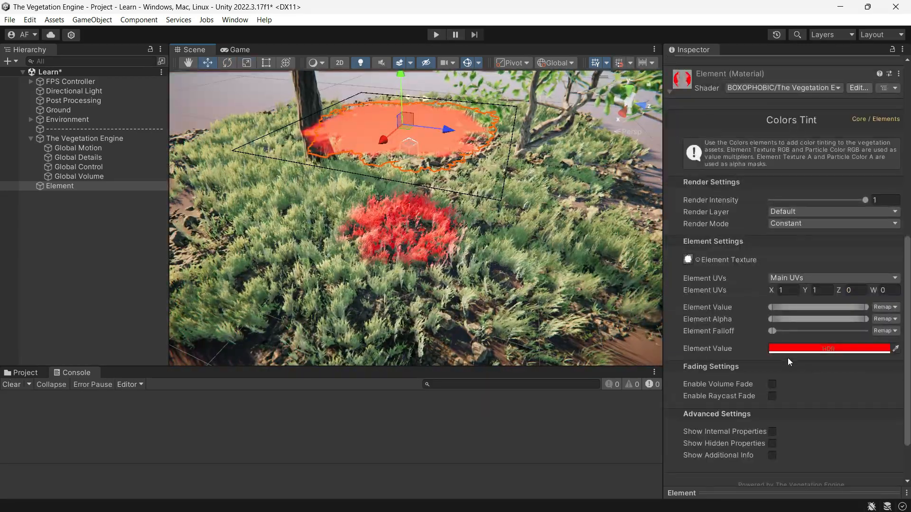
left_click(829, 348)
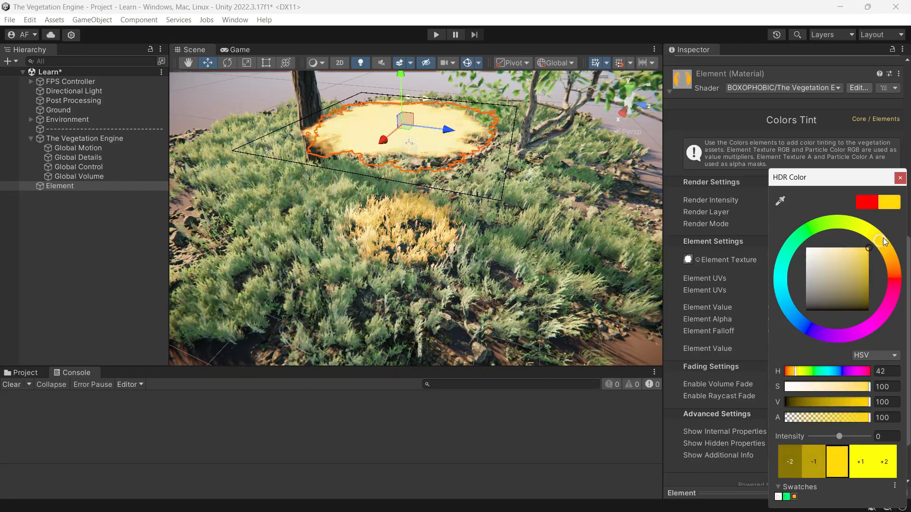
left_click(899, 178)
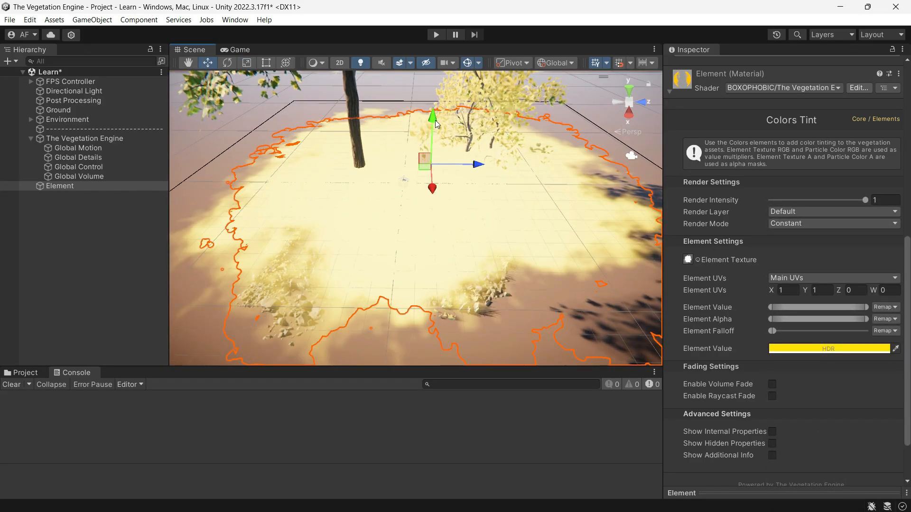
left_click(77, 176)
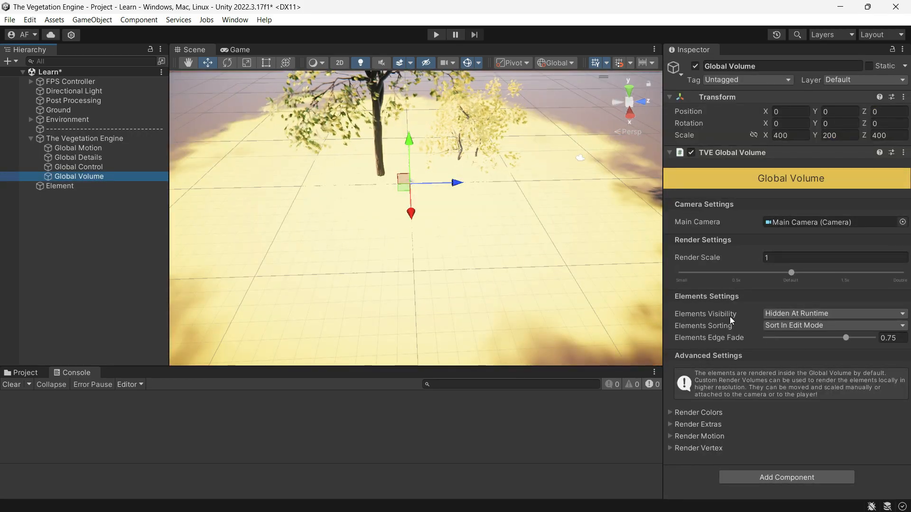
Step: Set Elements Visibility to Always Hidden and scale the Global Volume to 20 on X, Y and Z
left_click(833, 313)
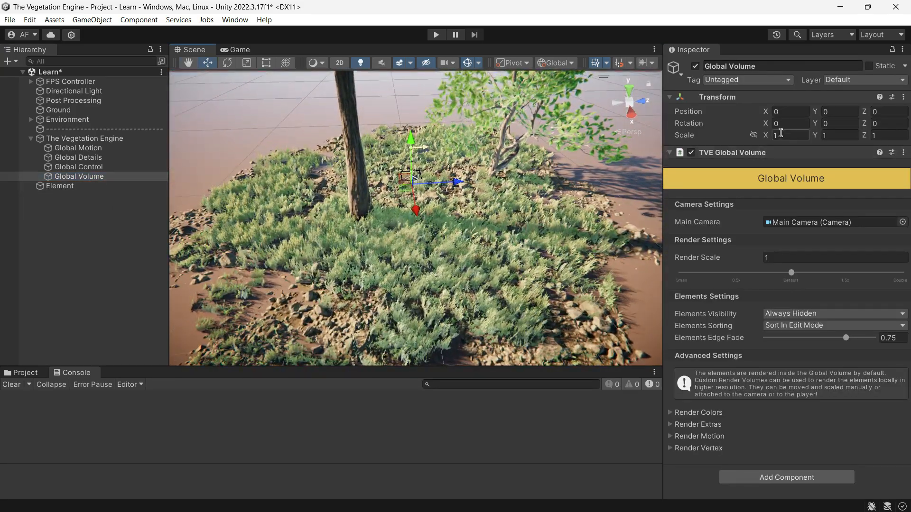
type("5")
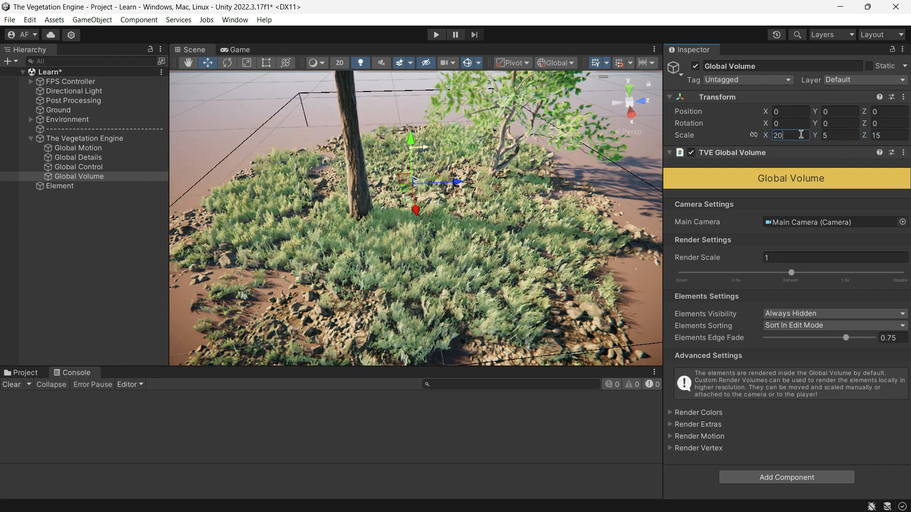
type("20")
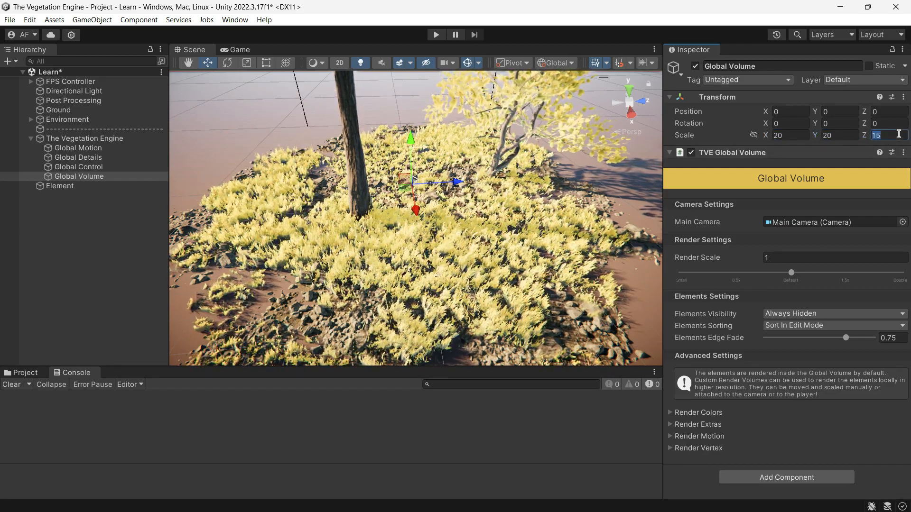
type("20")
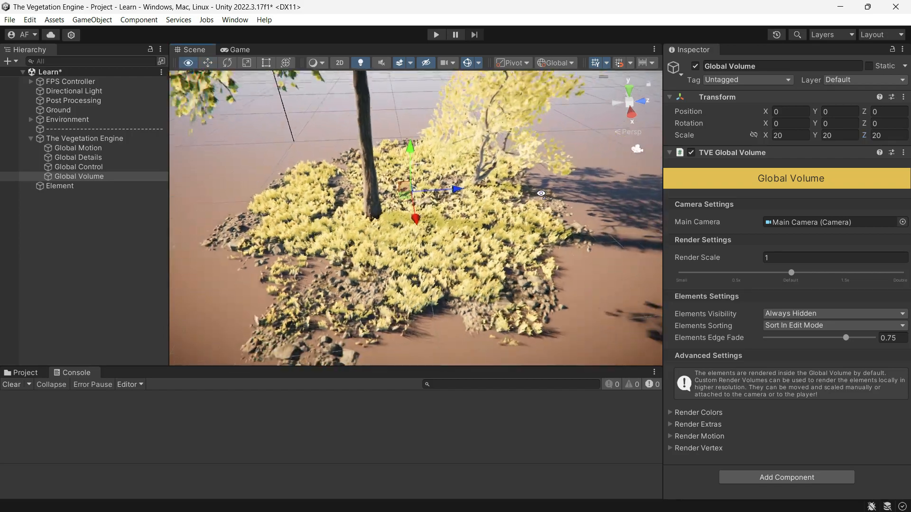
left_click(59, 186)
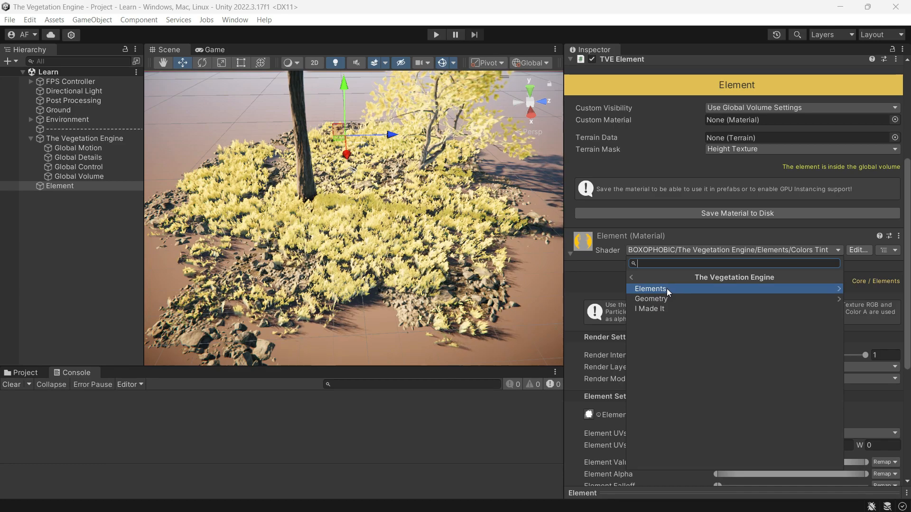
Step: Keep the Colors Tint shader in Seasons render mode and give winter a pale pinkish tint
left_click(650, 288)
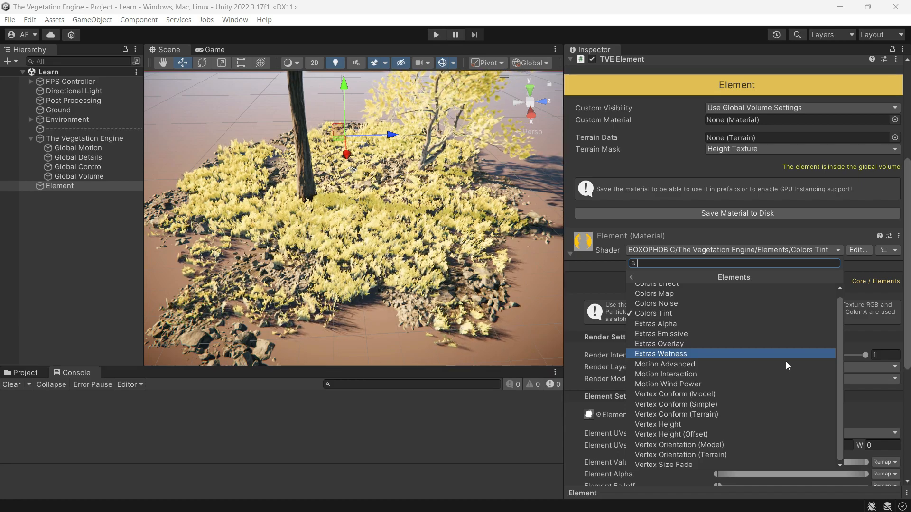
left_click(653, 314)
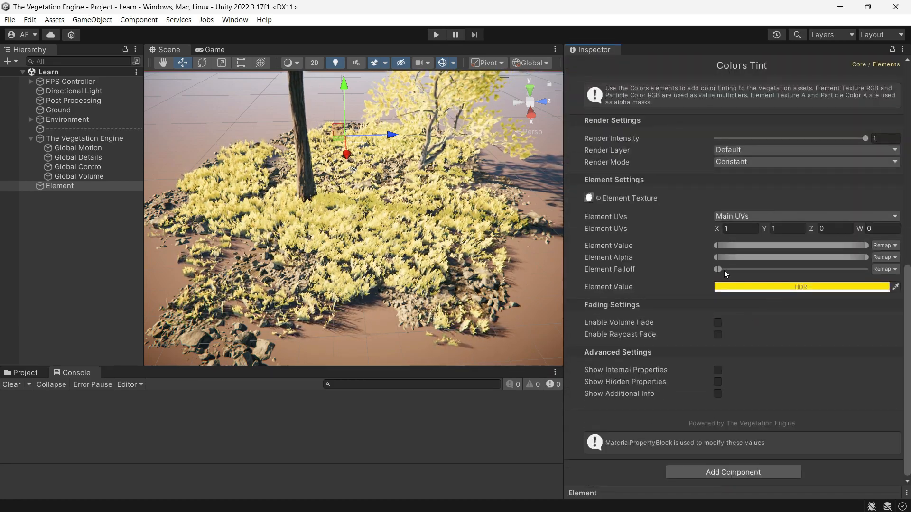
left_click(804, 162)
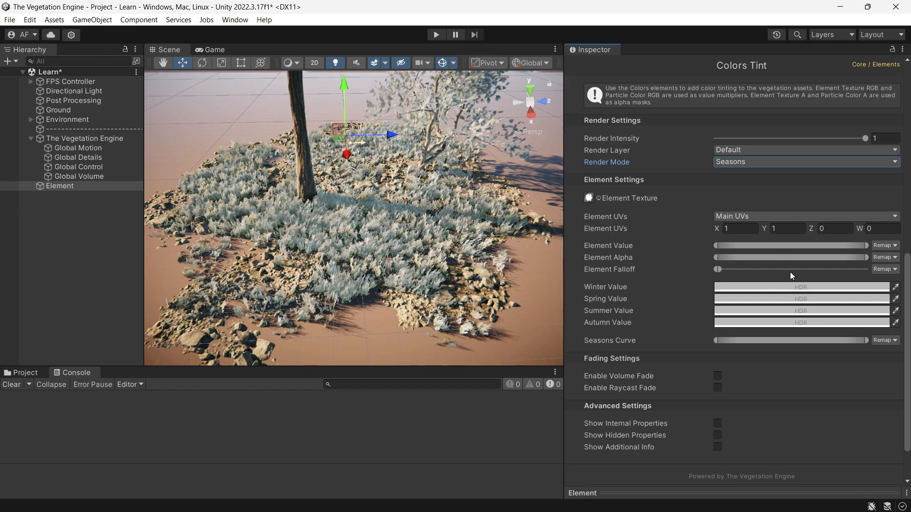
left_click(801, 286)
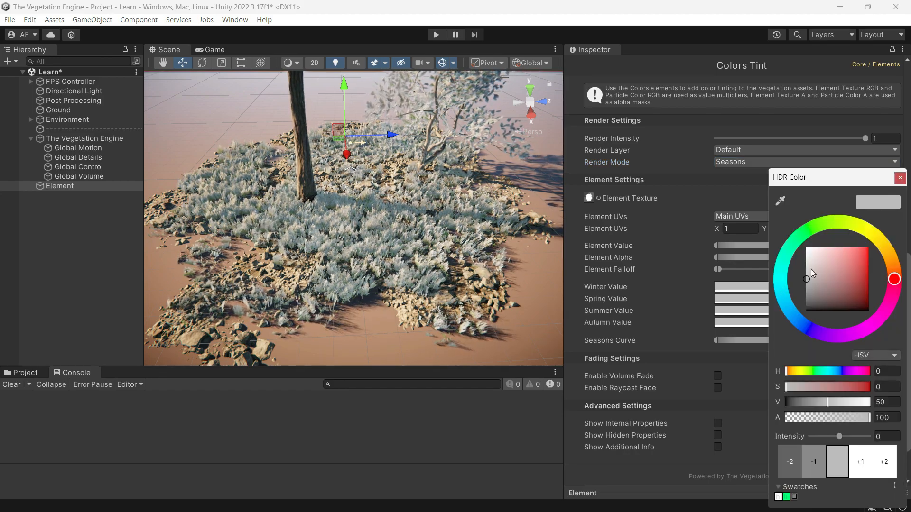
left_click_drag(806, 279, 805, 258)
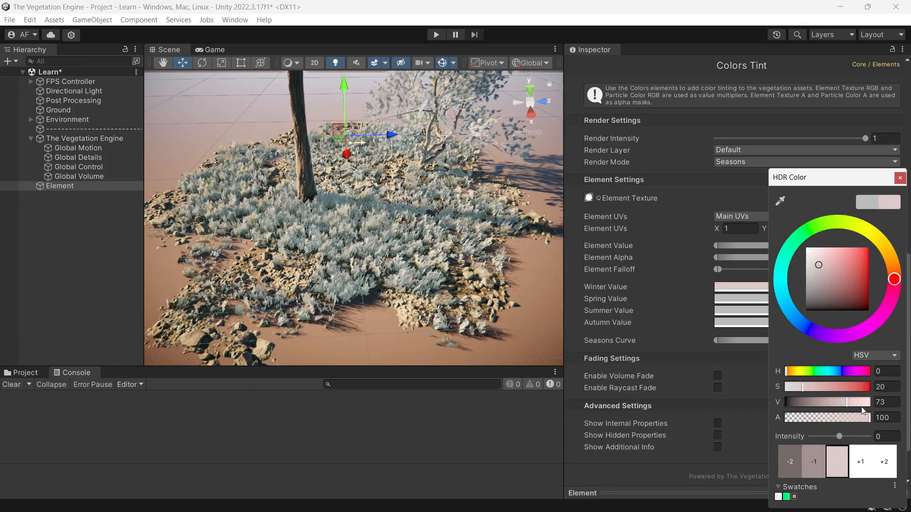
Step: Set the spring tint to green and the autumn tint to orange in the HDR picker
left_click(818, 257)
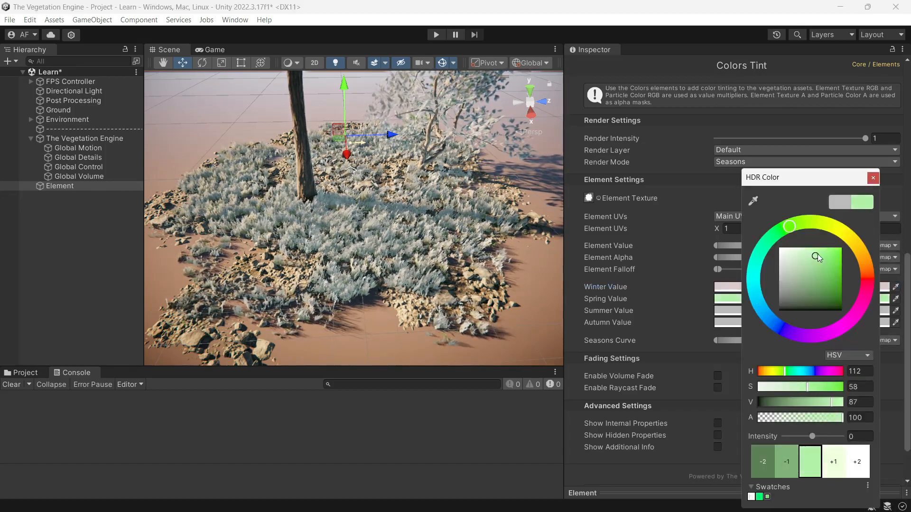
left_click(872, 178)
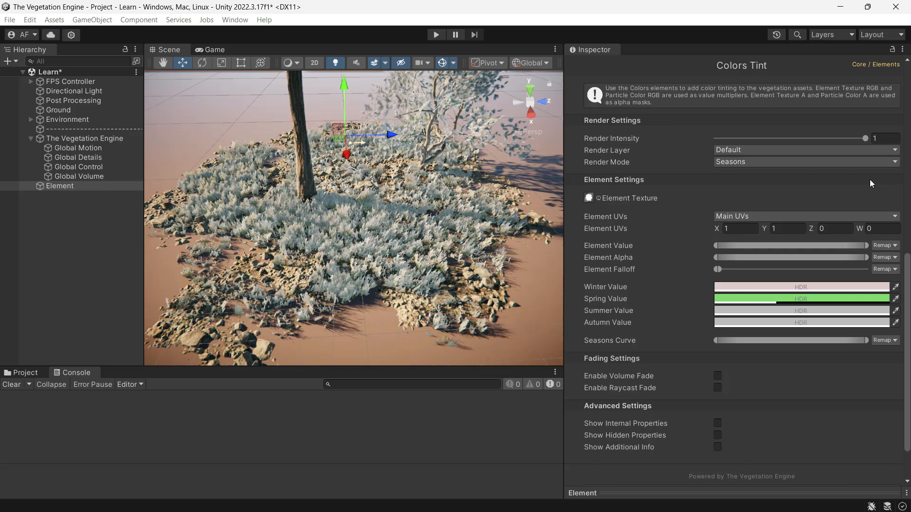
left_click(801, 286)
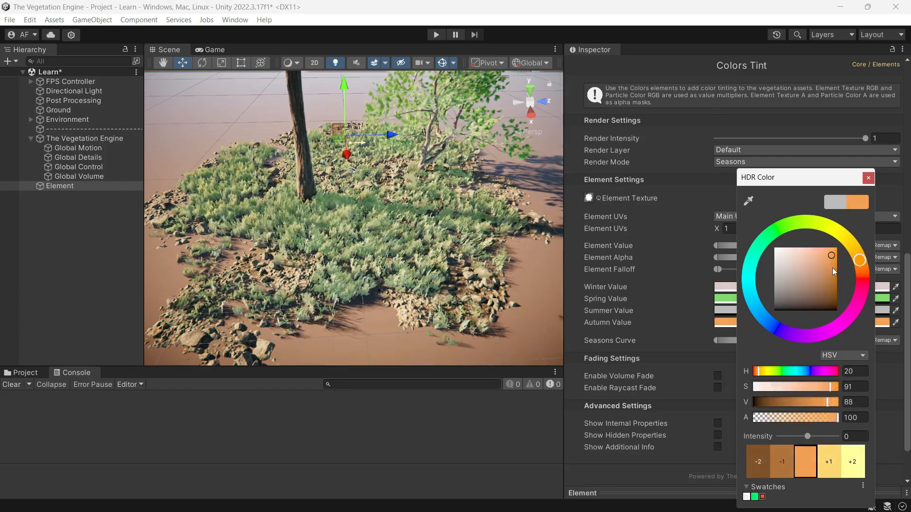
left_click(868, 177)
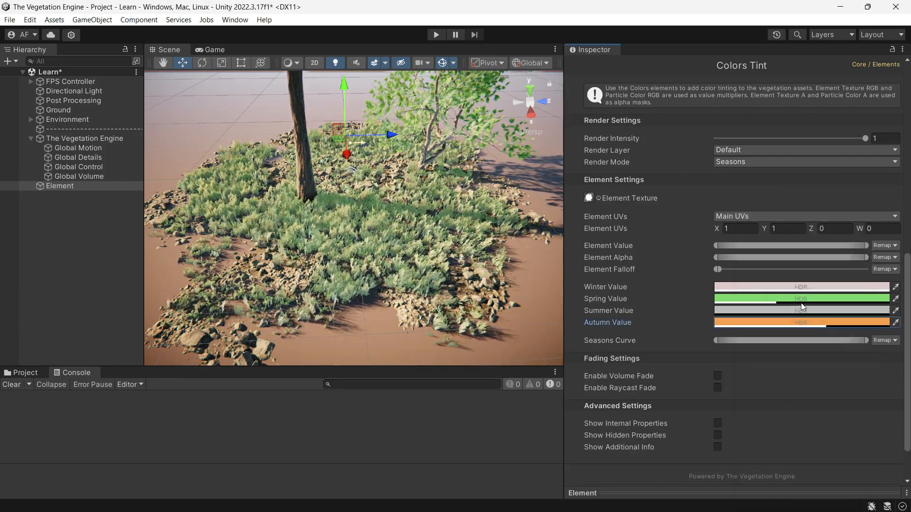
left_click(78, 157)
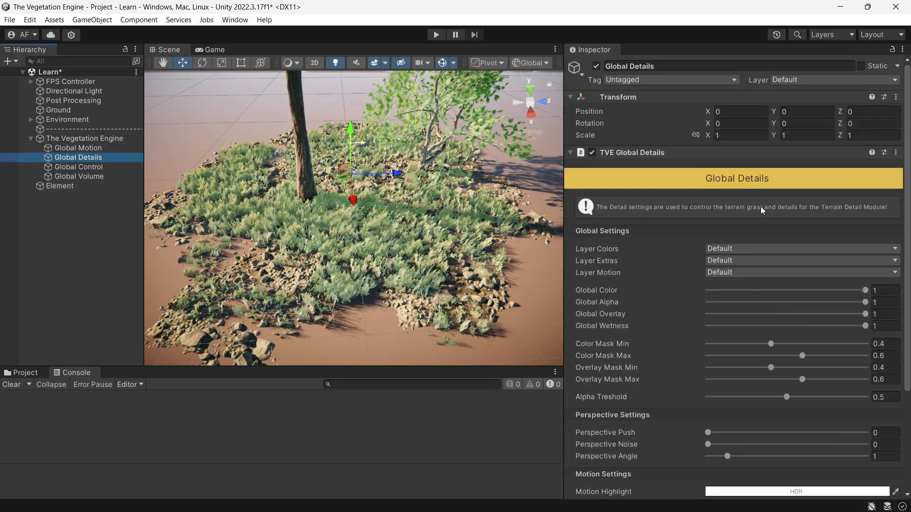
Step: Sweep the Global Control season slider from winter through spring and summer to autumn (~3.04)
left_click(78, 167)
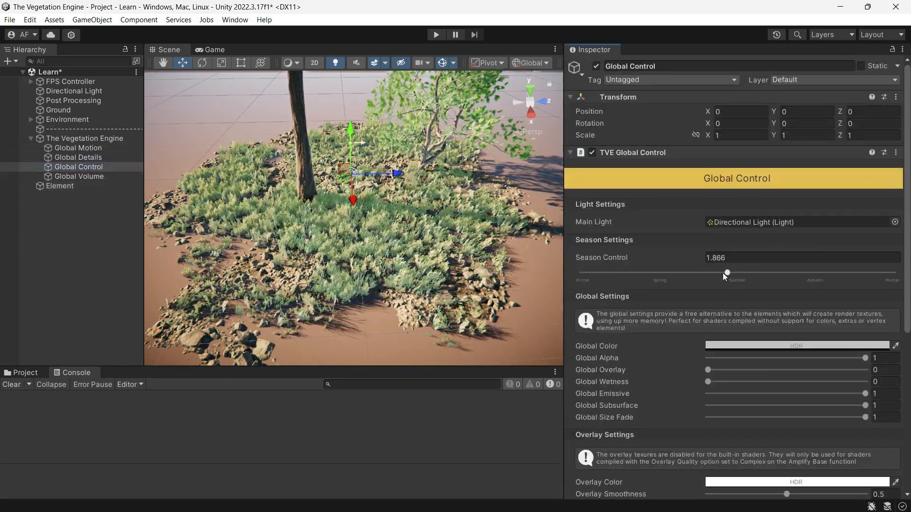
left_click_drag(725, 273, 581, 273)
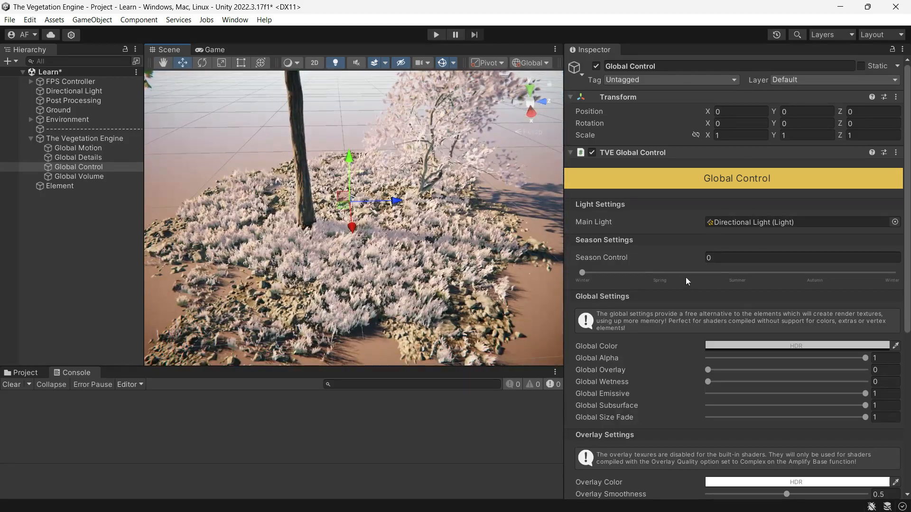
left_click_drag(582, 273, 635, 272)
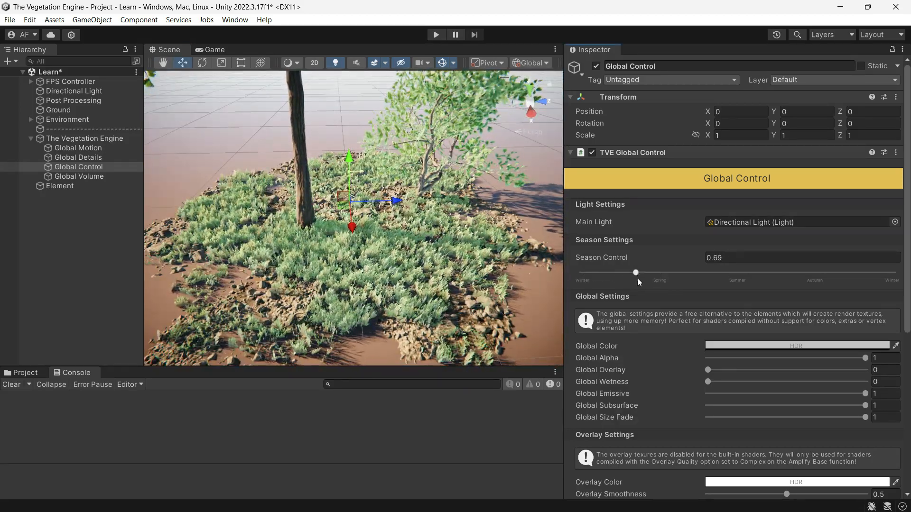
left_click_drag(634, 272, 747, 274)
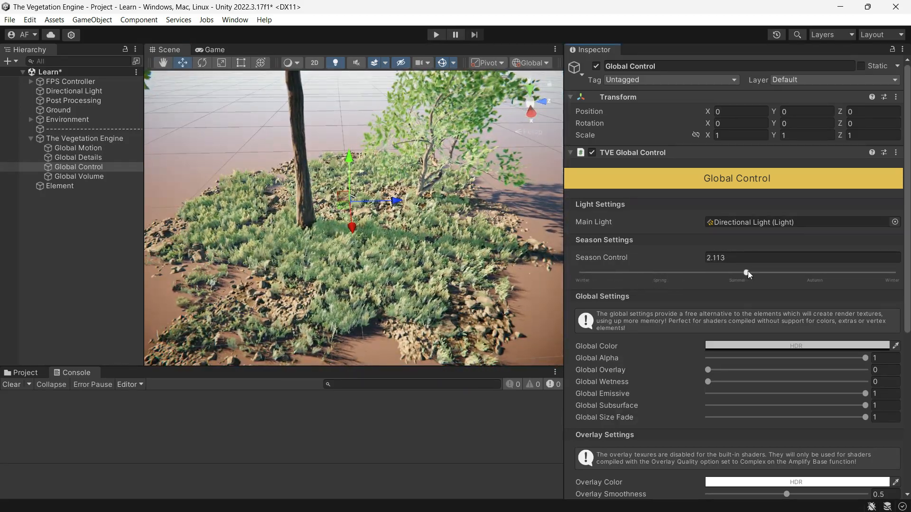
left_click_drag(748, 272, 818, 272)
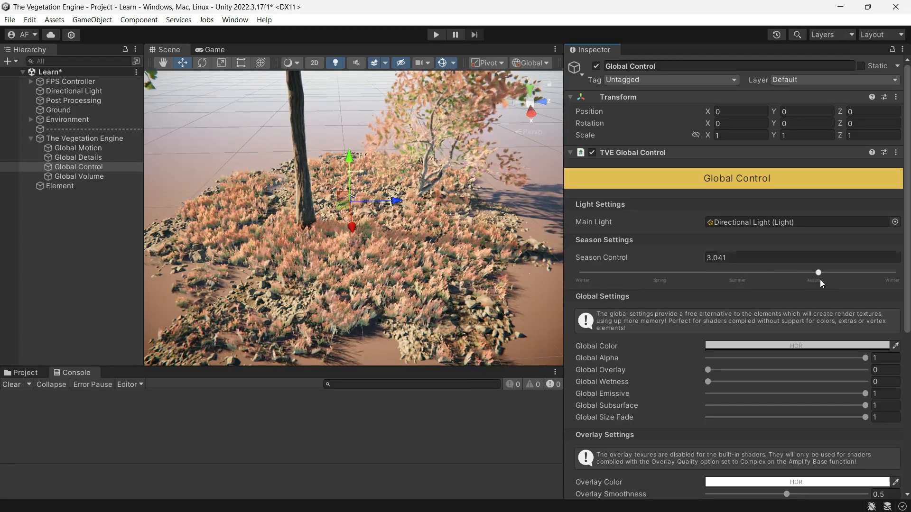
left_click(60, 186)
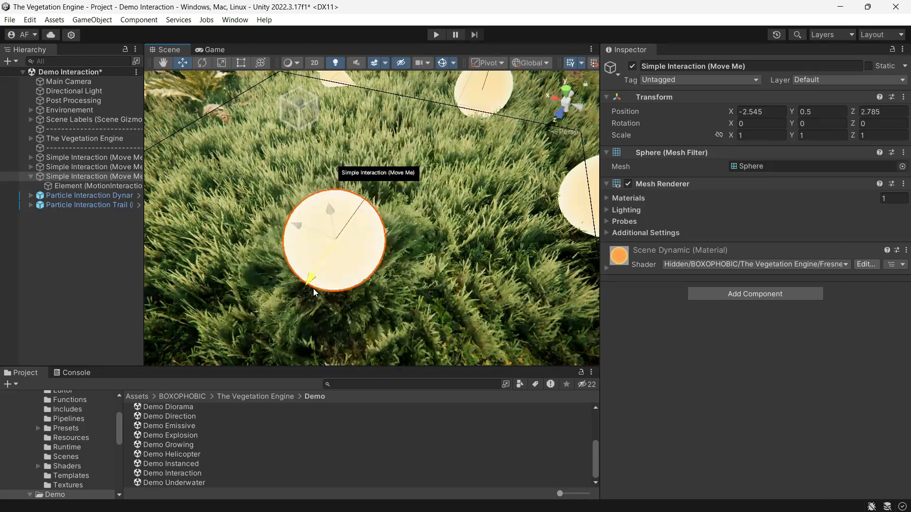
Step: Open the Demo Interaction scene and select a Simple Interaction sphere among the grass
left_click(99, 195)
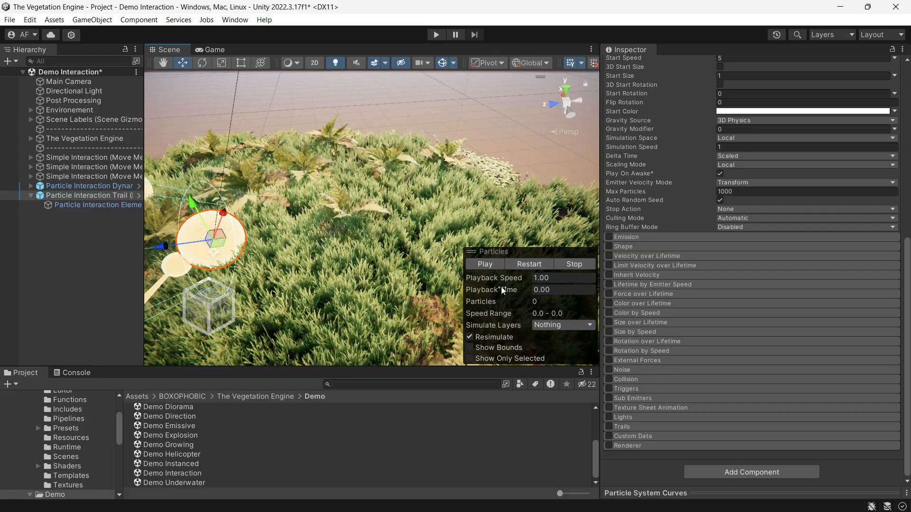
left_click(484, 263)
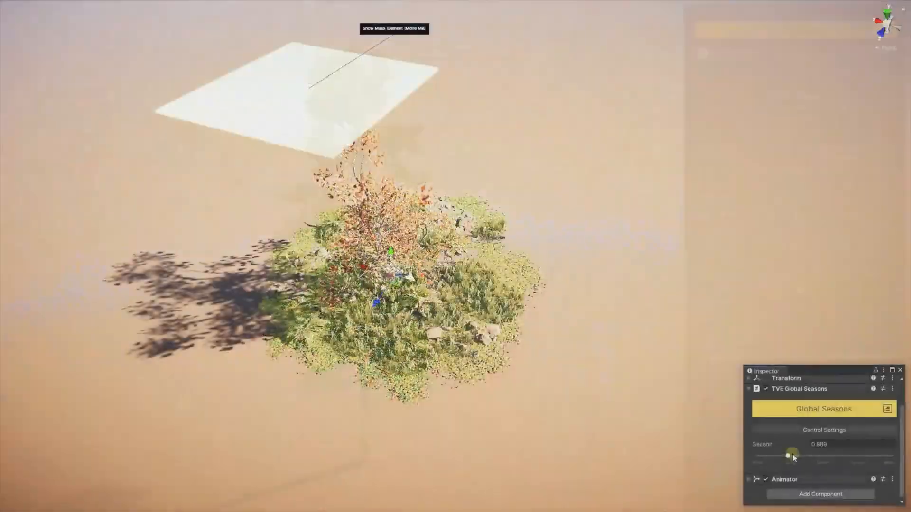
Step: Drag the TVE Global Seasons slider to full winter (4), turning the vegetation snowy white, then back
left_click_drag(794, 455, 890, 455)
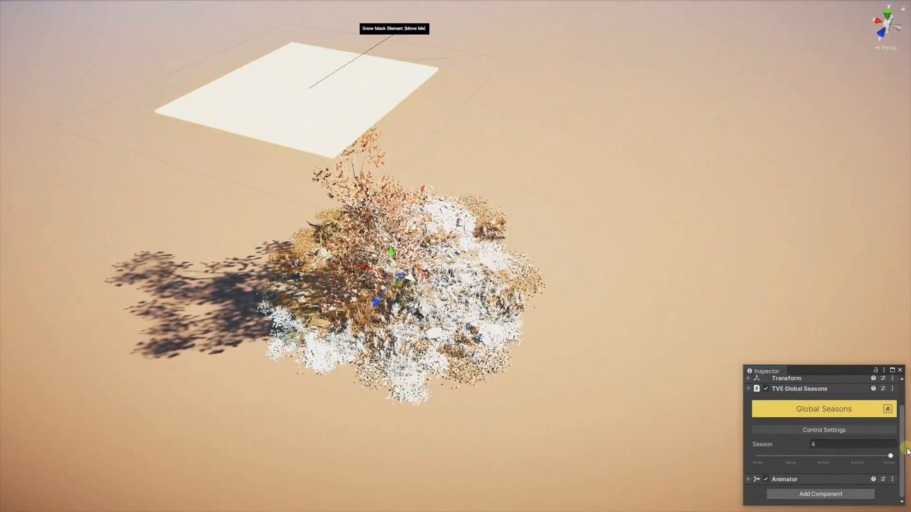
left_click_drag(891, 456, 758, 455)
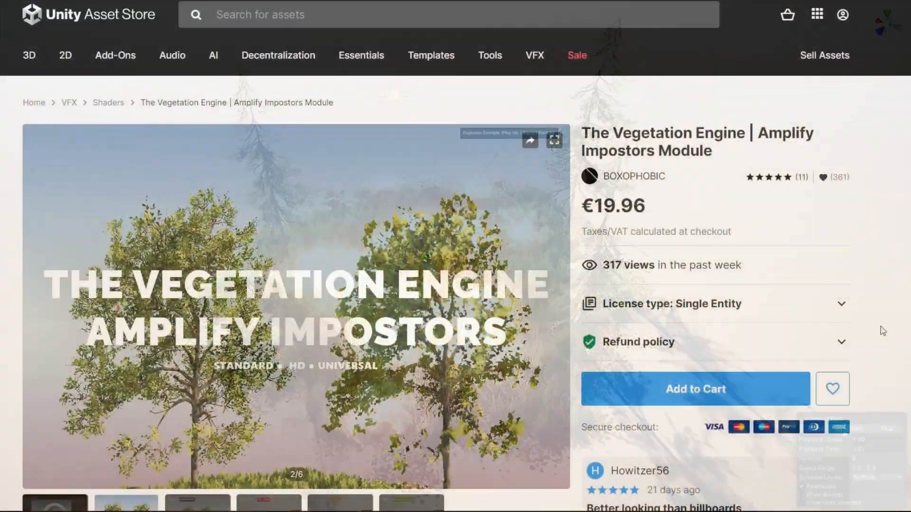
Step: Scroll the Amplify Impostors Module store page down to the five-star Howitzer56 review
scroll("down", 3)
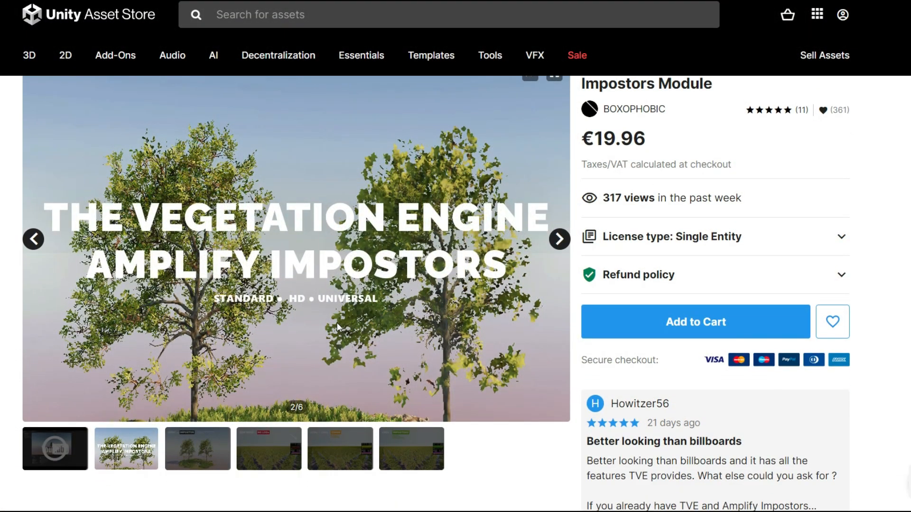